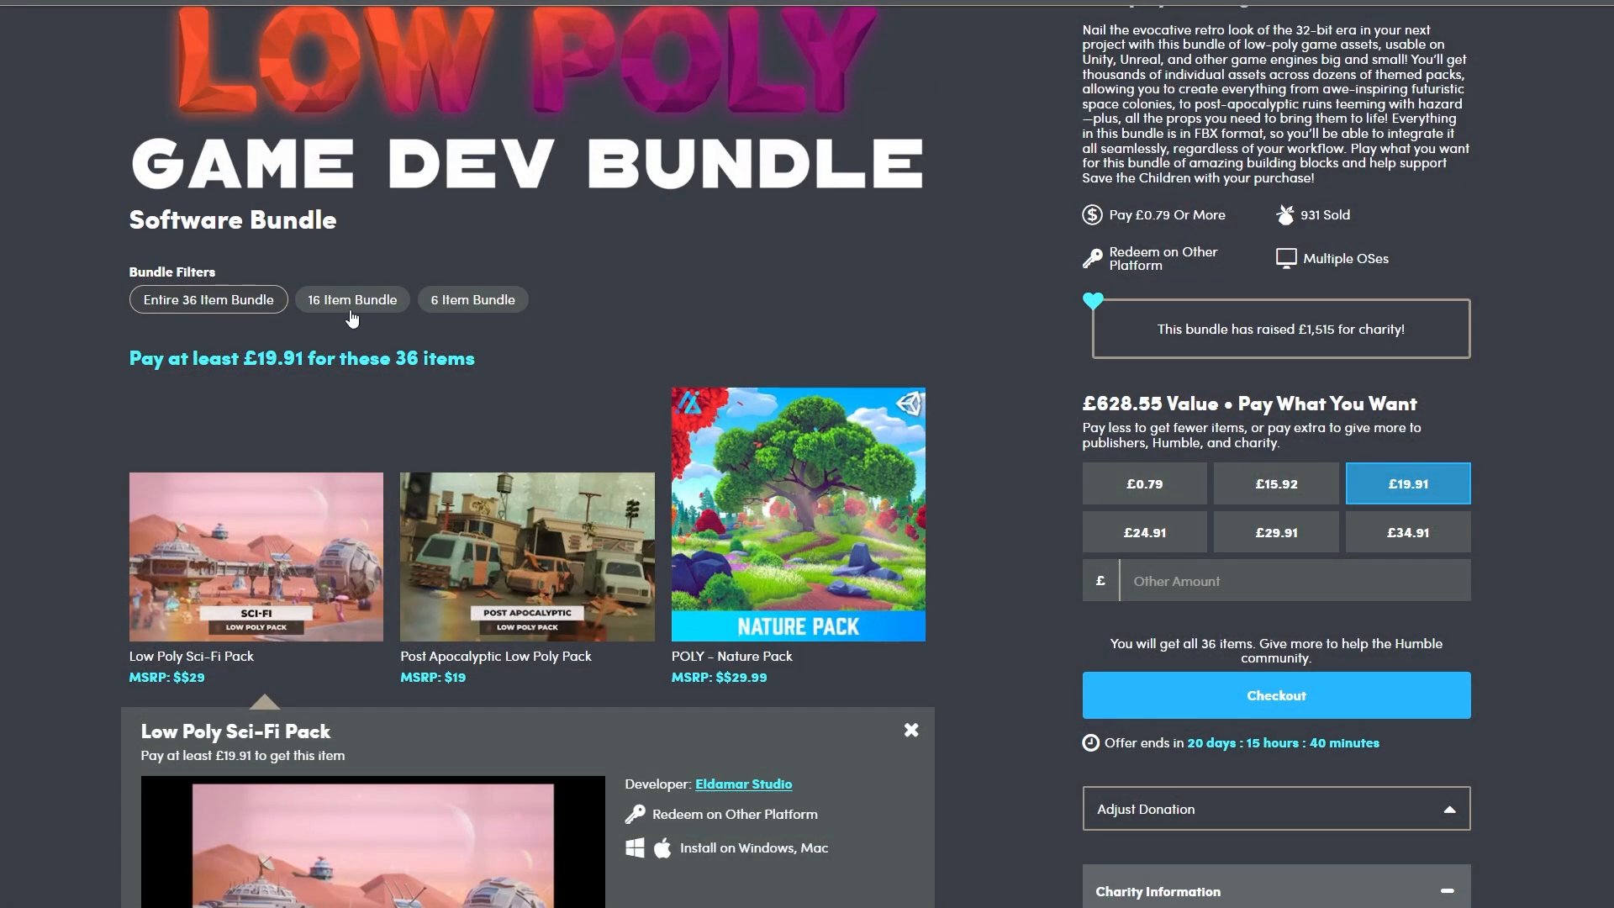
Filter the Low Poly Game Dev Bundle page to the 16-item tier and browse its contents
{"action": "left_click", "coordinate": [352, 298]}
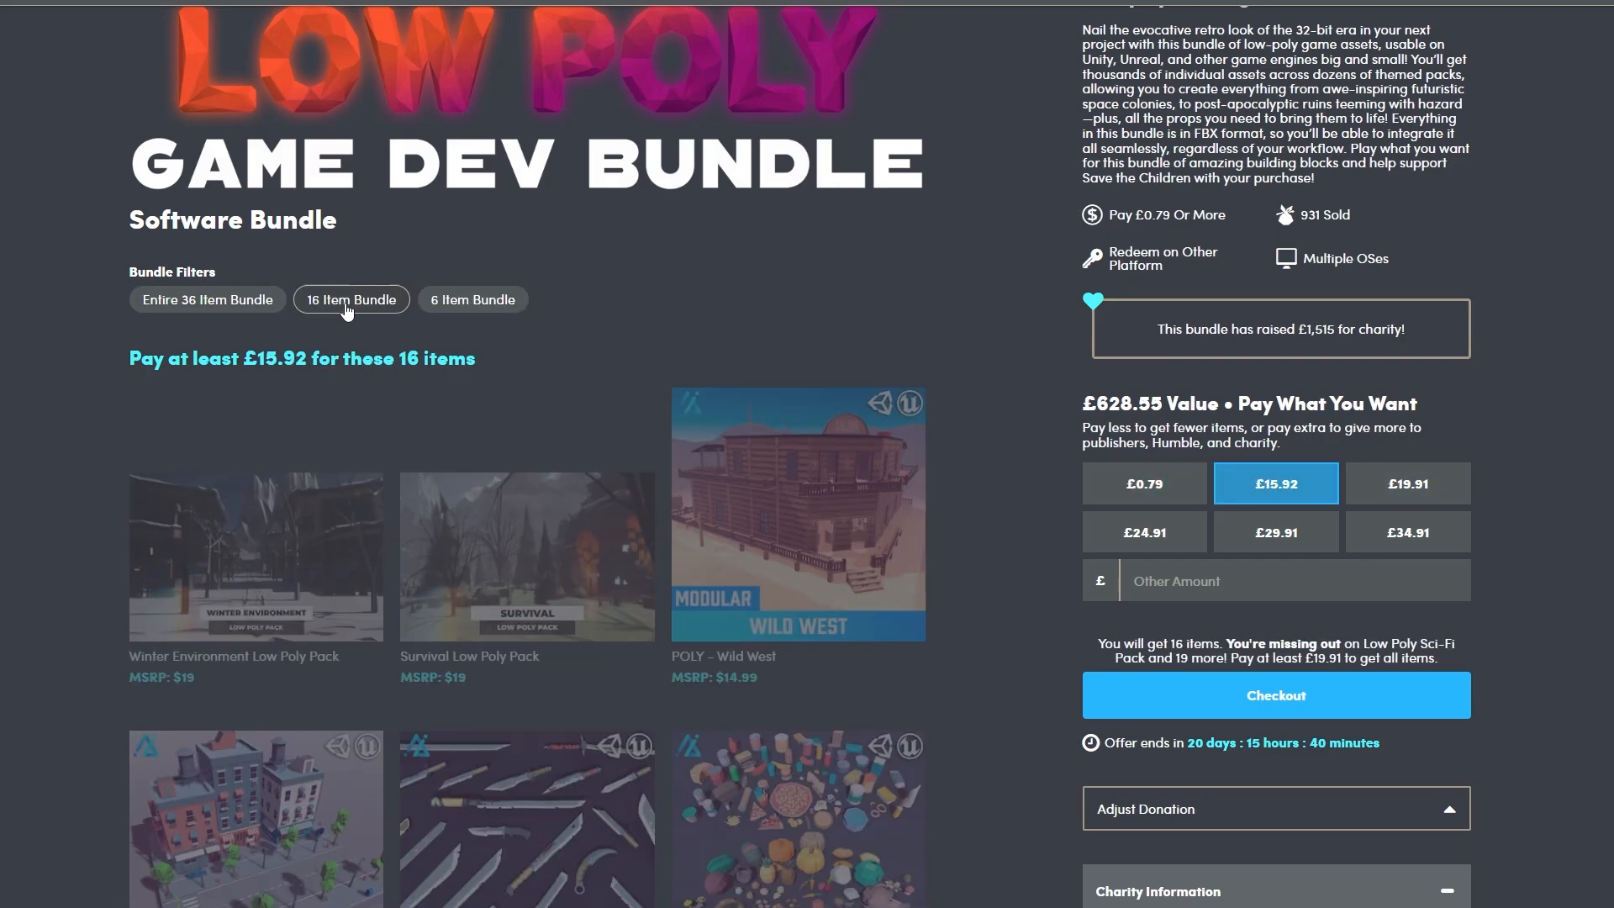
{"action": "left_click", "coordinate": [207, 299]}
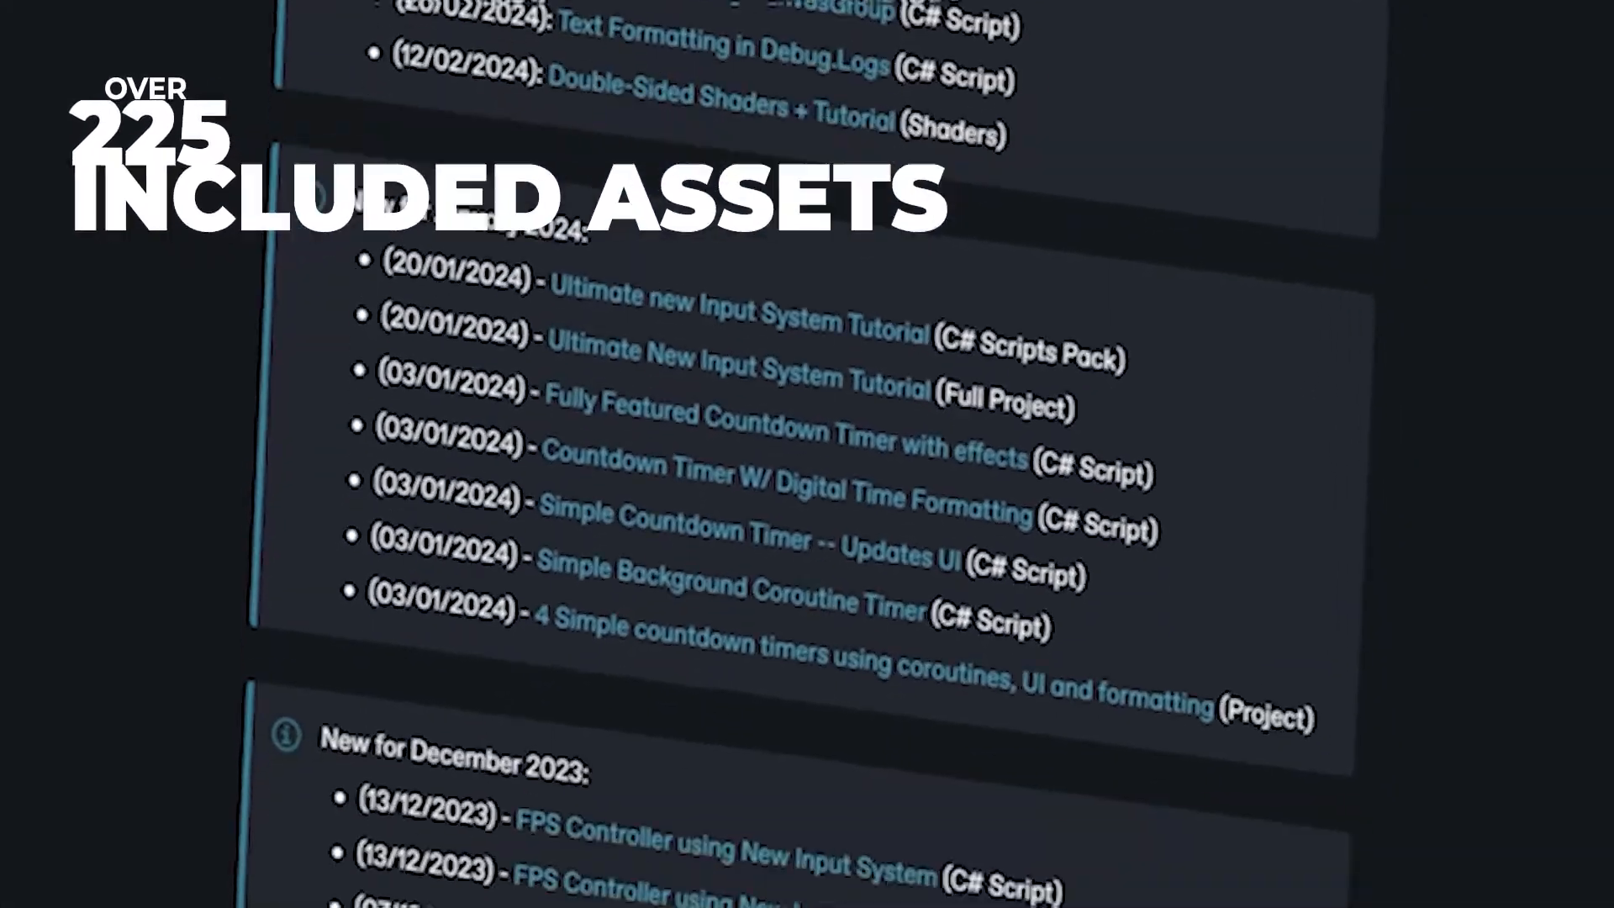
{"action": "scroll", "scroll_direction": "down", "scroll_amount": 3}
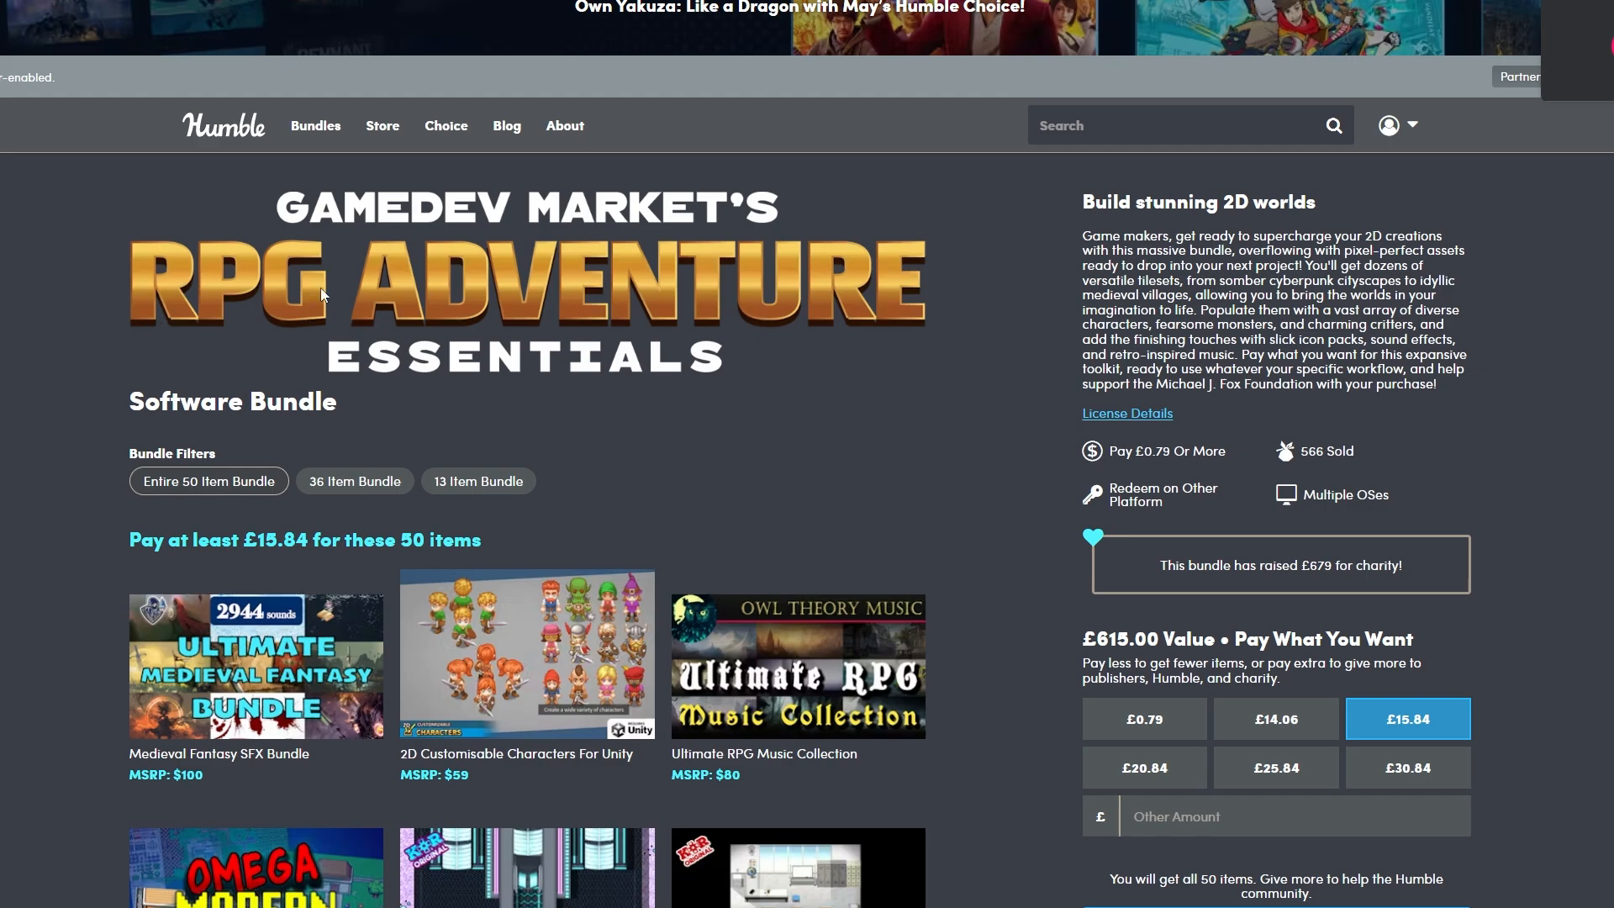
{"action": "scroll", "scroll_direction": "down", "scroll_amount": 3}
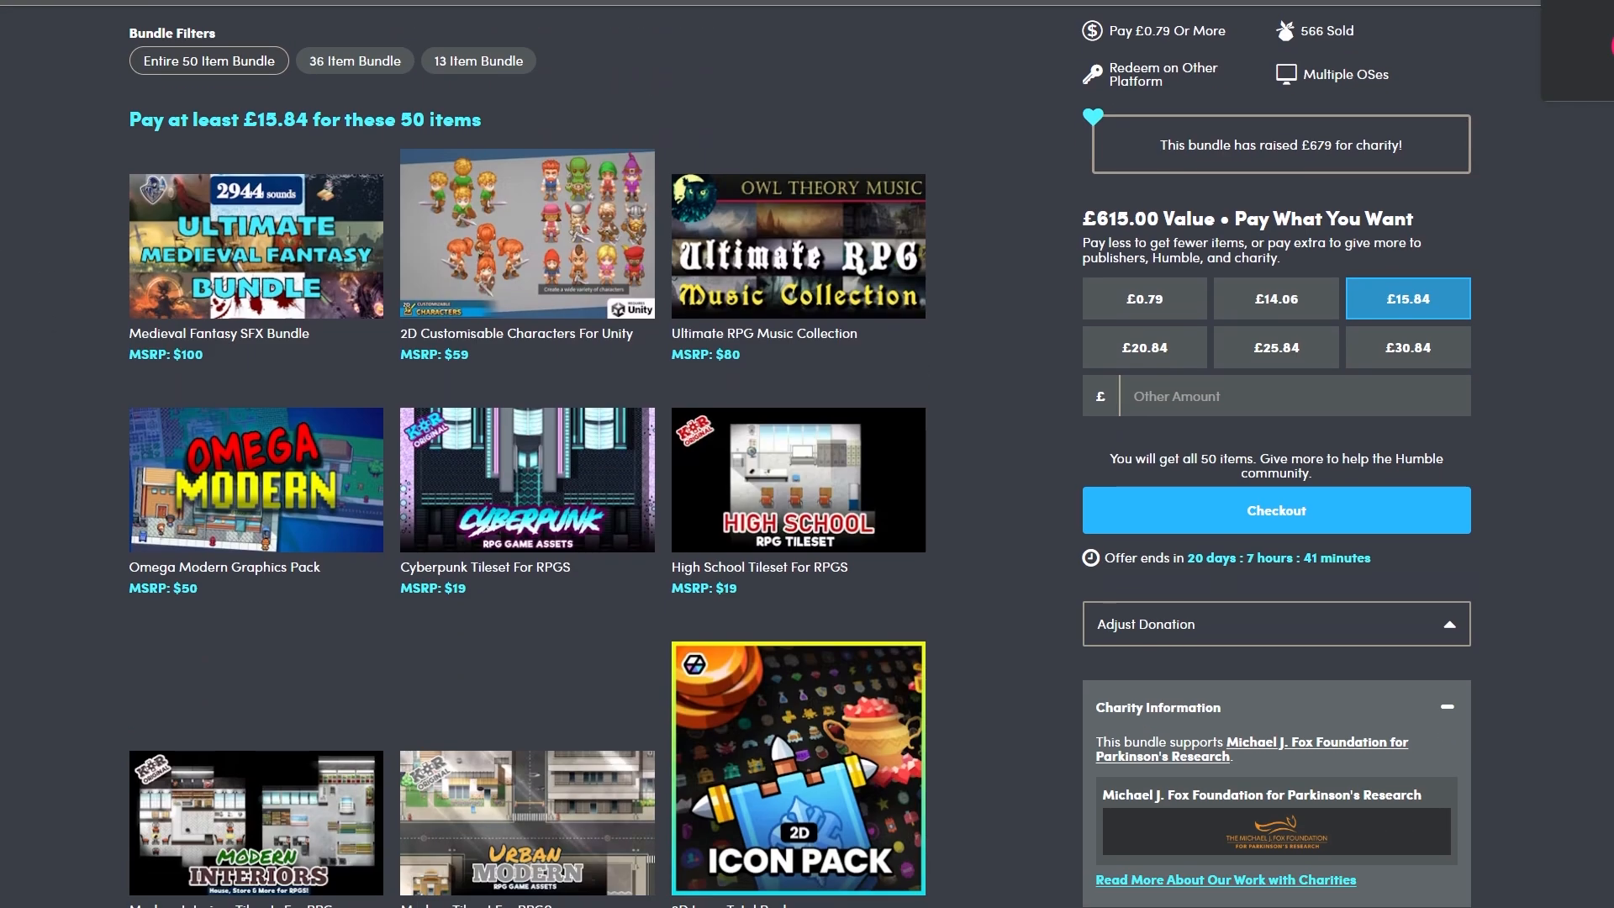
{"action": "mouse_move", "coordinate": [82, 506]}
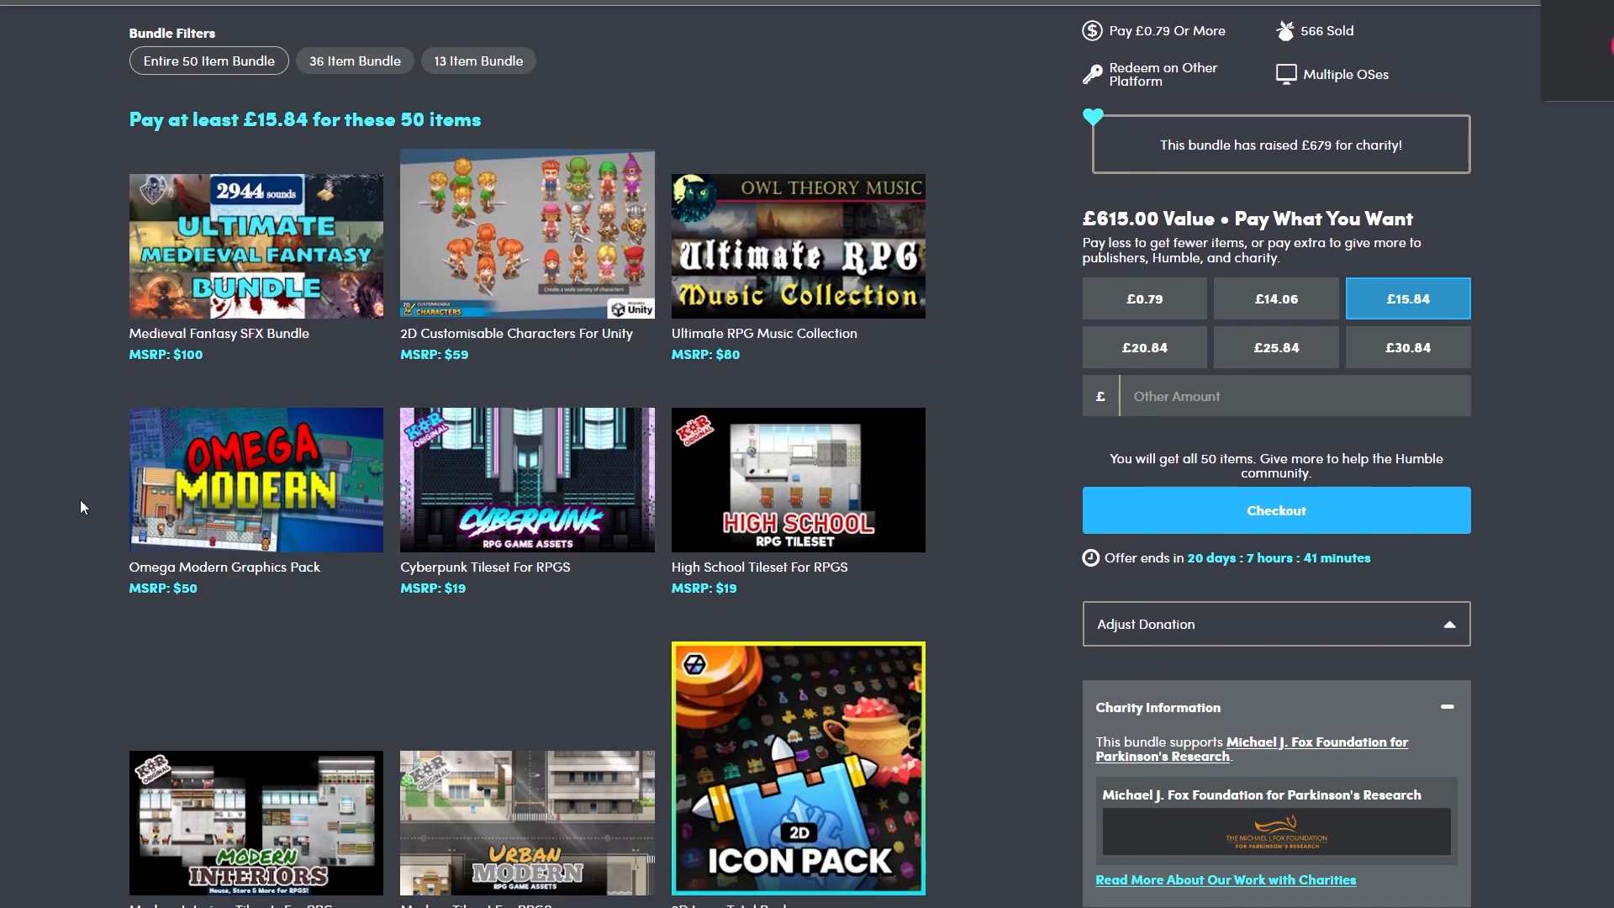
{"action": "scroll", "scroll_direction": "down", "scroll_amount": 3}
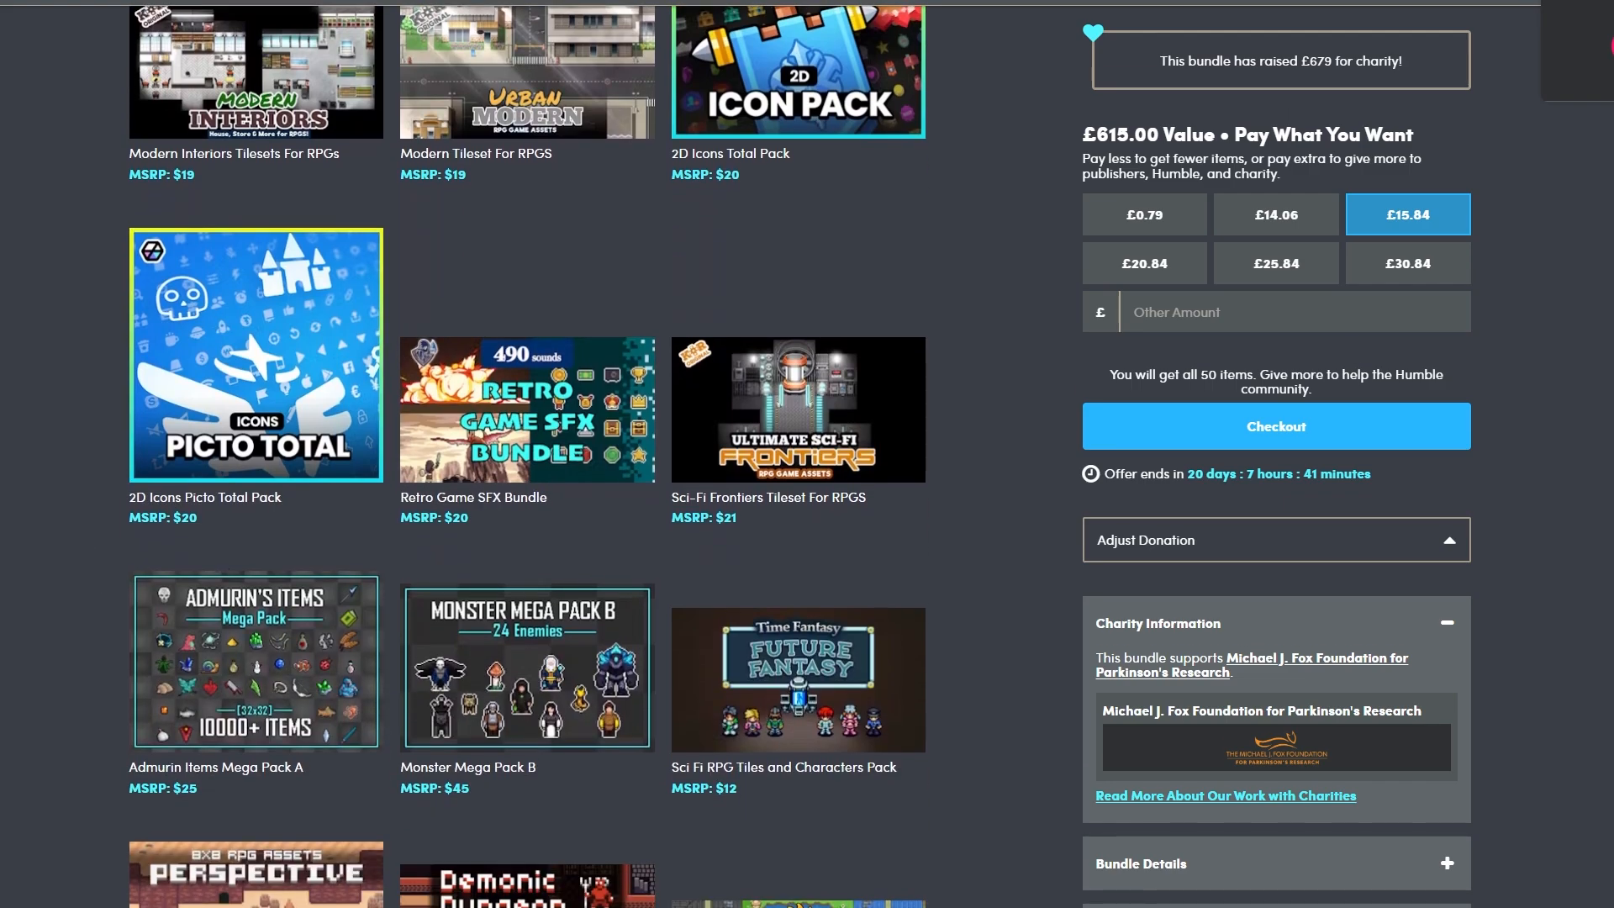
{"action": "scroll", "scroll_direction": "up", "scroll_amount": 3}
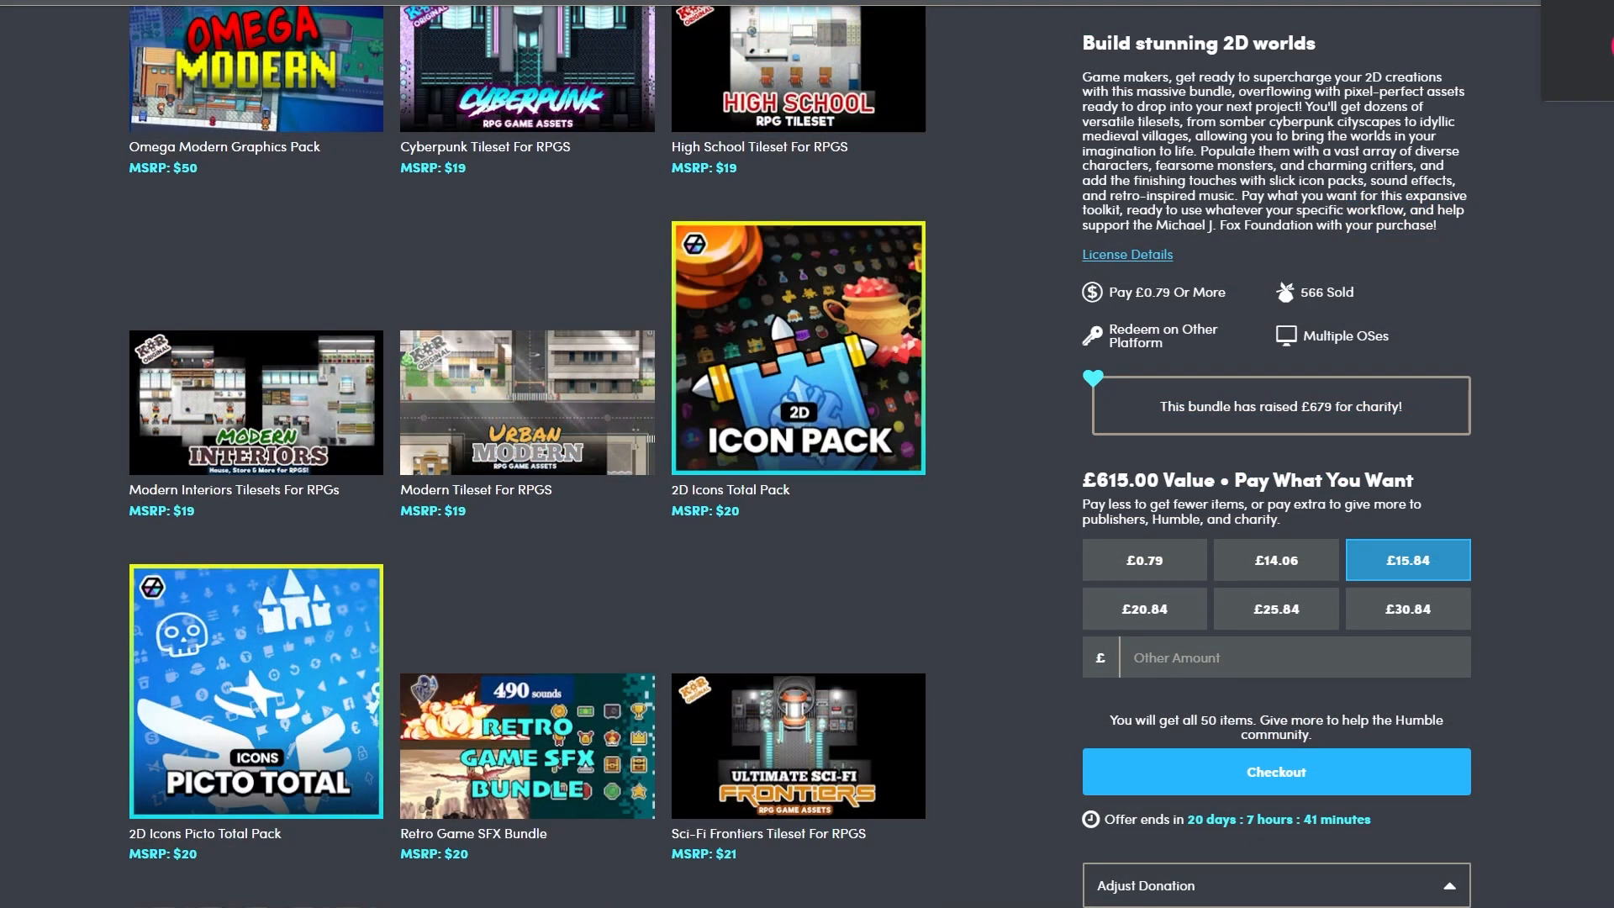
{"action": "scroll", "scroll_direction": "down", "scroll_amount": 3}
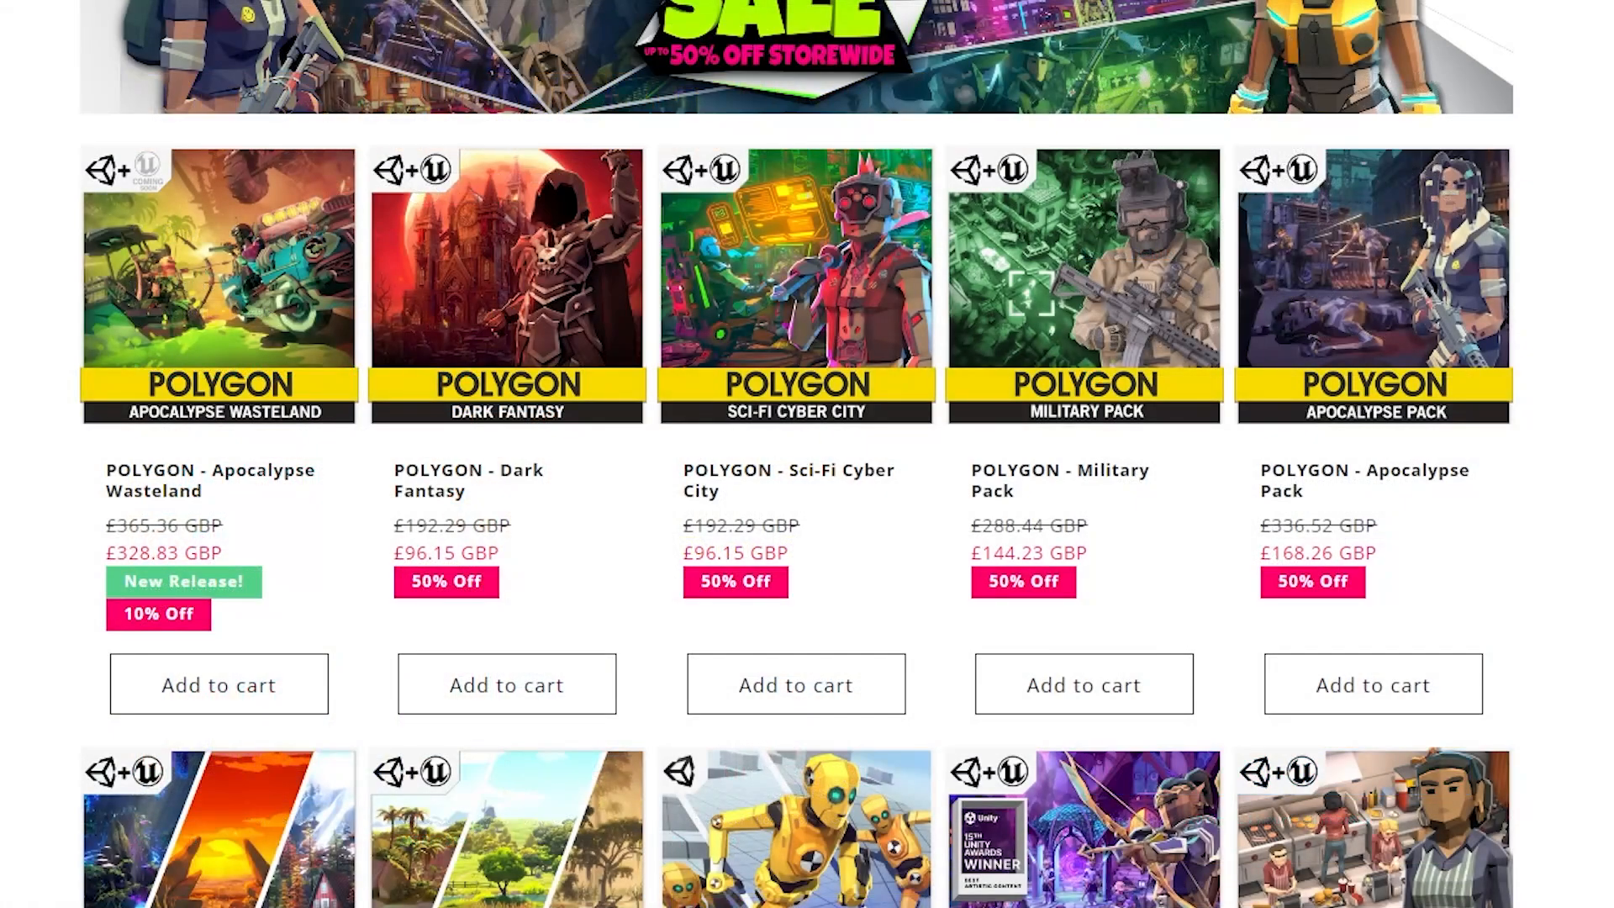
Scroll the Synty Store sale page through the POLYGON pack listings
{"action": "scroll", "scroll_direction": "down", "scroll_amount": 3}
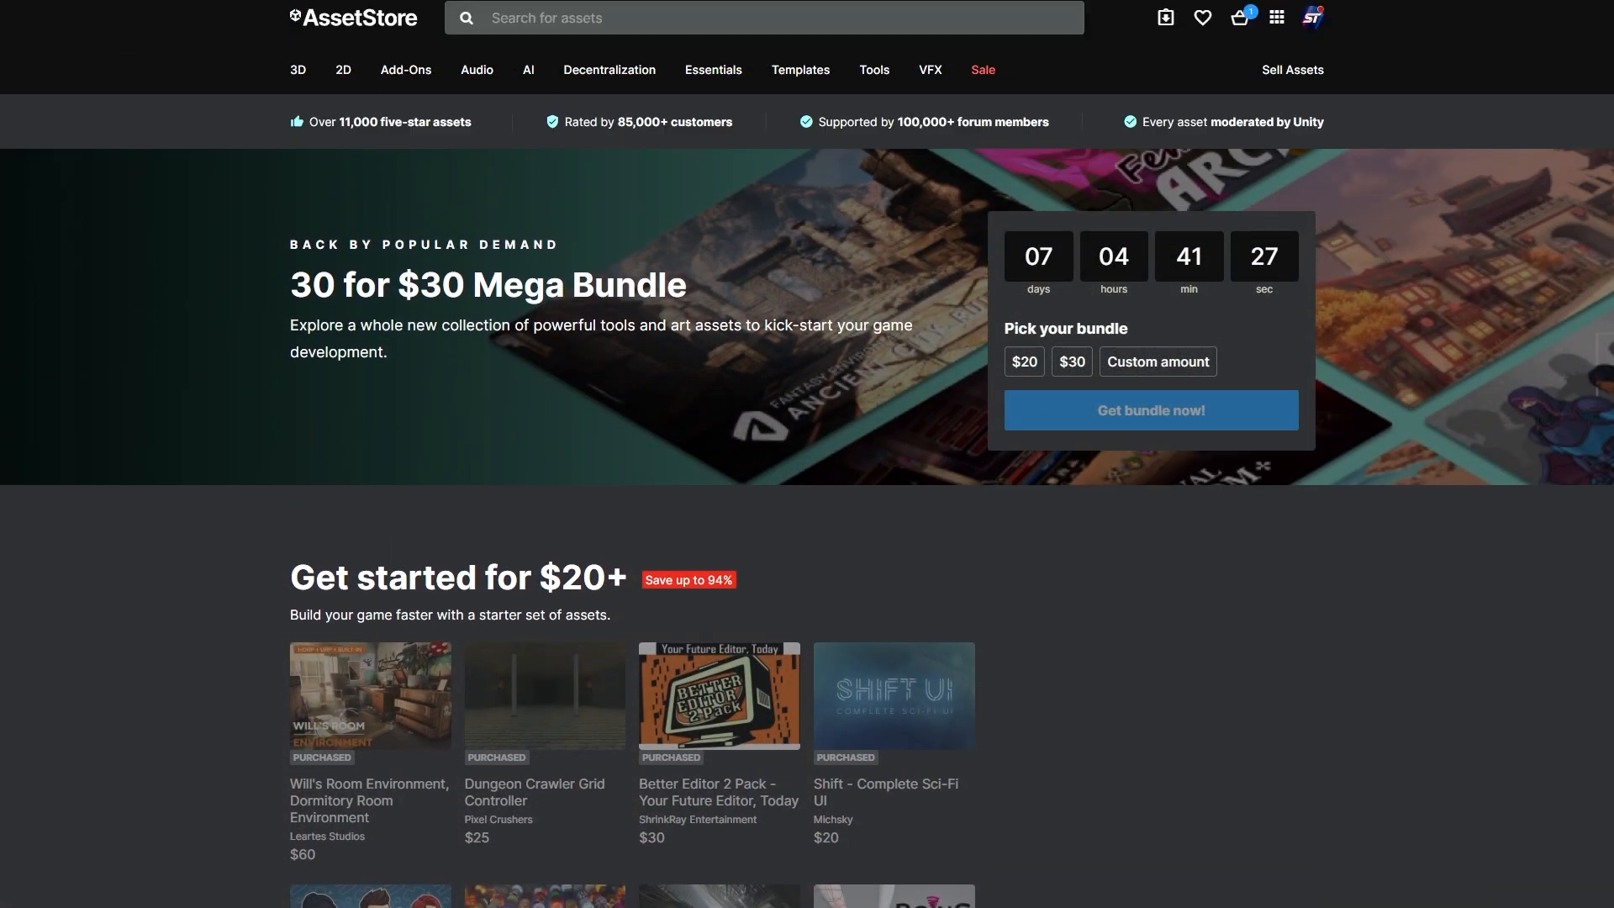
{"action": "scroll", "scroll_direction": "down", "scroll_amount": 3}
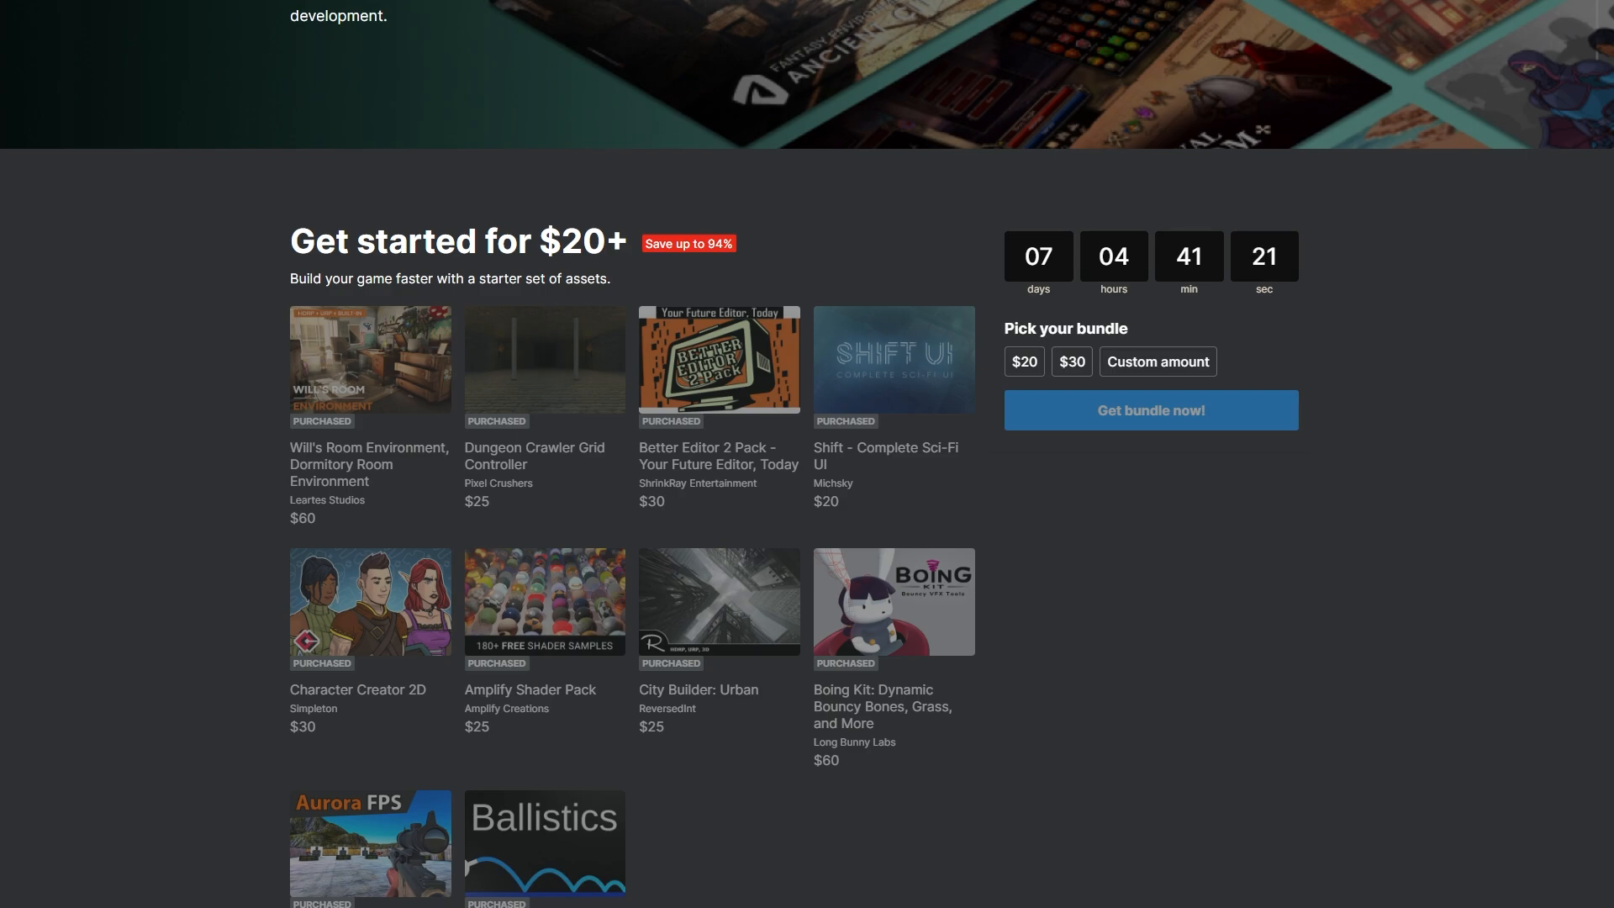
{"action": "scroll", "scroll_direction": "up", "scroll_amount": 3}
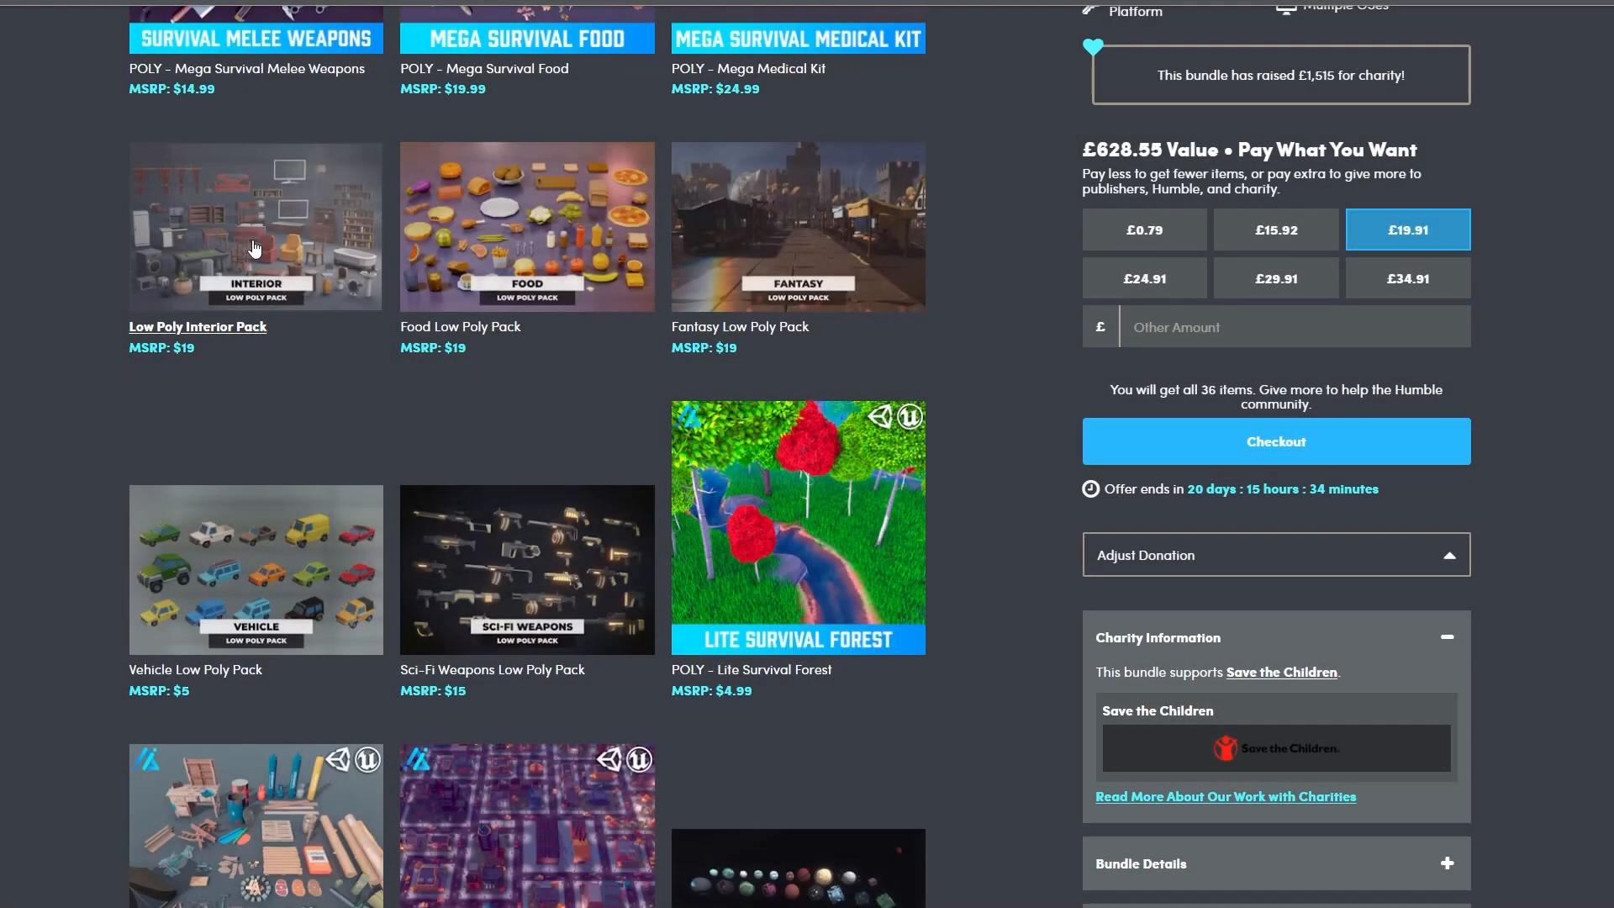
{"action": "mouse_move", "coordinate": [482, 337]}
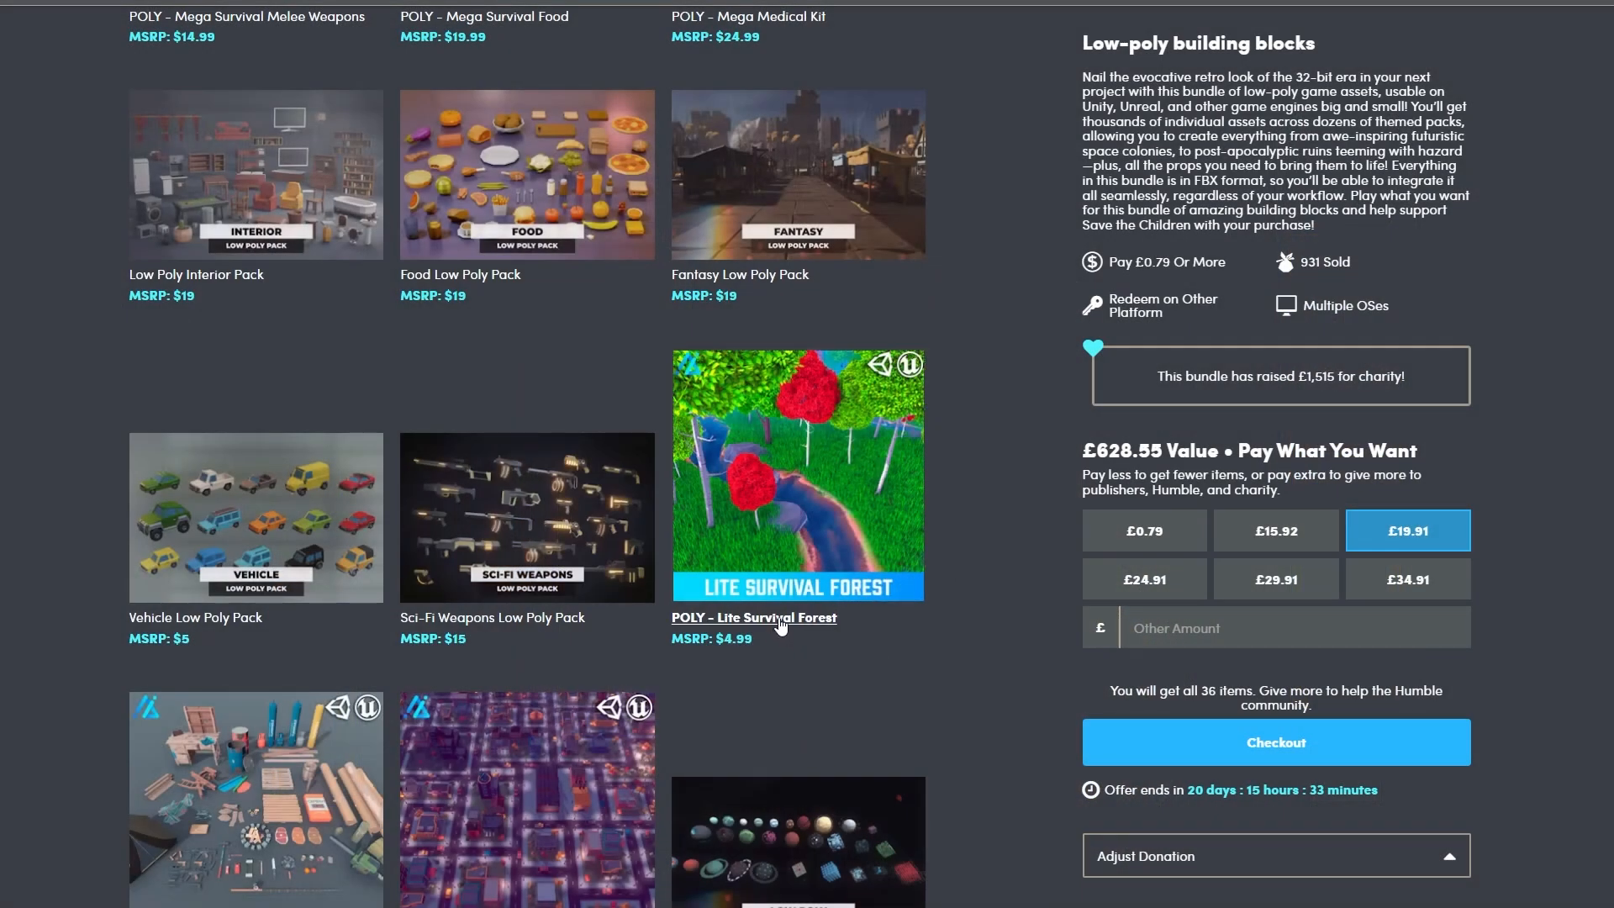
Browse the bundle's item grid and view the Low Poly Planets Pack details
{"action": "scroll", "scroll_direction": "down", "scroll_amount": 3}
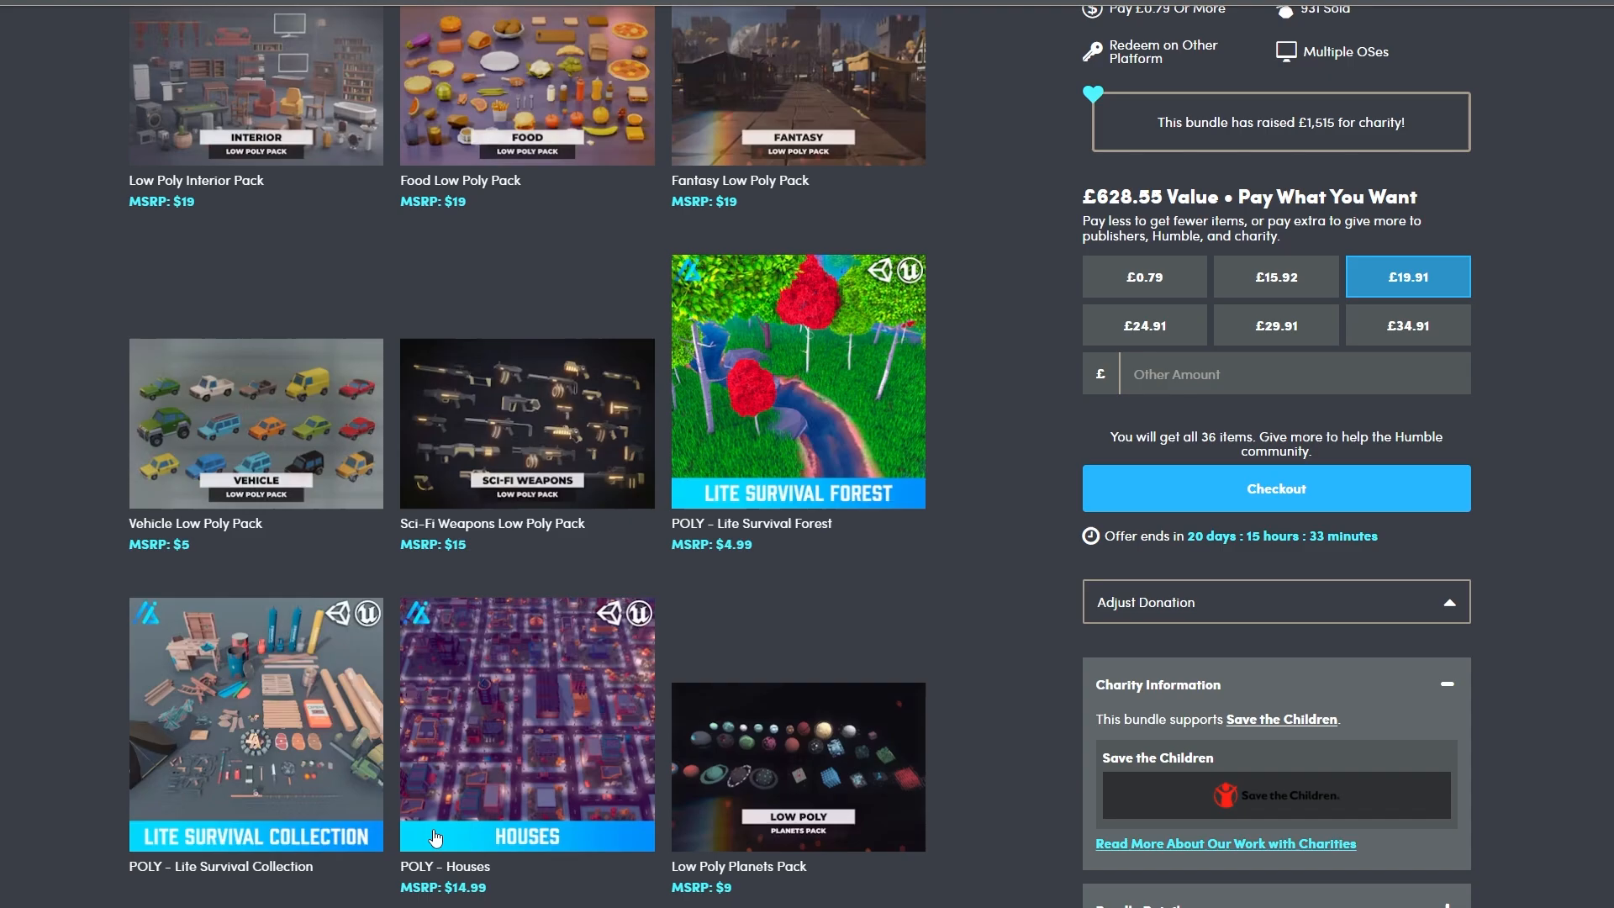
{"action": "left_click", "coordinate": [526, 724]}
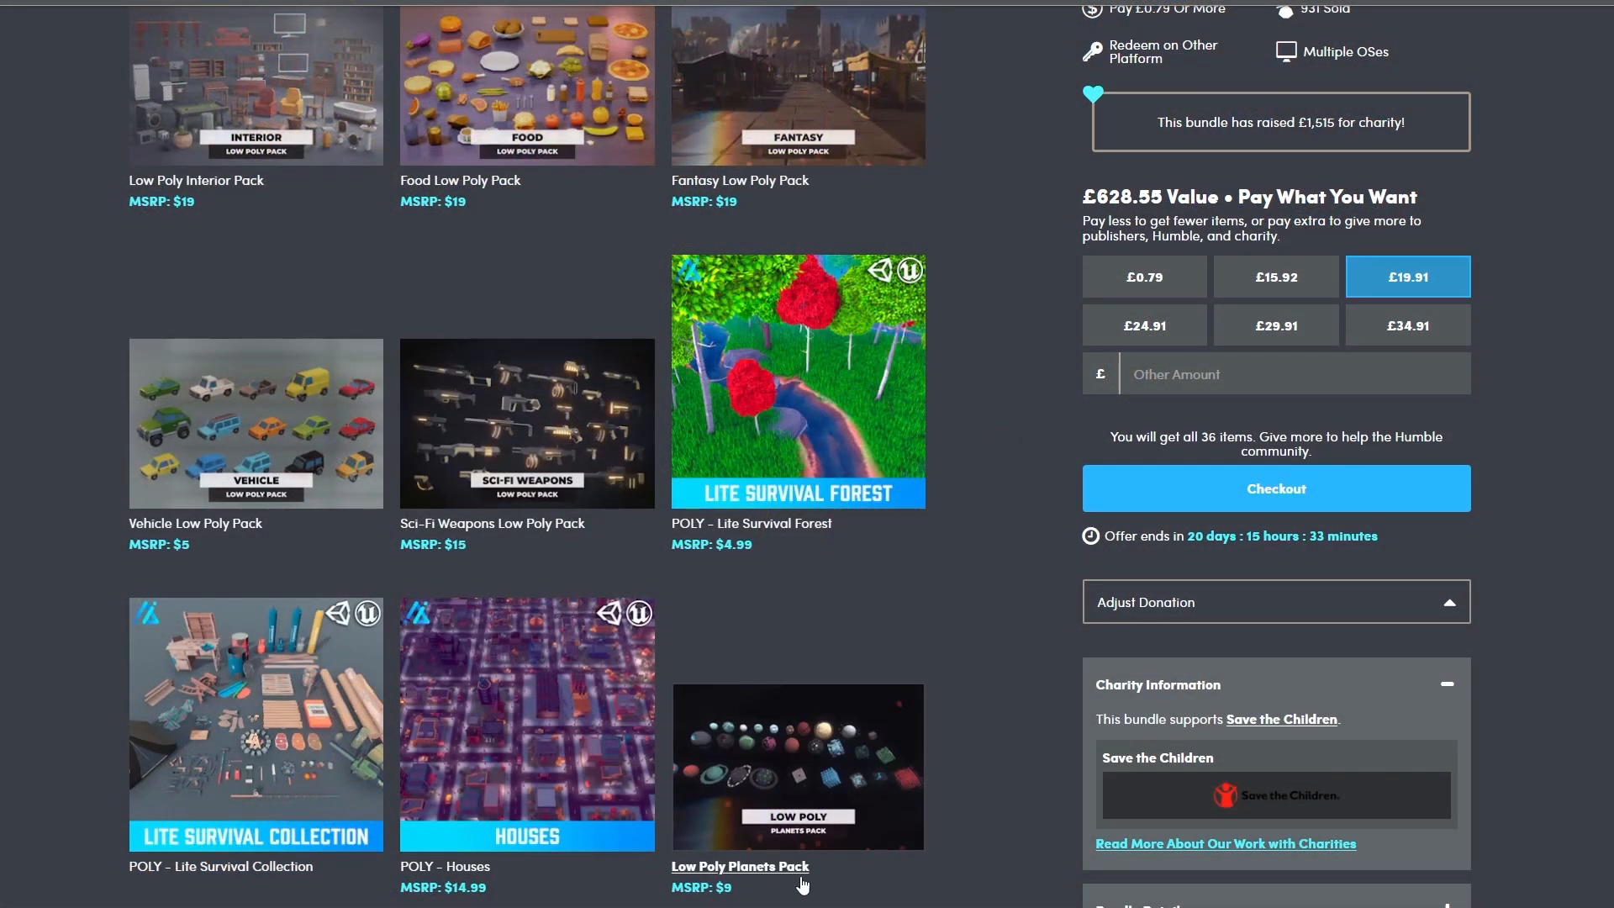
{"action": "left_click", "coordinate": [797, 766]}
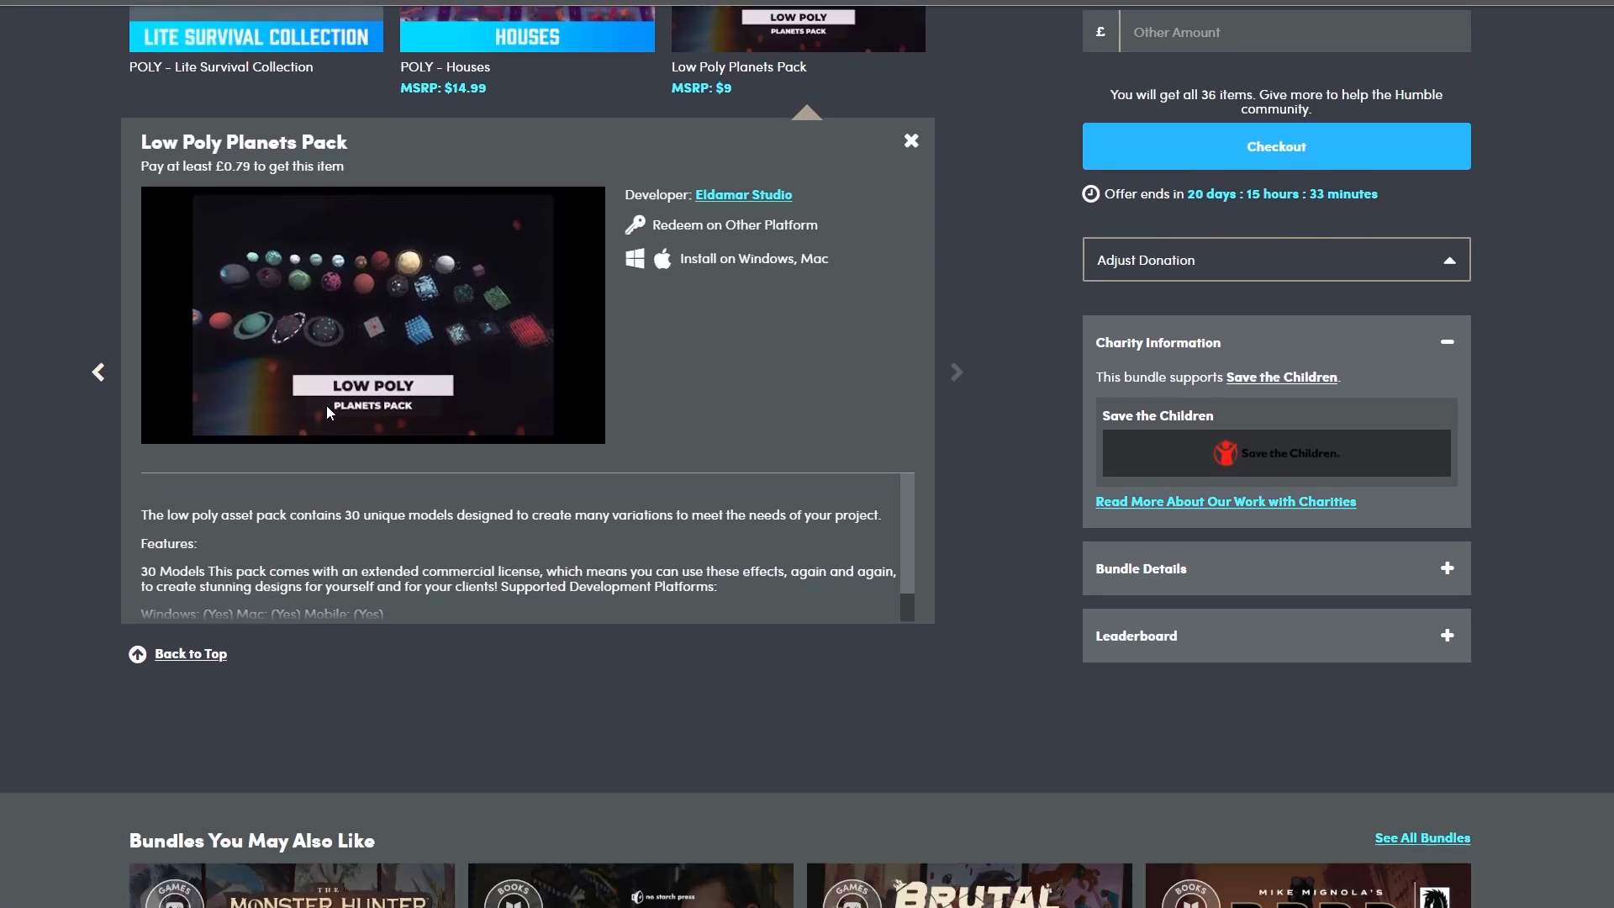
{"action": "mouse_move", "coordinate": [922, 228]}
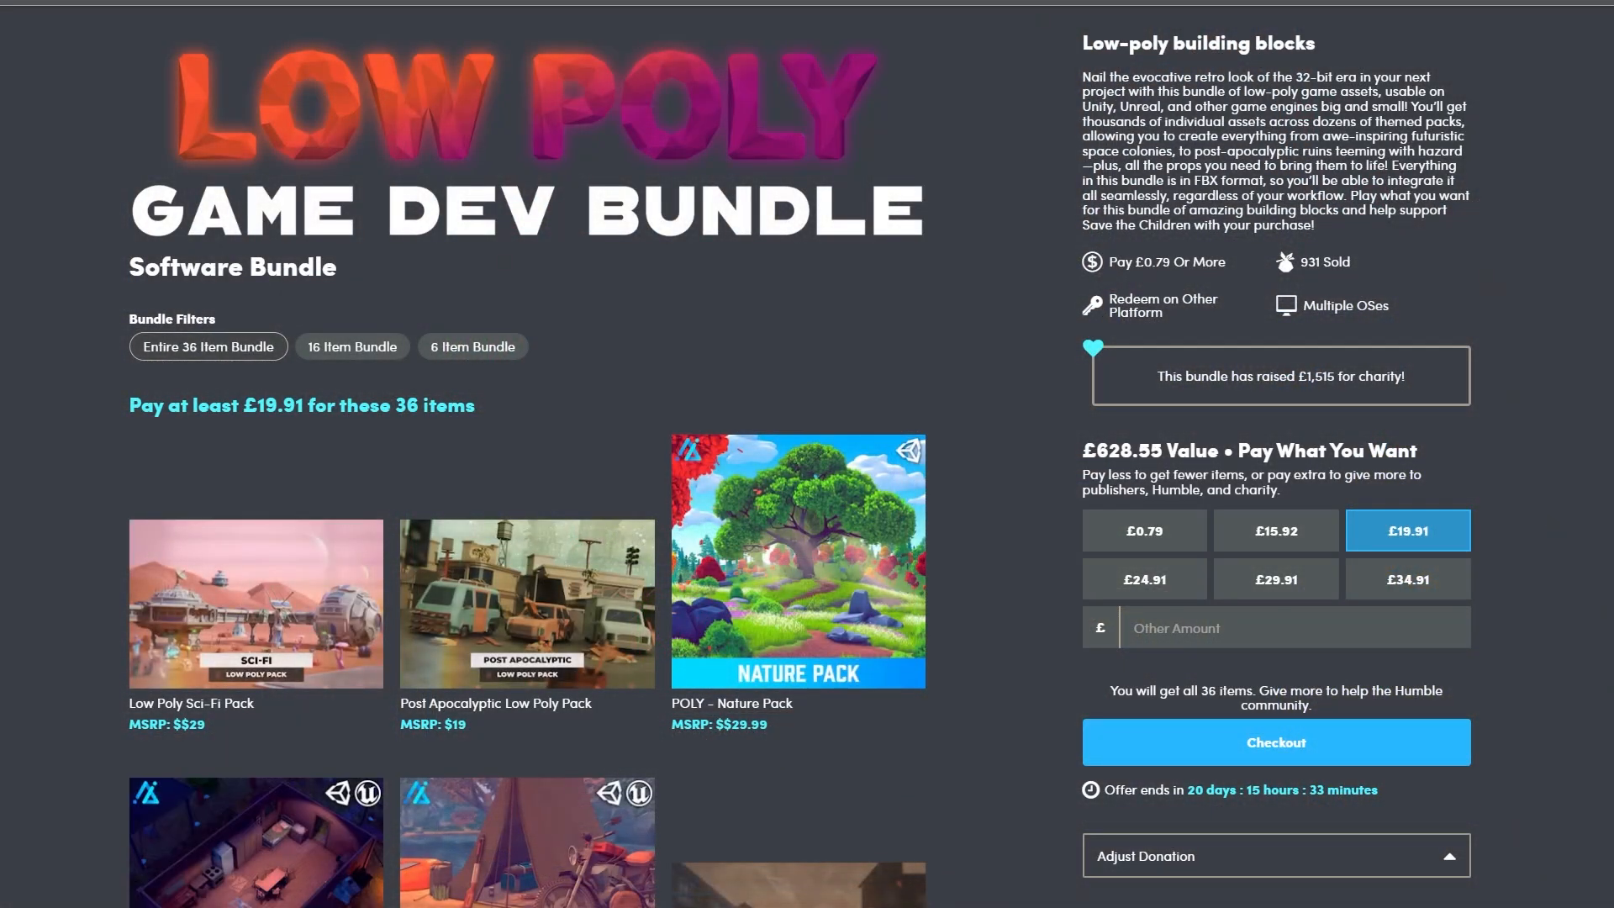
Proceed to Humble Bundle checkout for the full bundle at £19.91
{"action": "scroll", "scroll_direction": "down", "scroll_amount": 3}
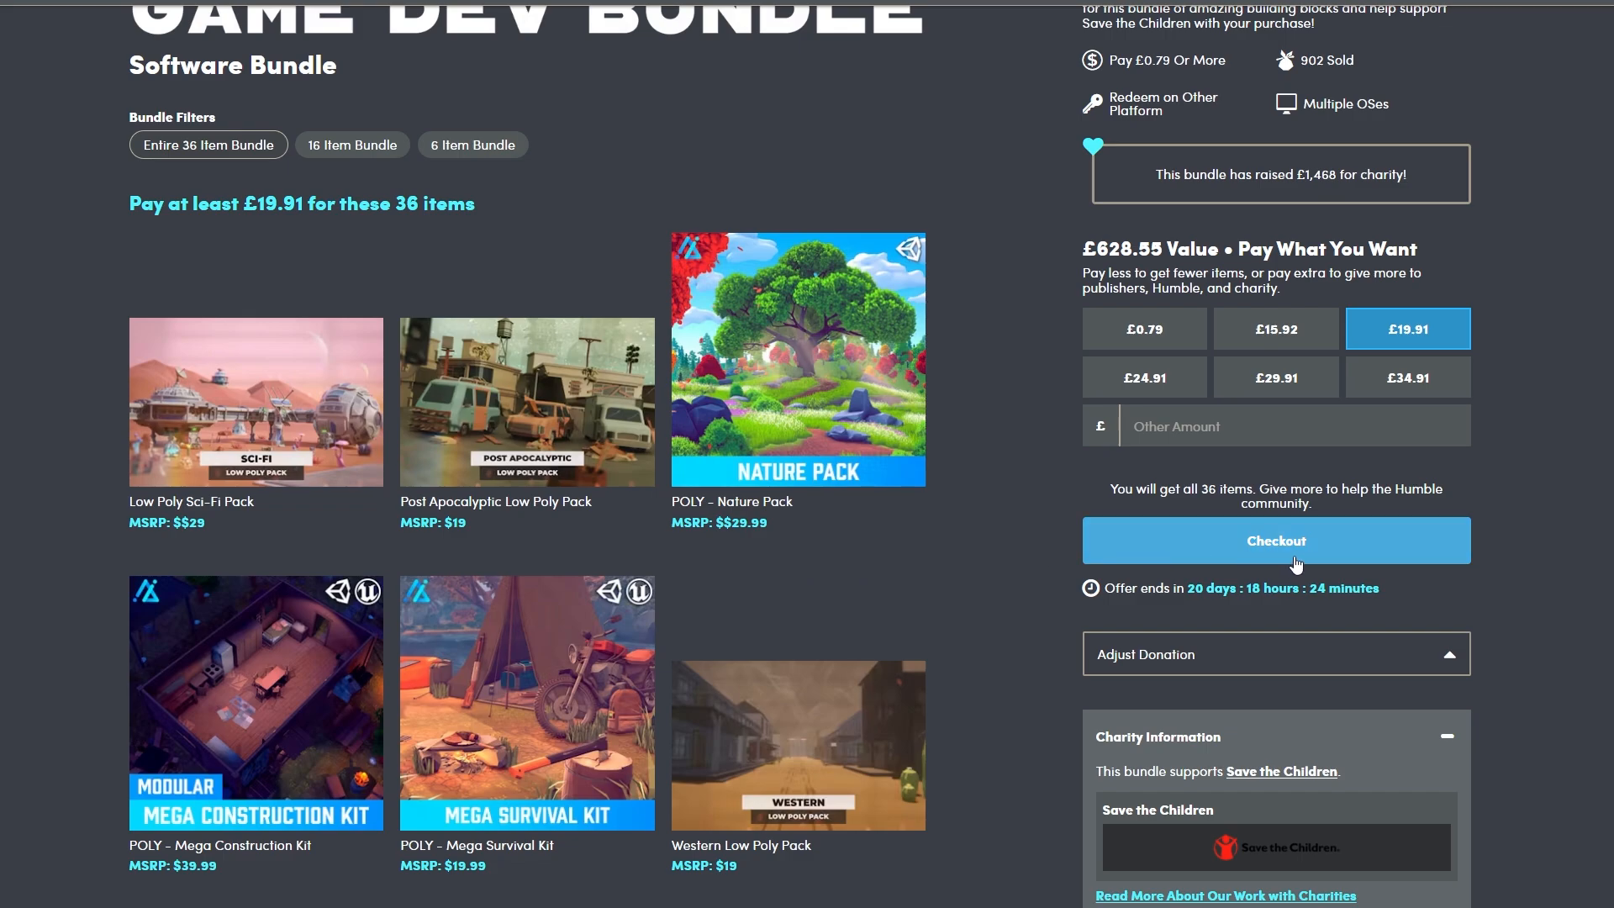
{"action": "left_click", "coordinate": [1276, 540]}
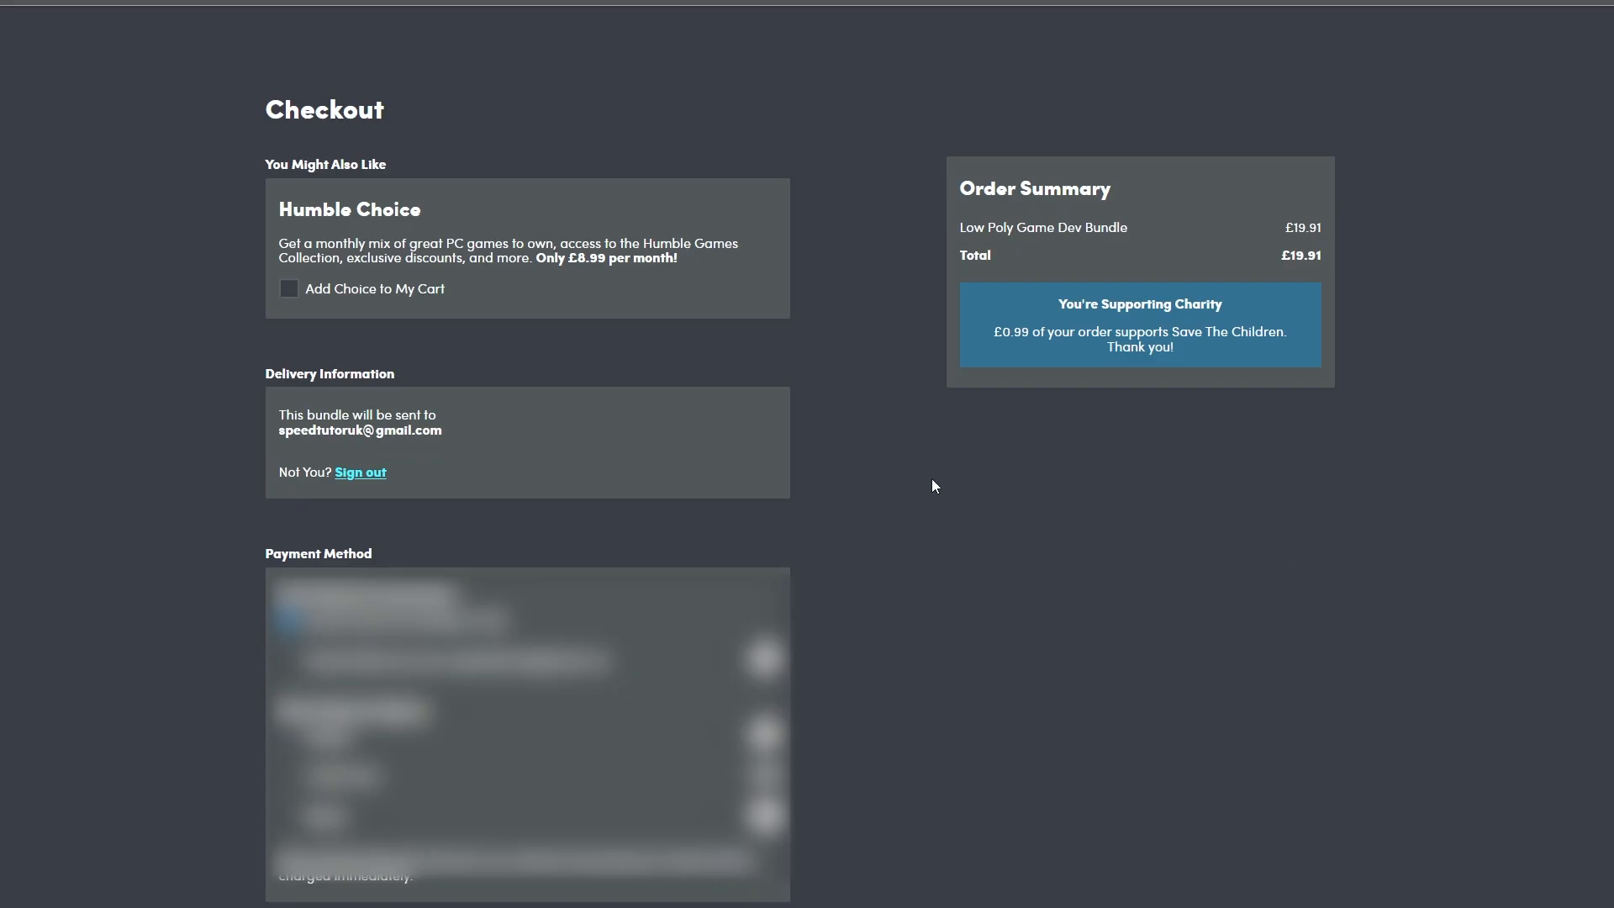
{"action": "mouse_move", "coordinate": [889, 492]}
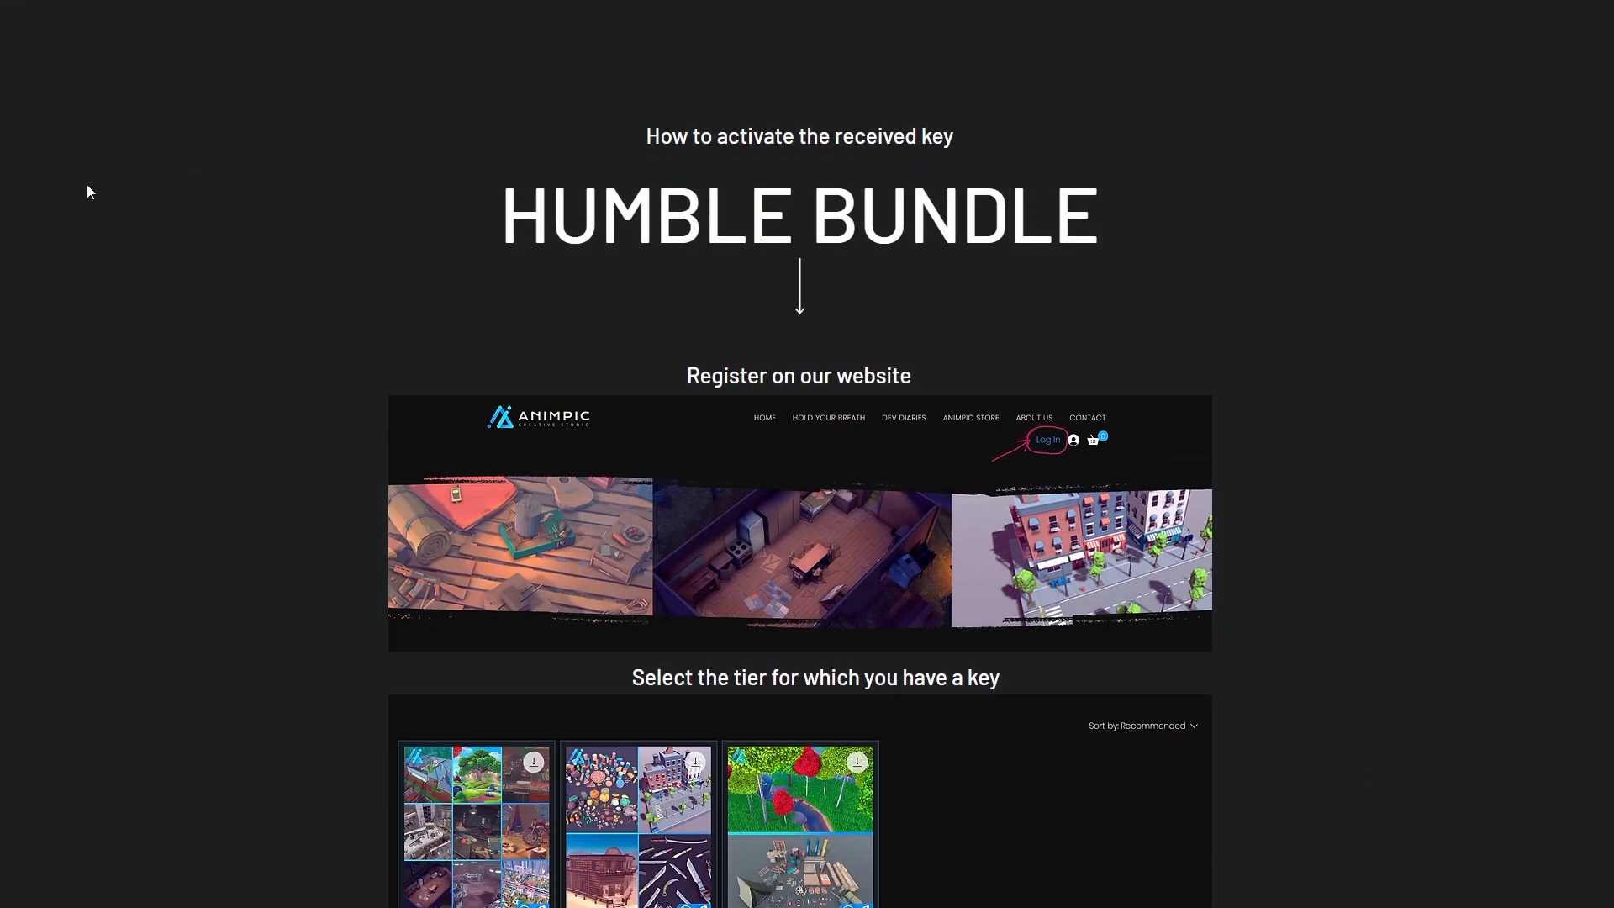
{"action": "scroll", "scroll_direction": "down", "scroll_amount": 3}
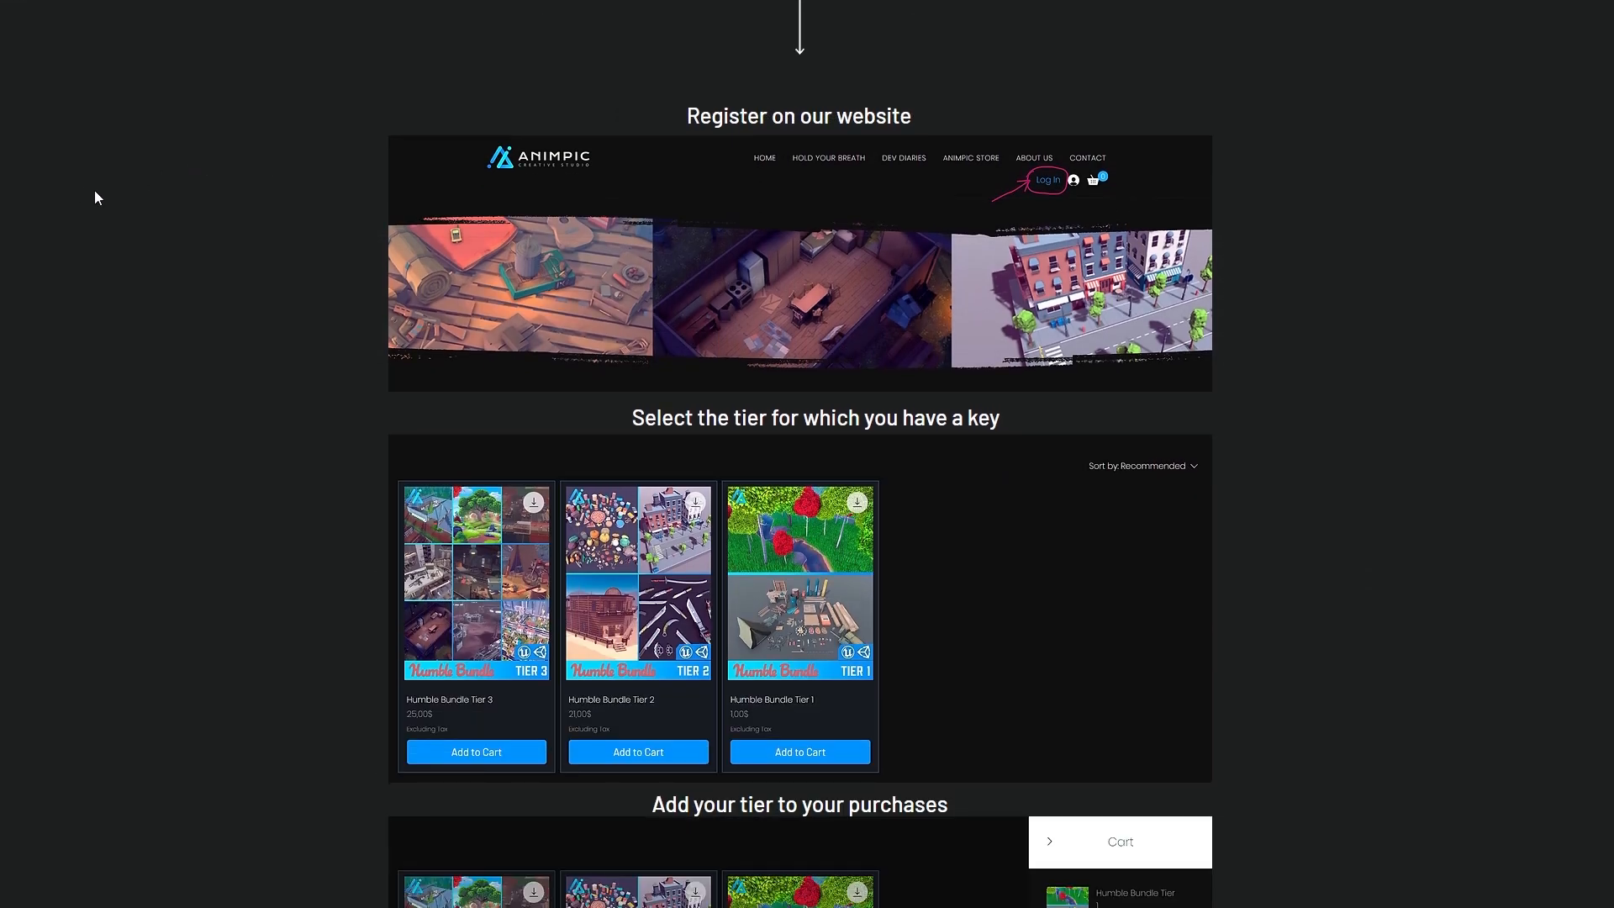
{"action": "scroll", "scroll_direction": "down", "scroll_amount": 3}
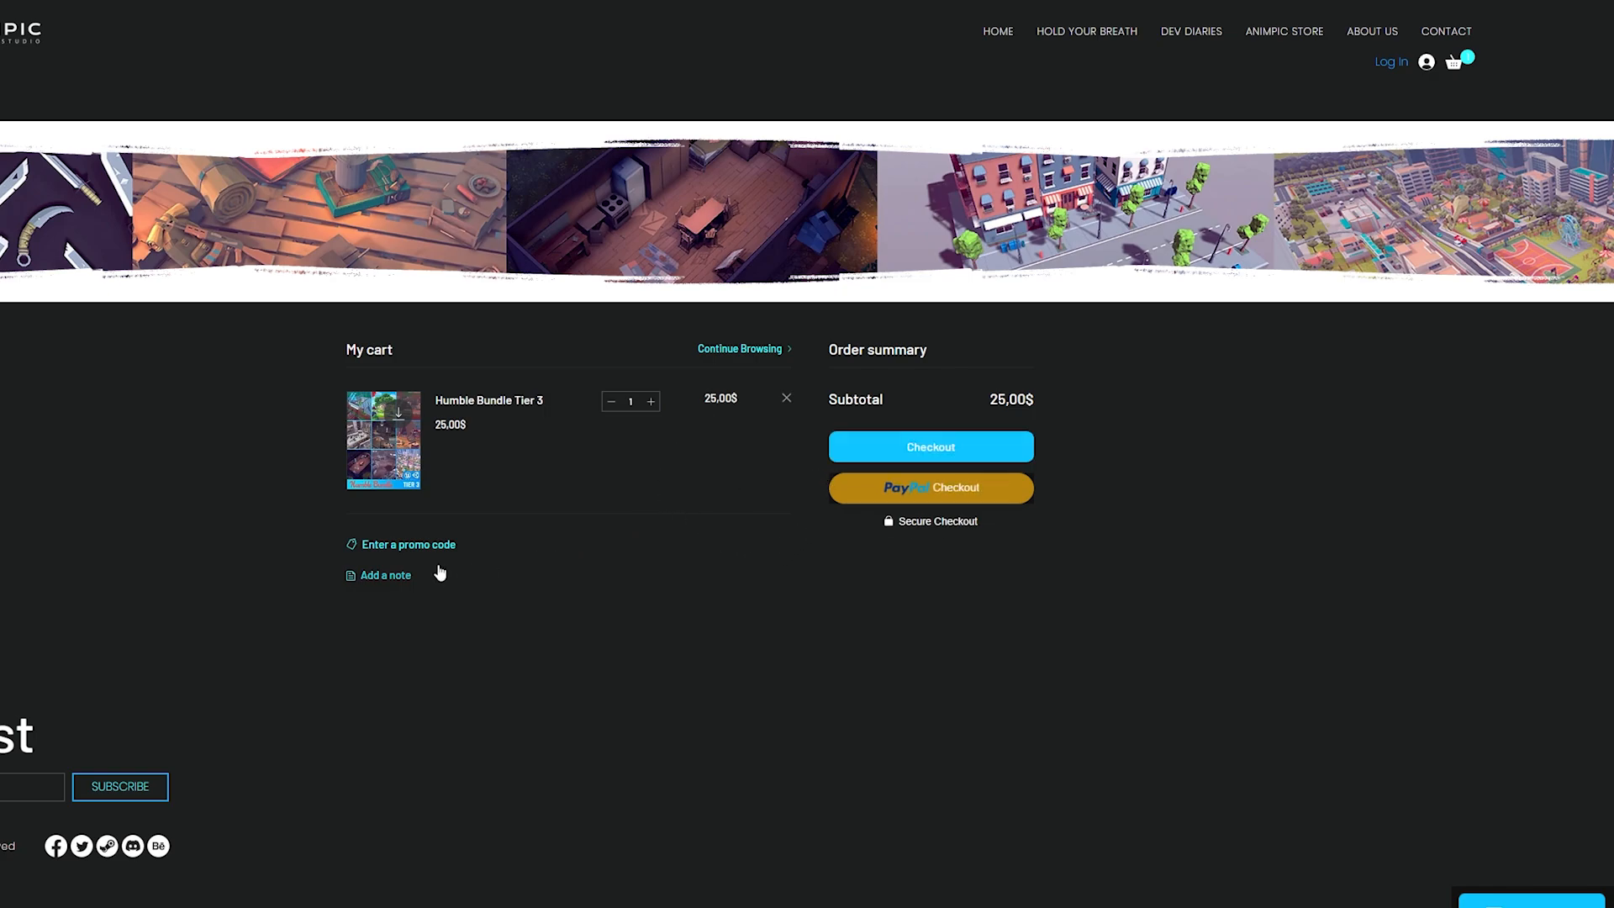
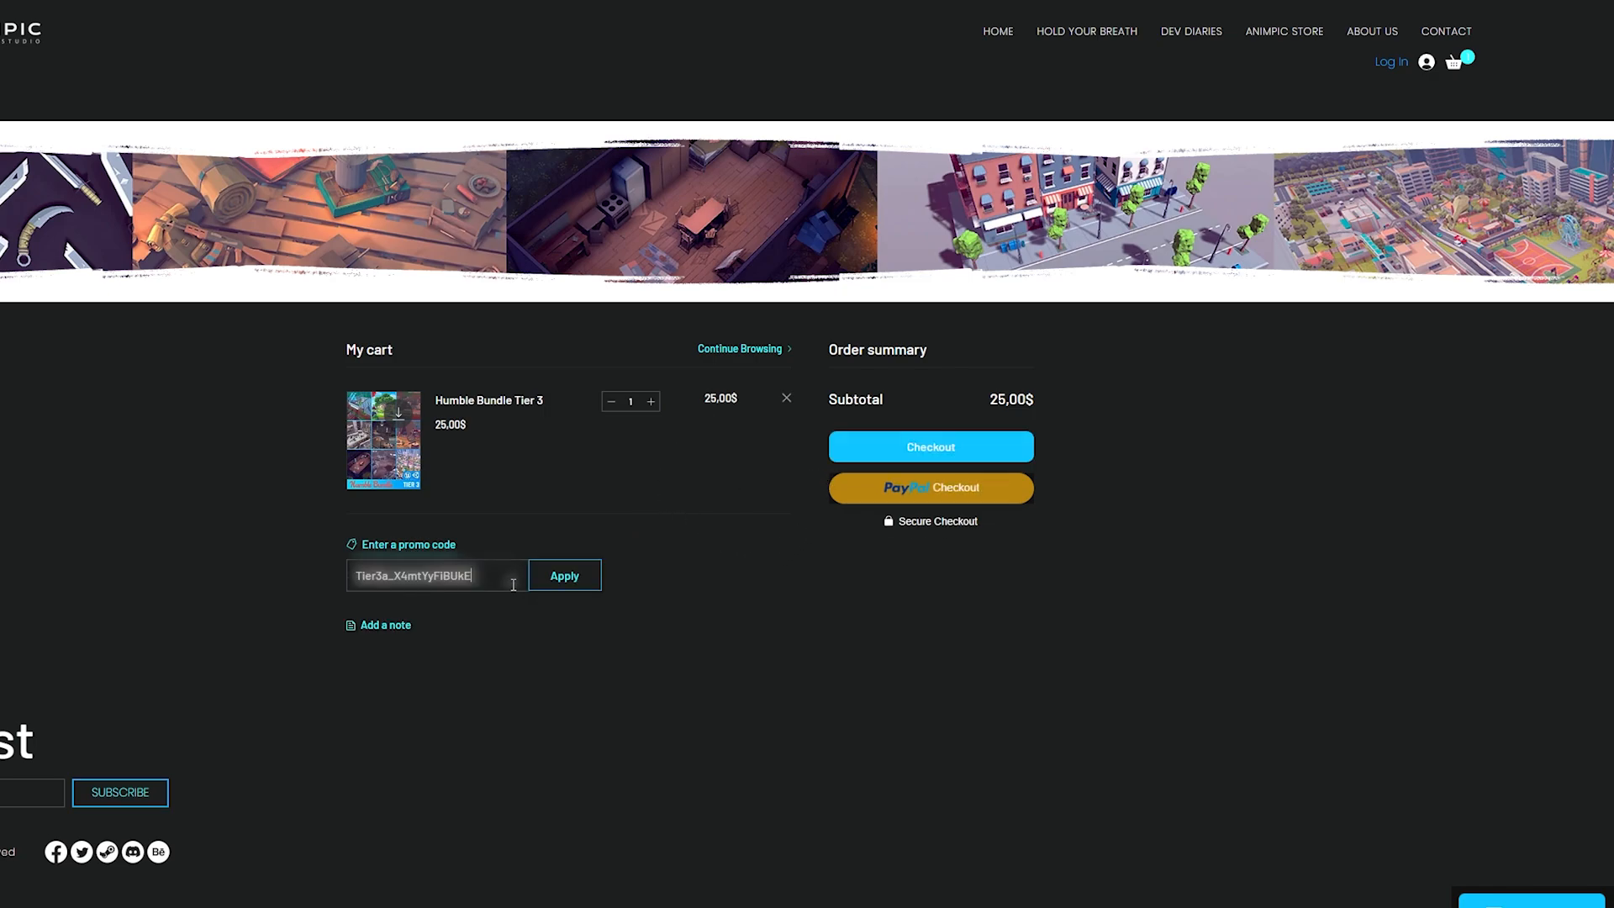
{"action": "left_click", "coordinate": [564, 575]}
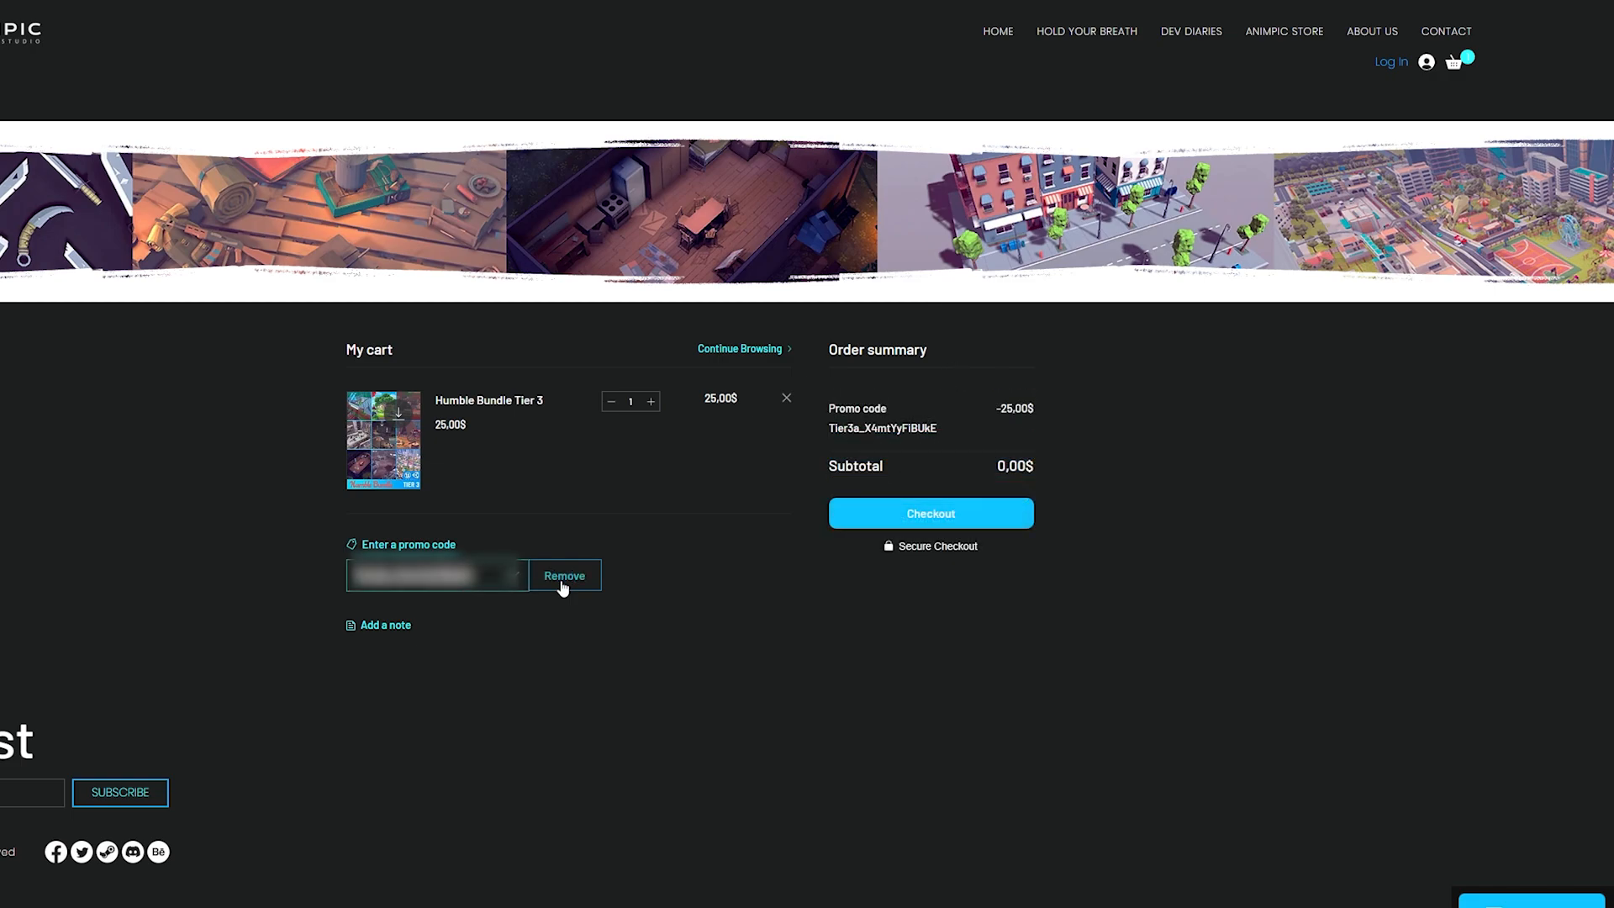
{"action": "mouse_move", "coordinate": [930, 519]}
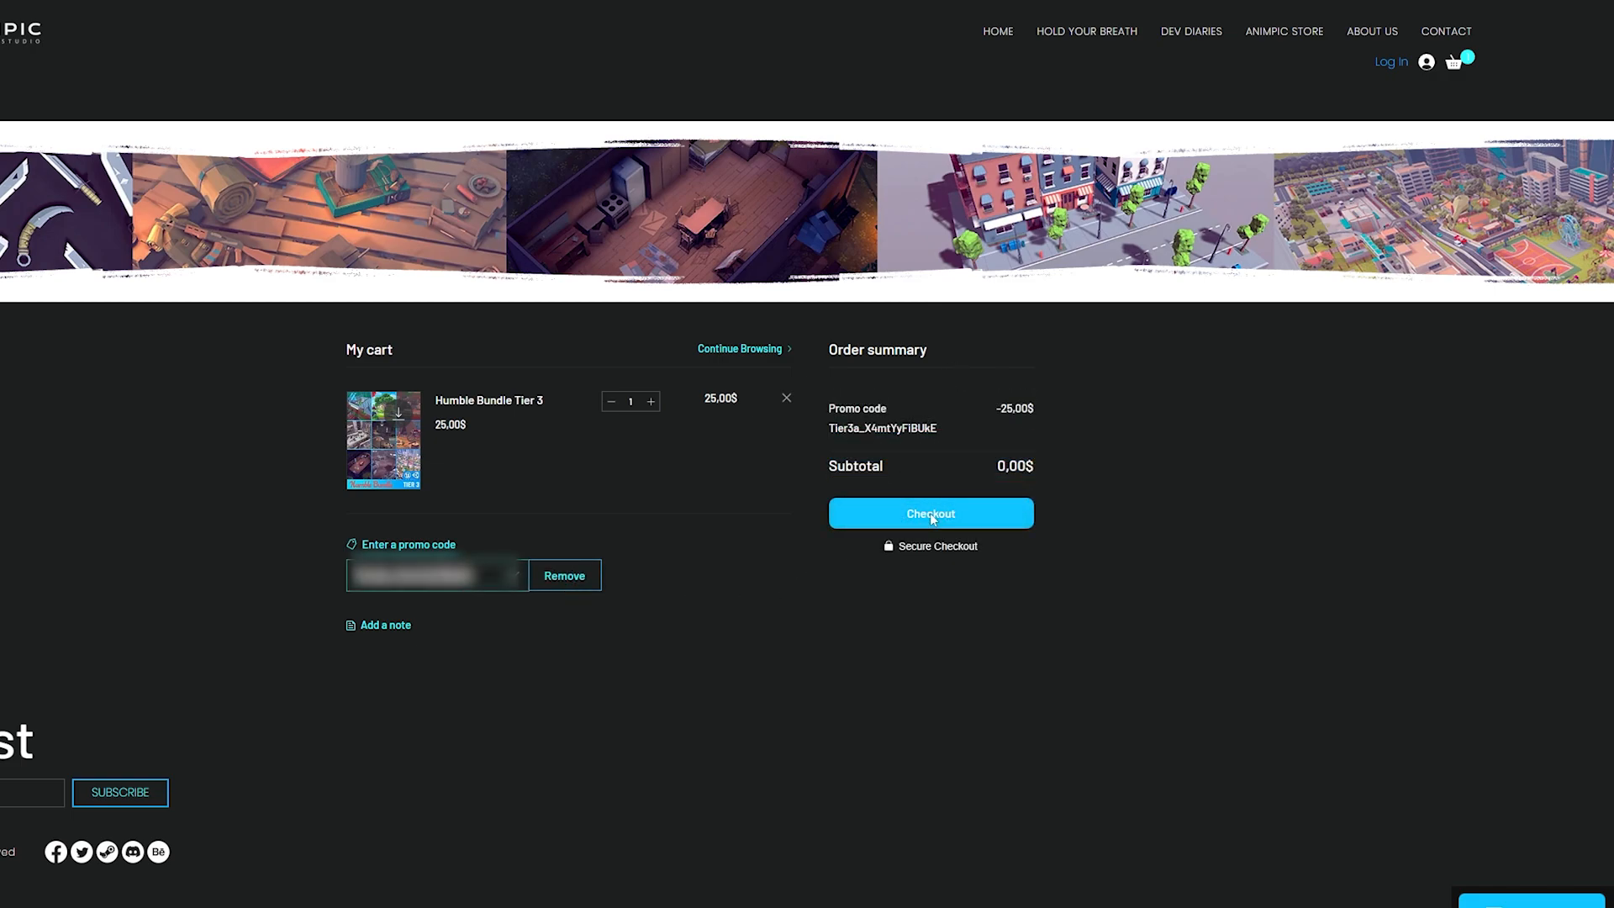
{"action": "left_click", "coordinate": [930, 512]}
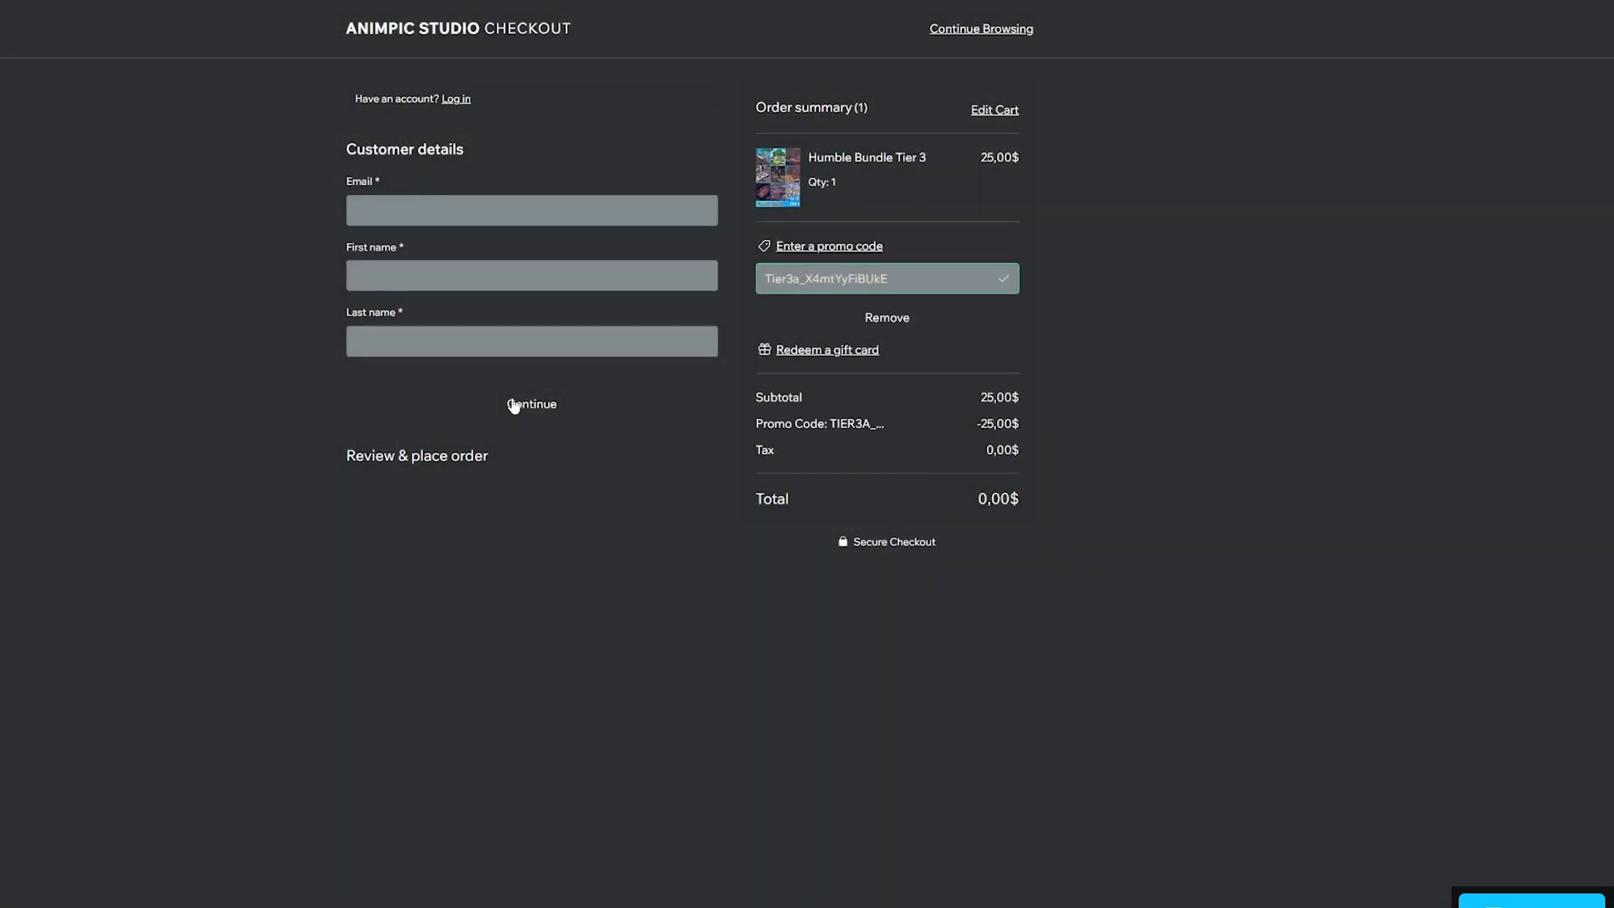
{"action": "mouse_move", "coordinate": [538, 434]}
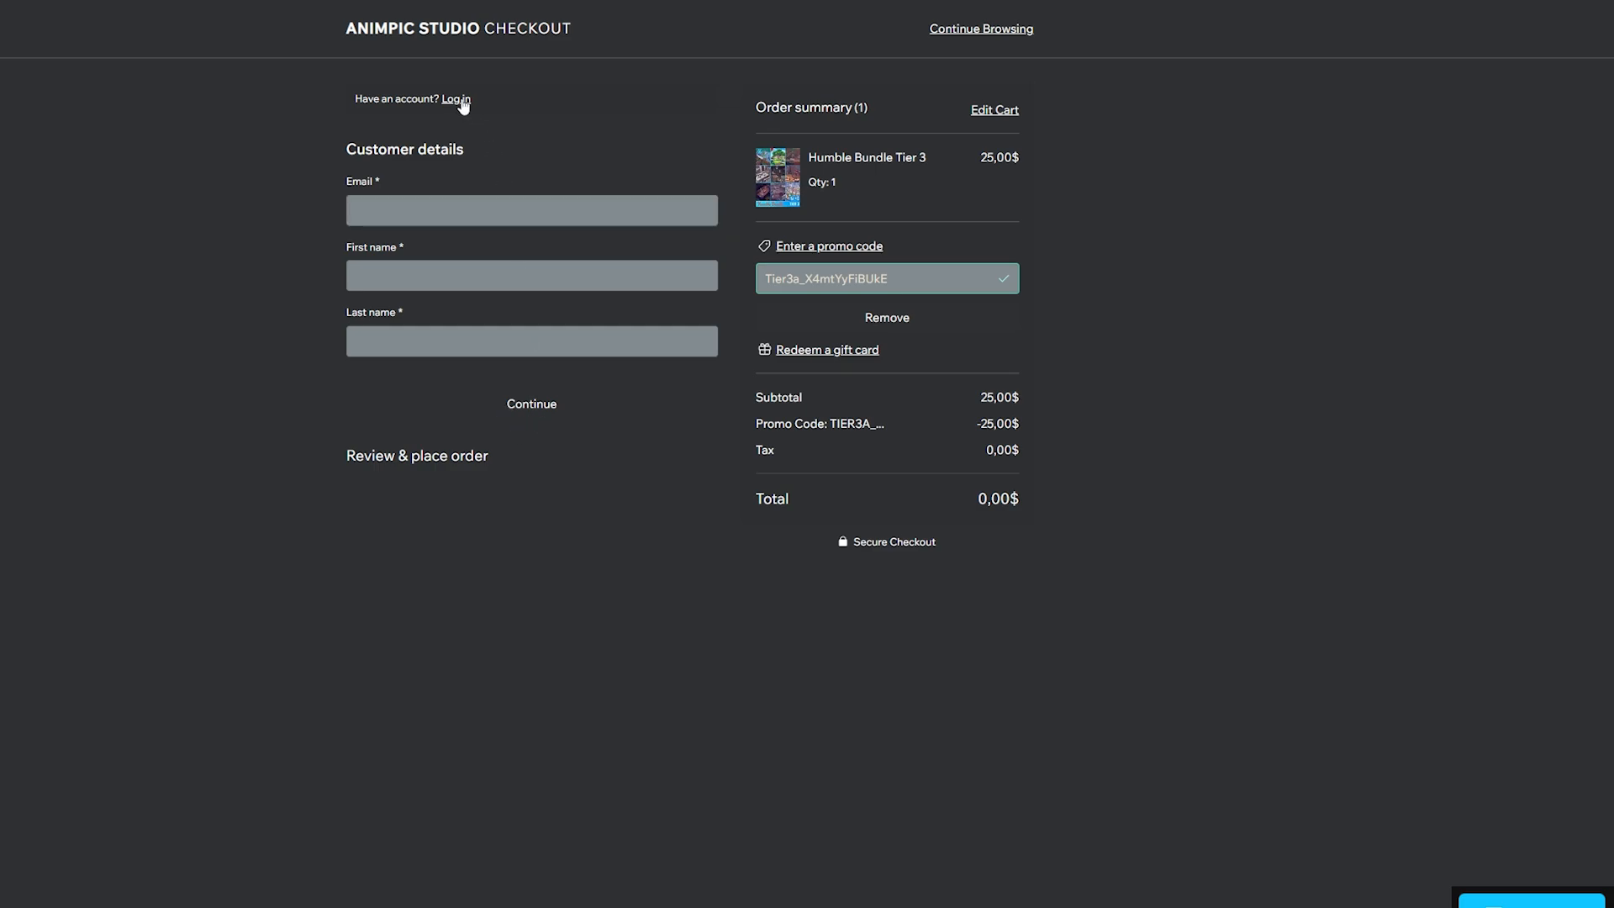
Sign in to Animpic, view order history and download the fulfilled 0,00$ Tier 3 pack
{"action": "left_click", "coordinate": [454, 99]}
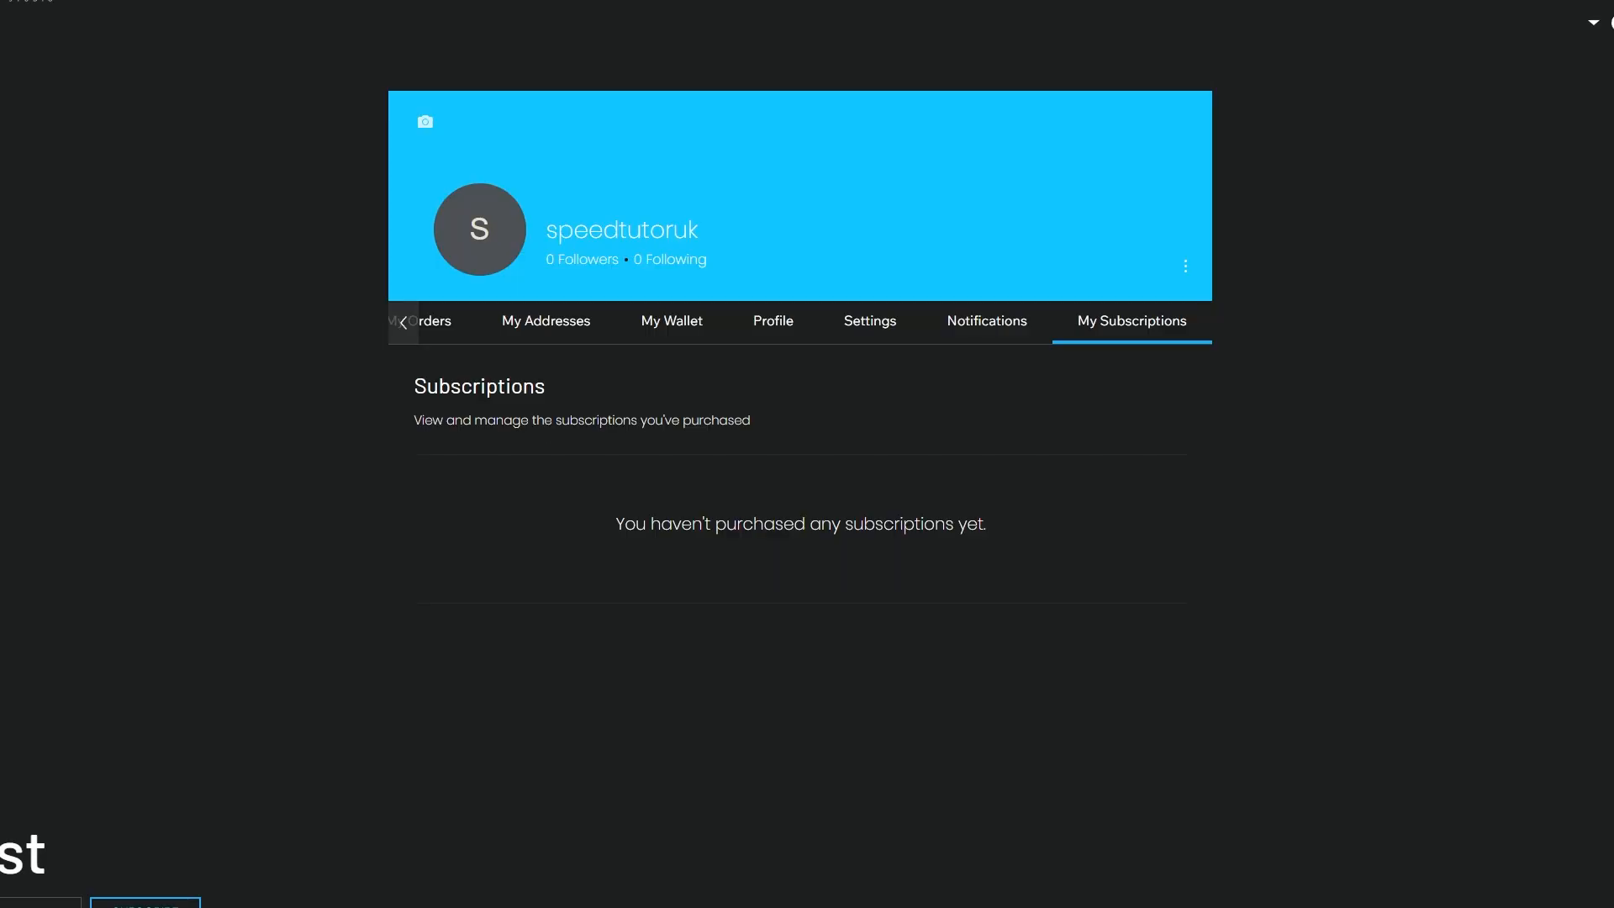
{"action": "left_click", "coordinate": [476, 321]}
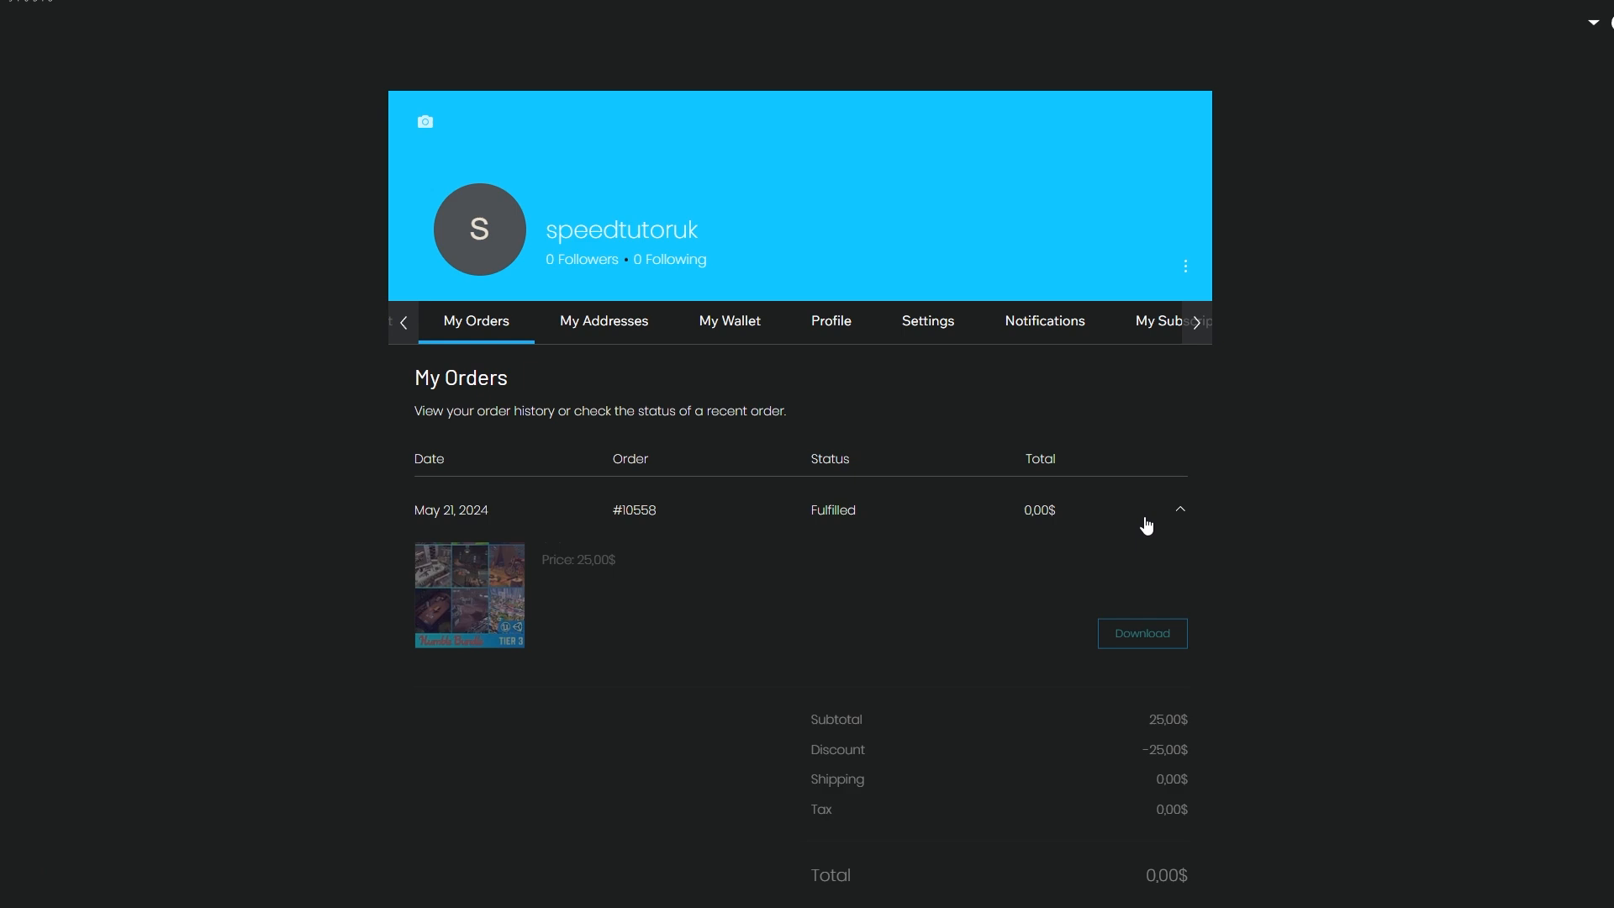
{"action": "left_click", "coordinate": [1179, 509]}
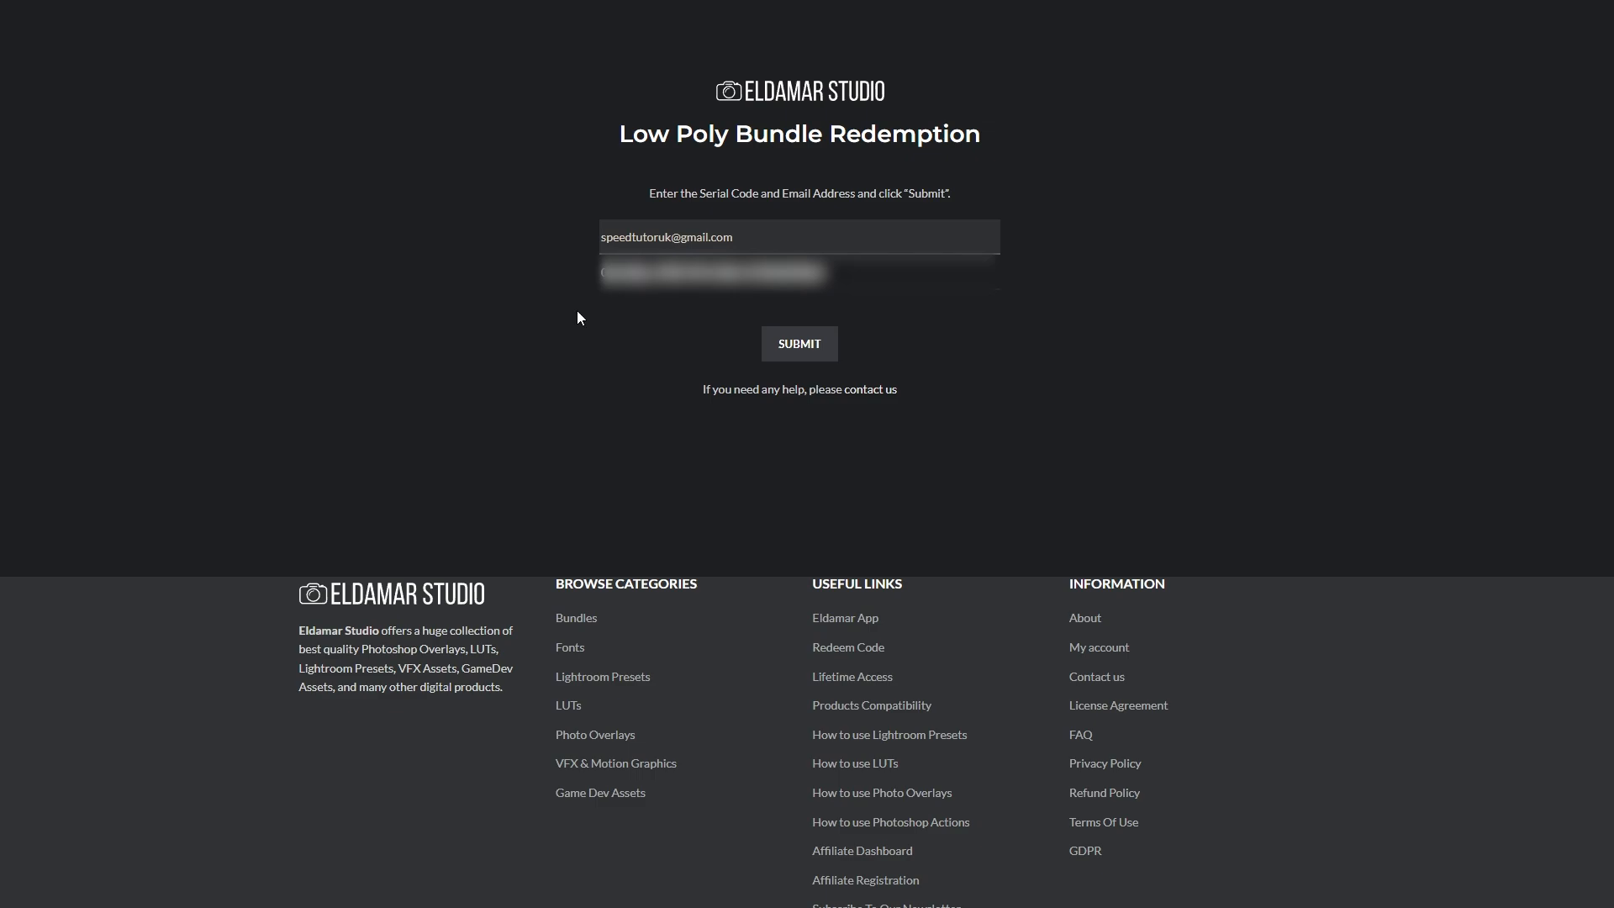
Submit the serial code on Eldamar's redemption page and browse the unlocked pack downloads
{"action": "left_click", "coordinate": [799, 343]}
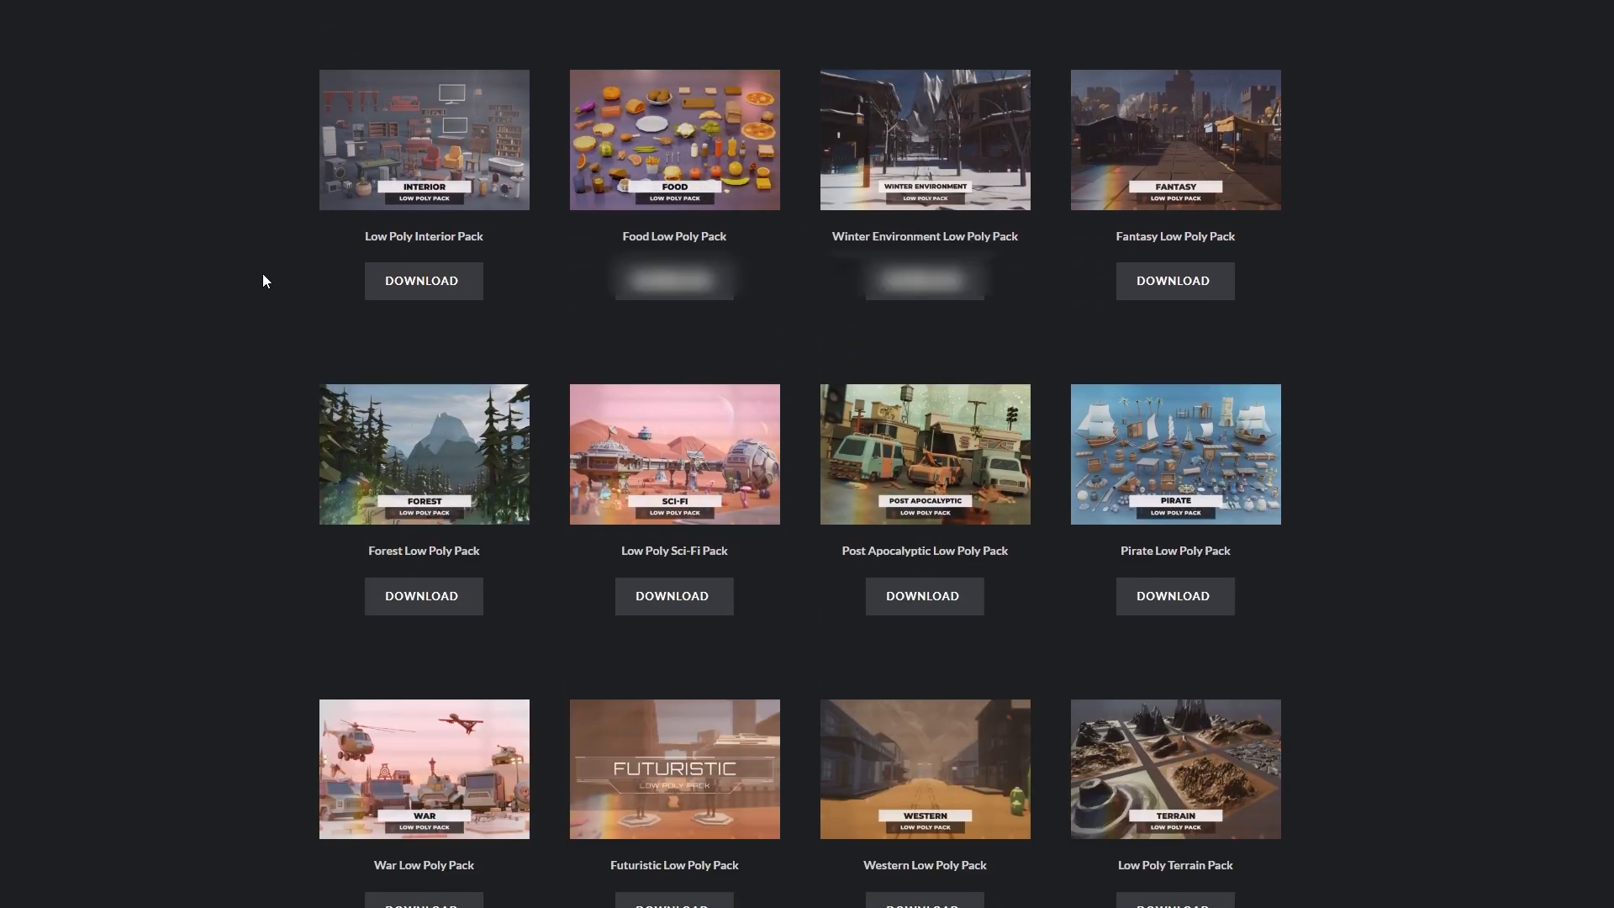
{"action": "scroll", "scroll_direction": "down", "scroll_amount": 3}
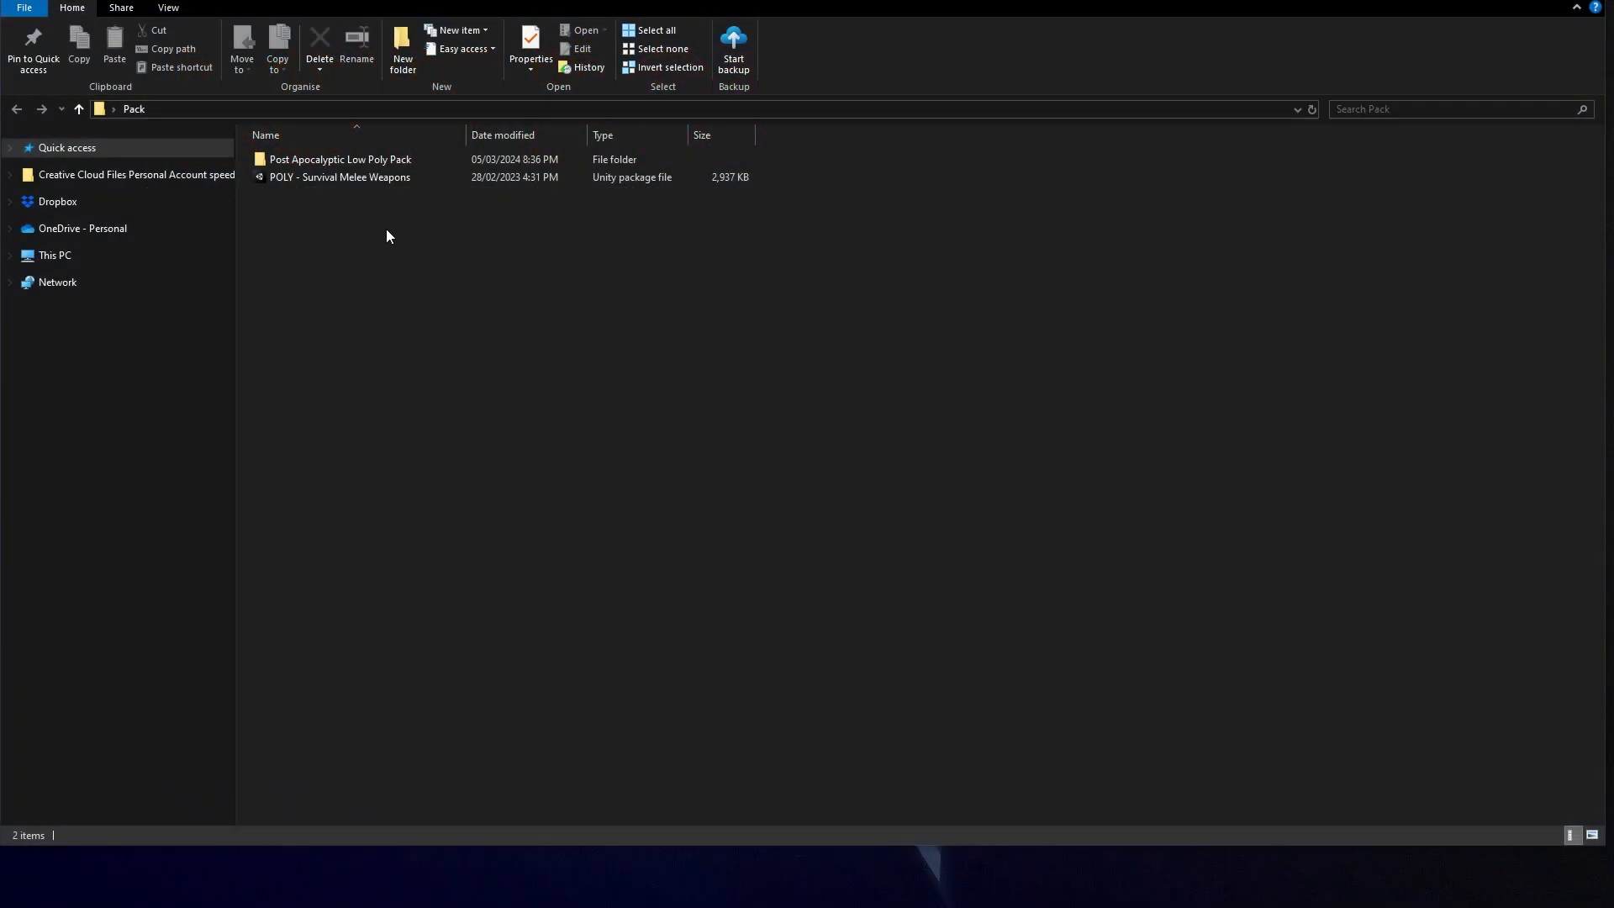
Inspect the Post Apocalyptic Low Poly Pack folder, then launch the POLY Survival Melee Weapons package into Unity
{"action": "left_click", "coordinate": [340, 178]}
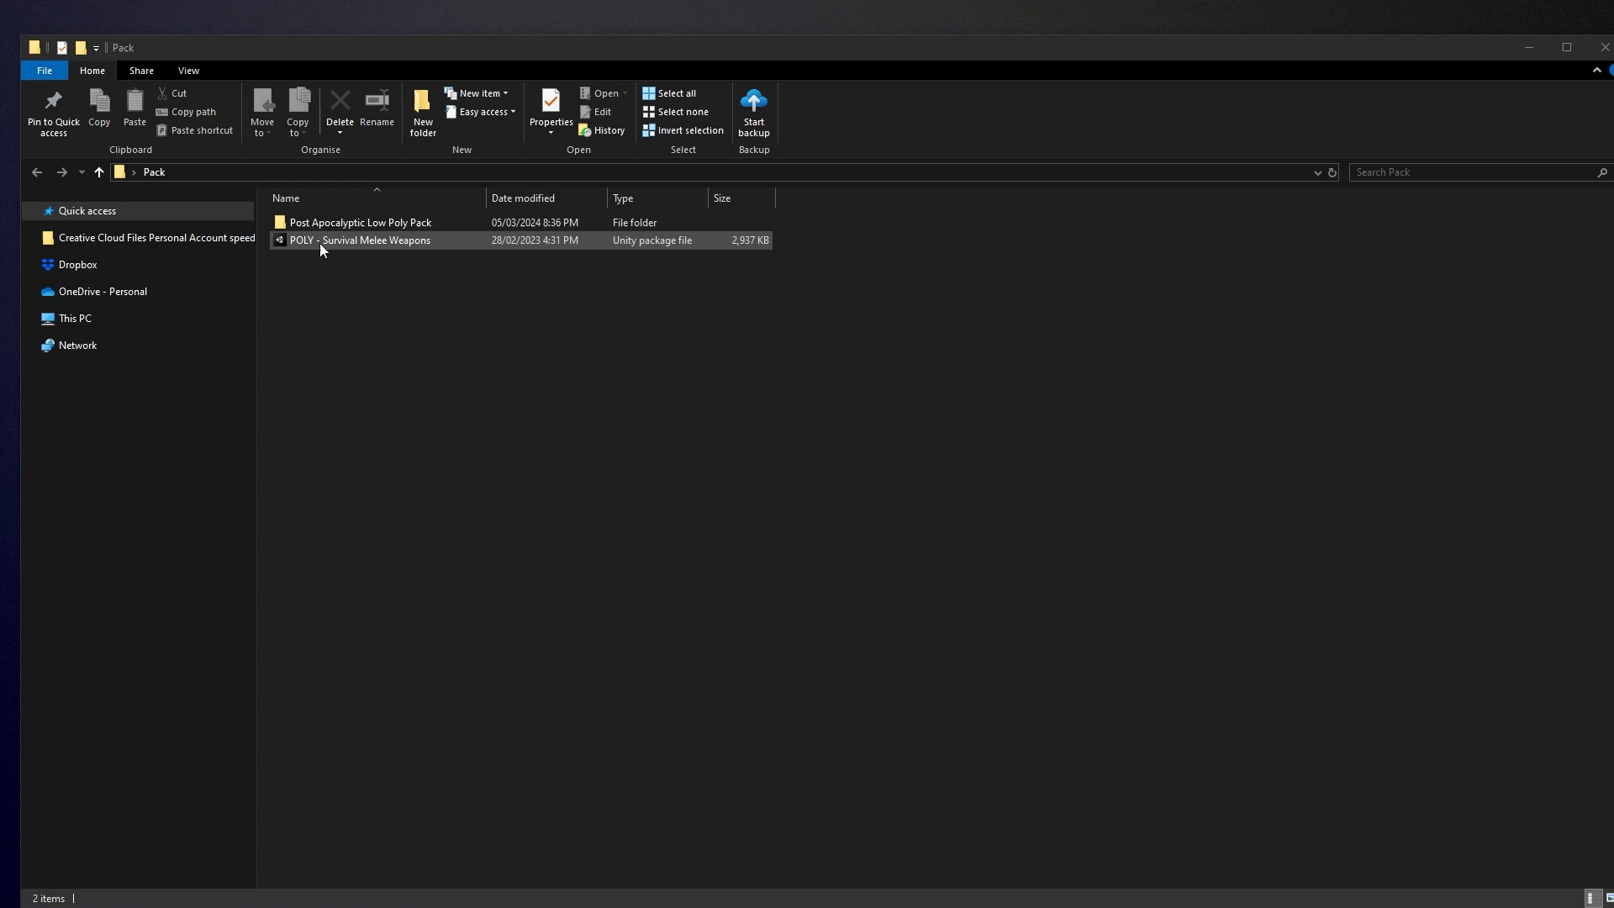
{"action": "left_click", "coordinate": [363, 239]}
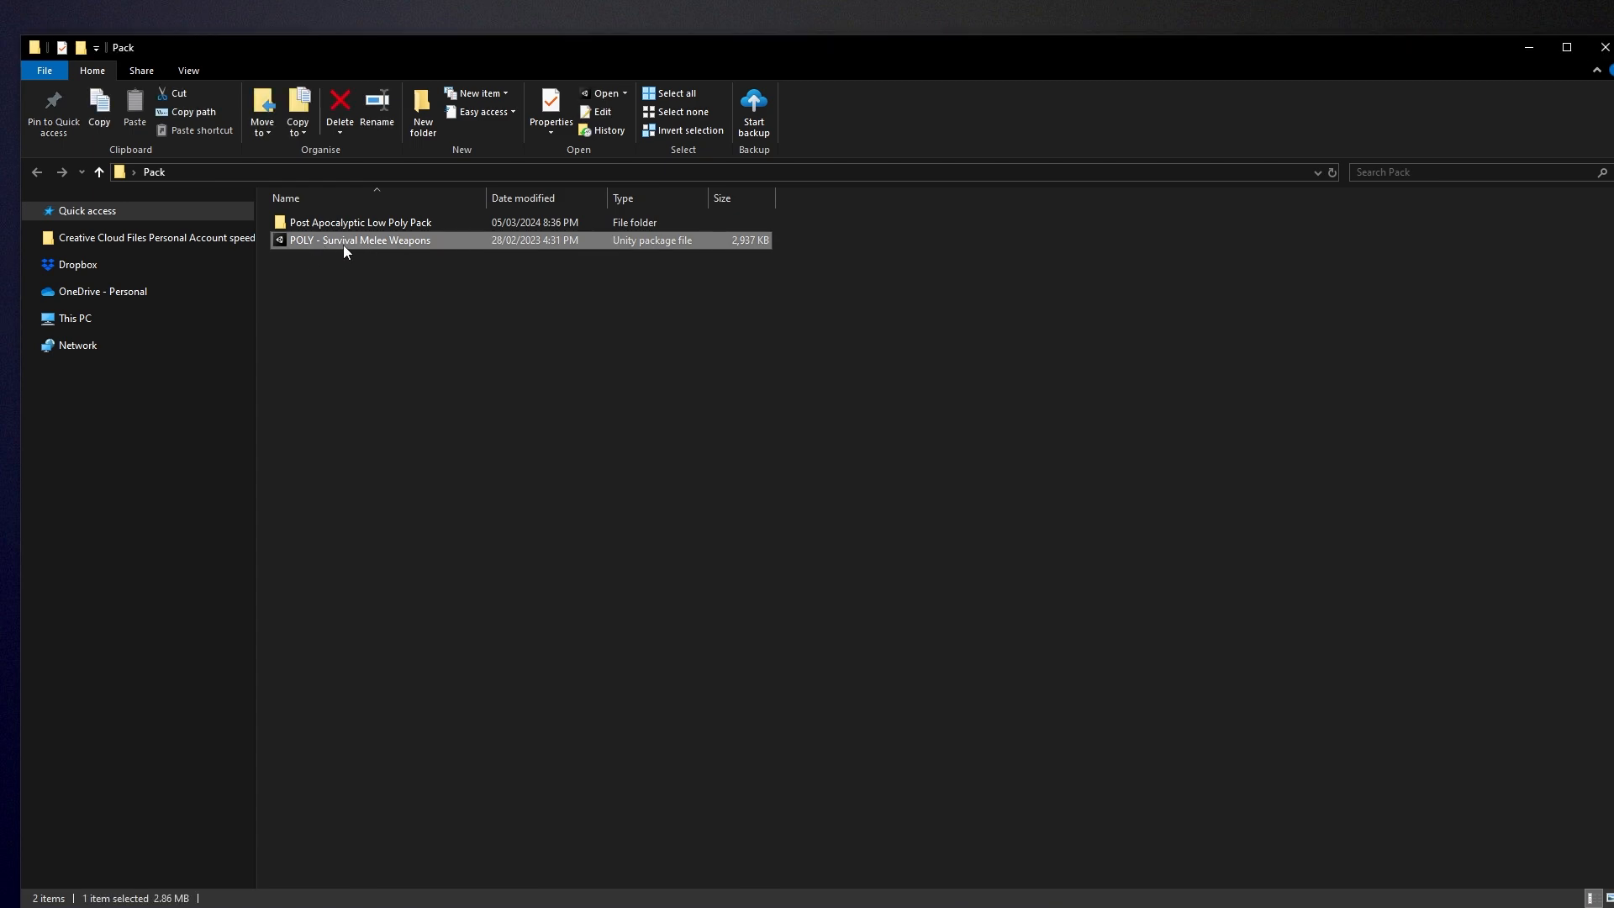
{"action": "mouse_move", "coordinate": [359, 222]}
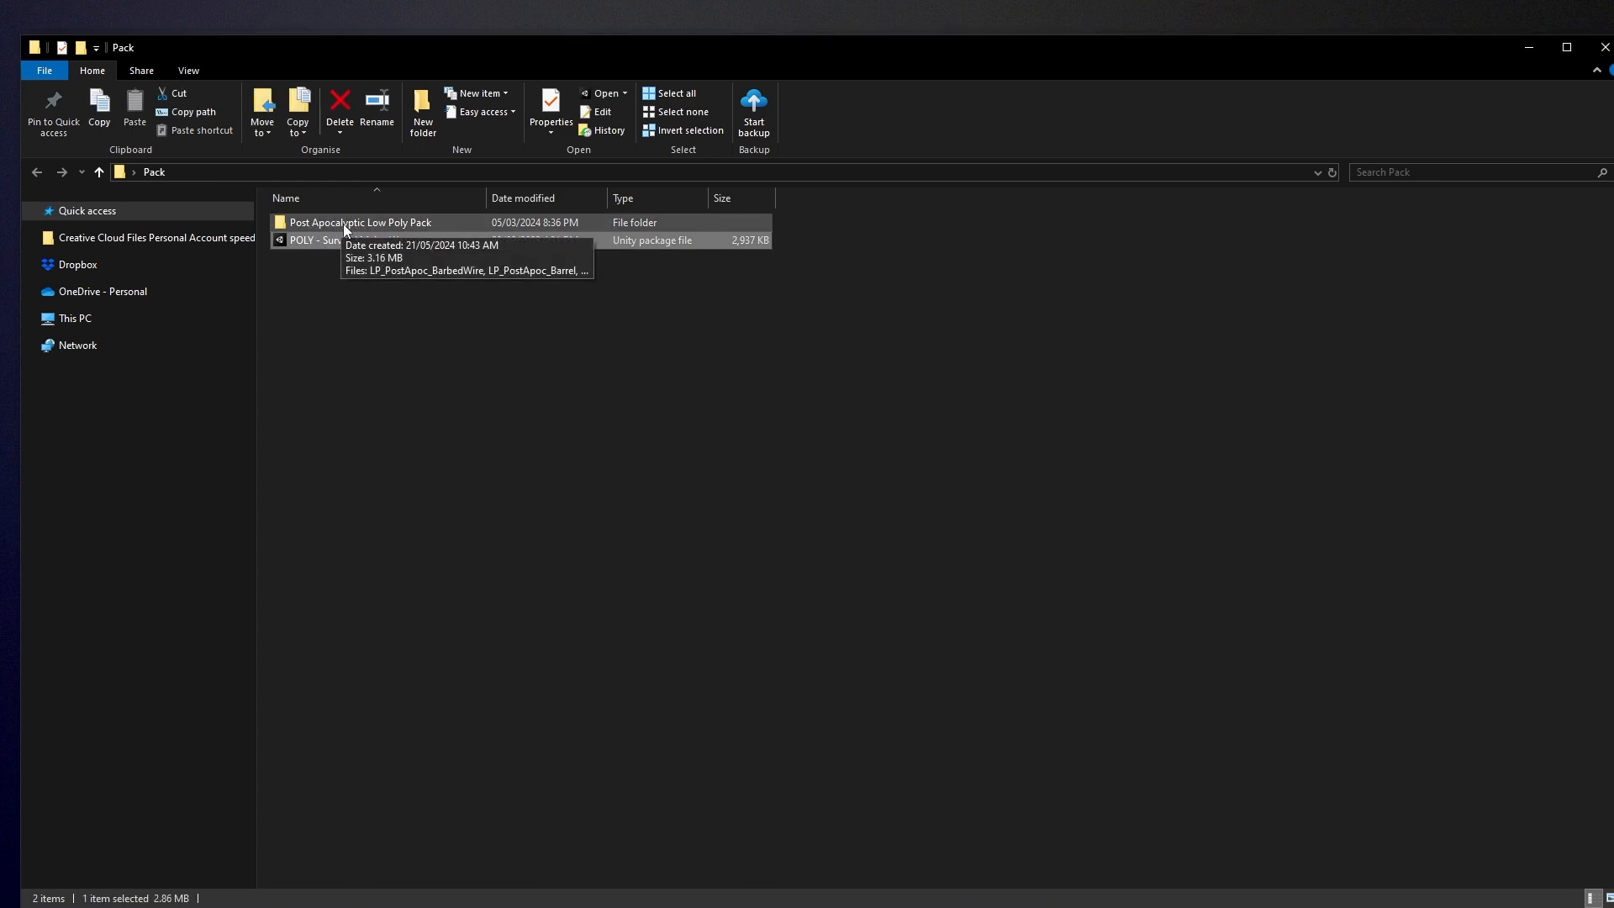
{"action": "double_click", "coordinate": [361, 222]}
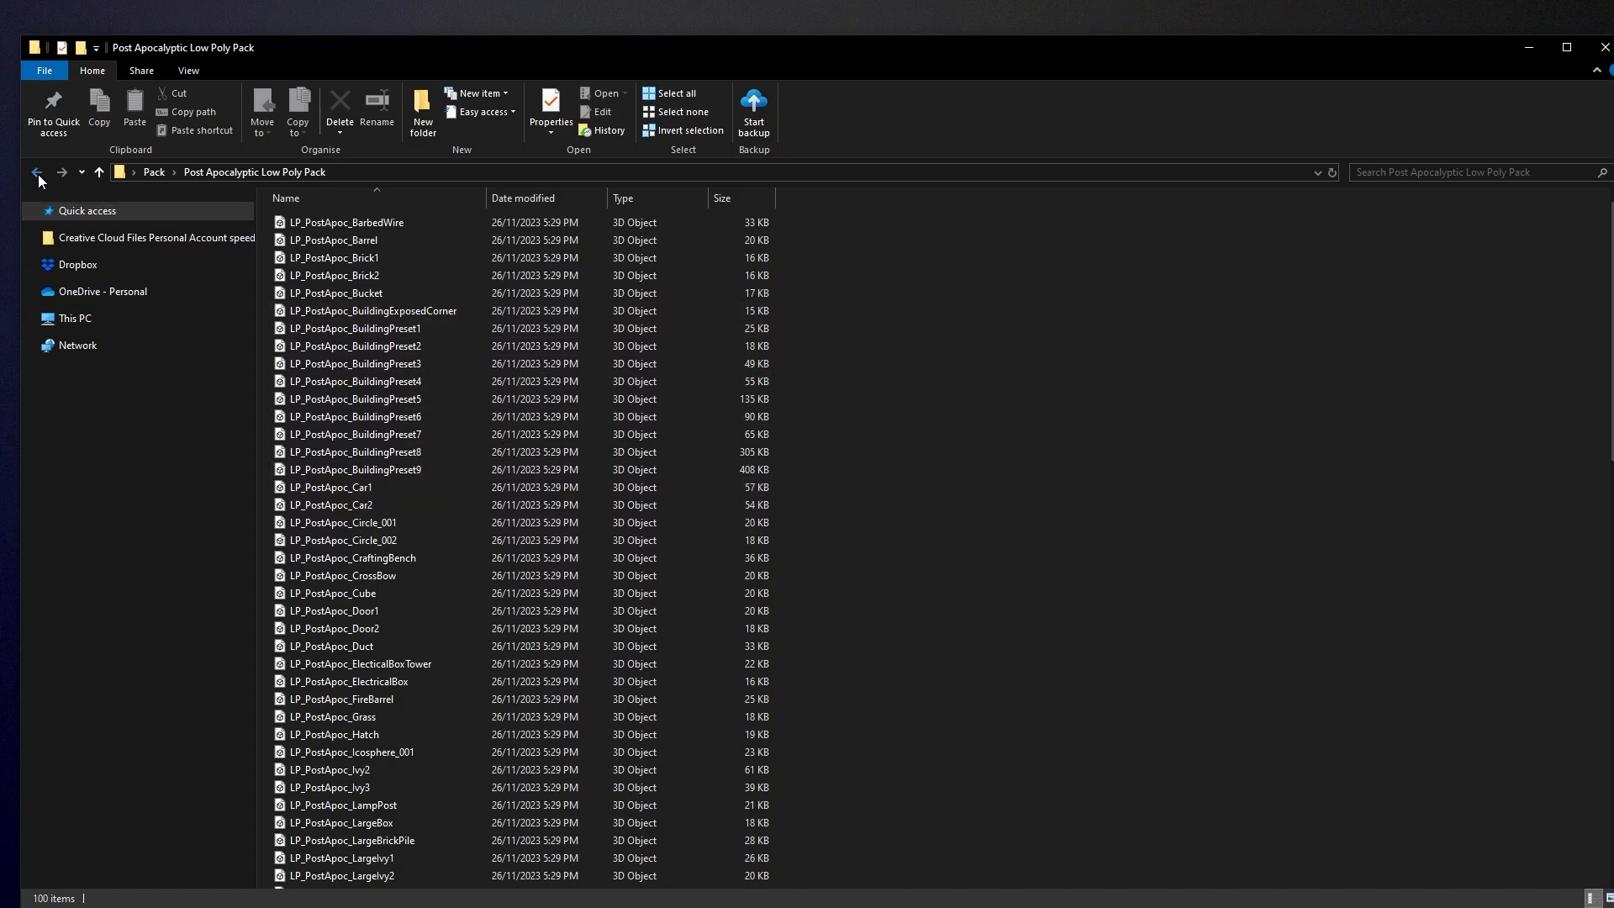
{"action": "left_click", "coordinate": [36, 171]}
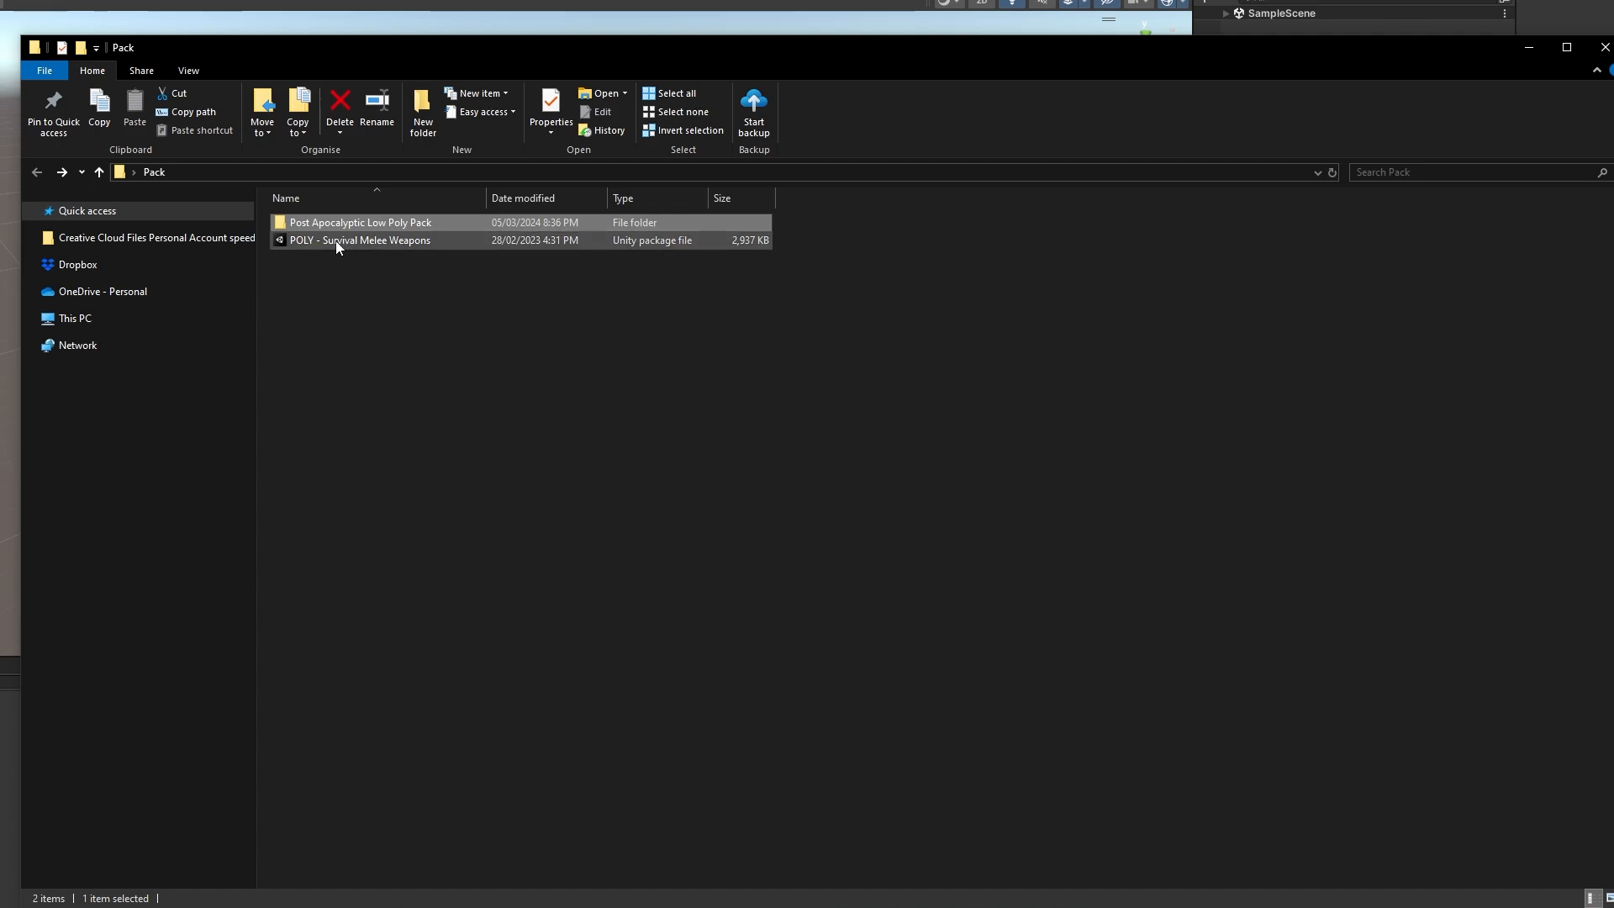
{"action": "mouse_move", "coordinate": [350, 245]}
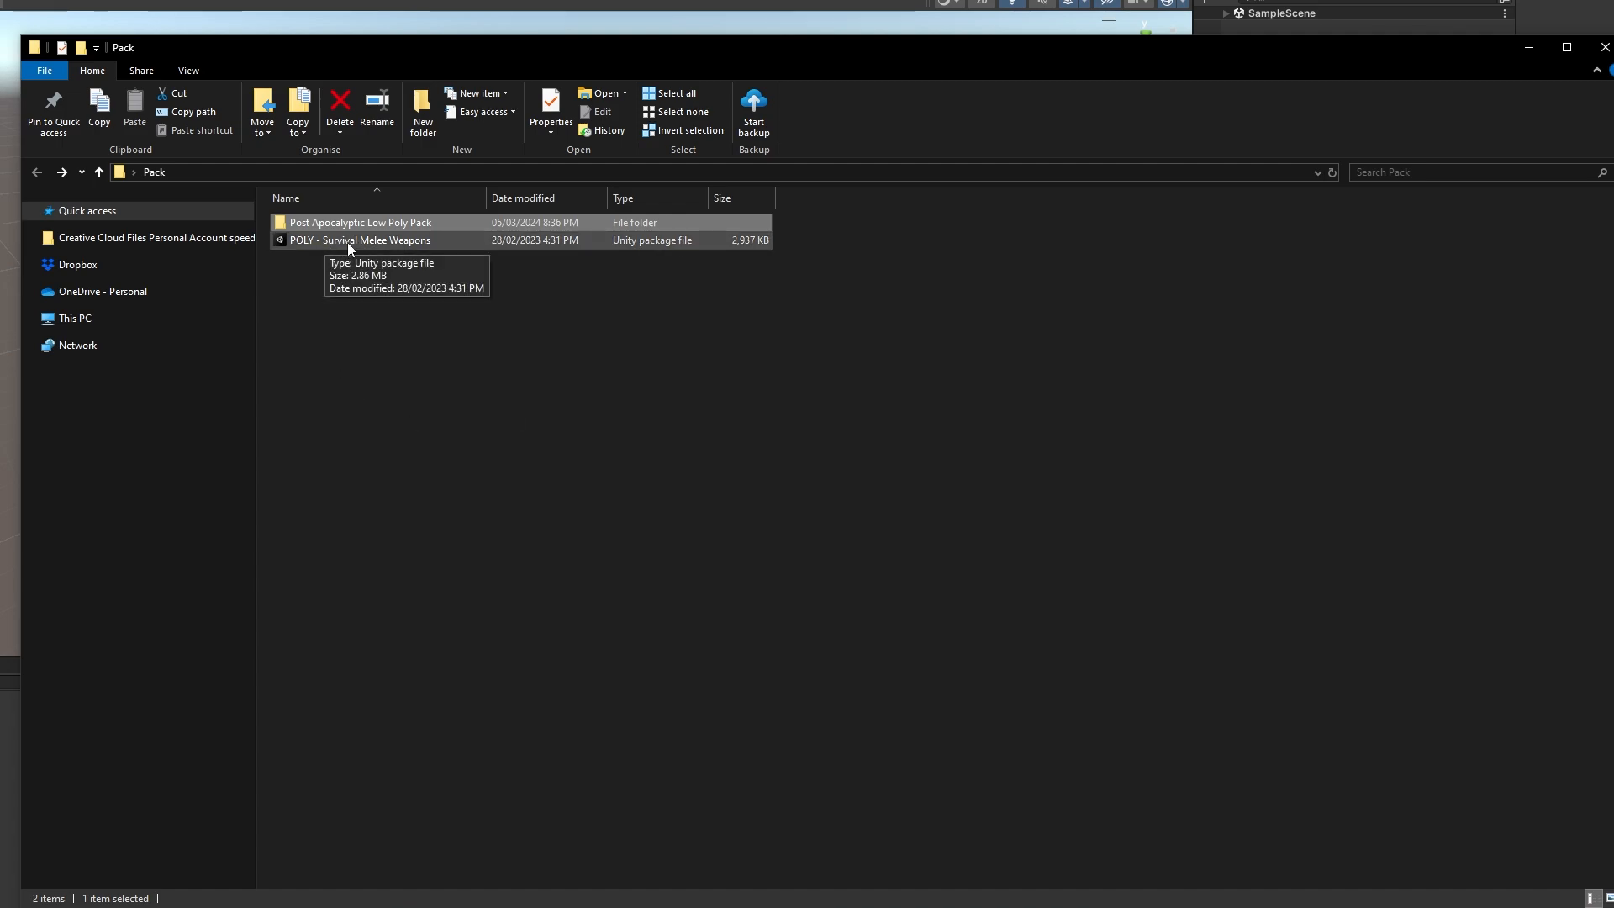
{"action": "double_click", "coordinate": [361, 239]}
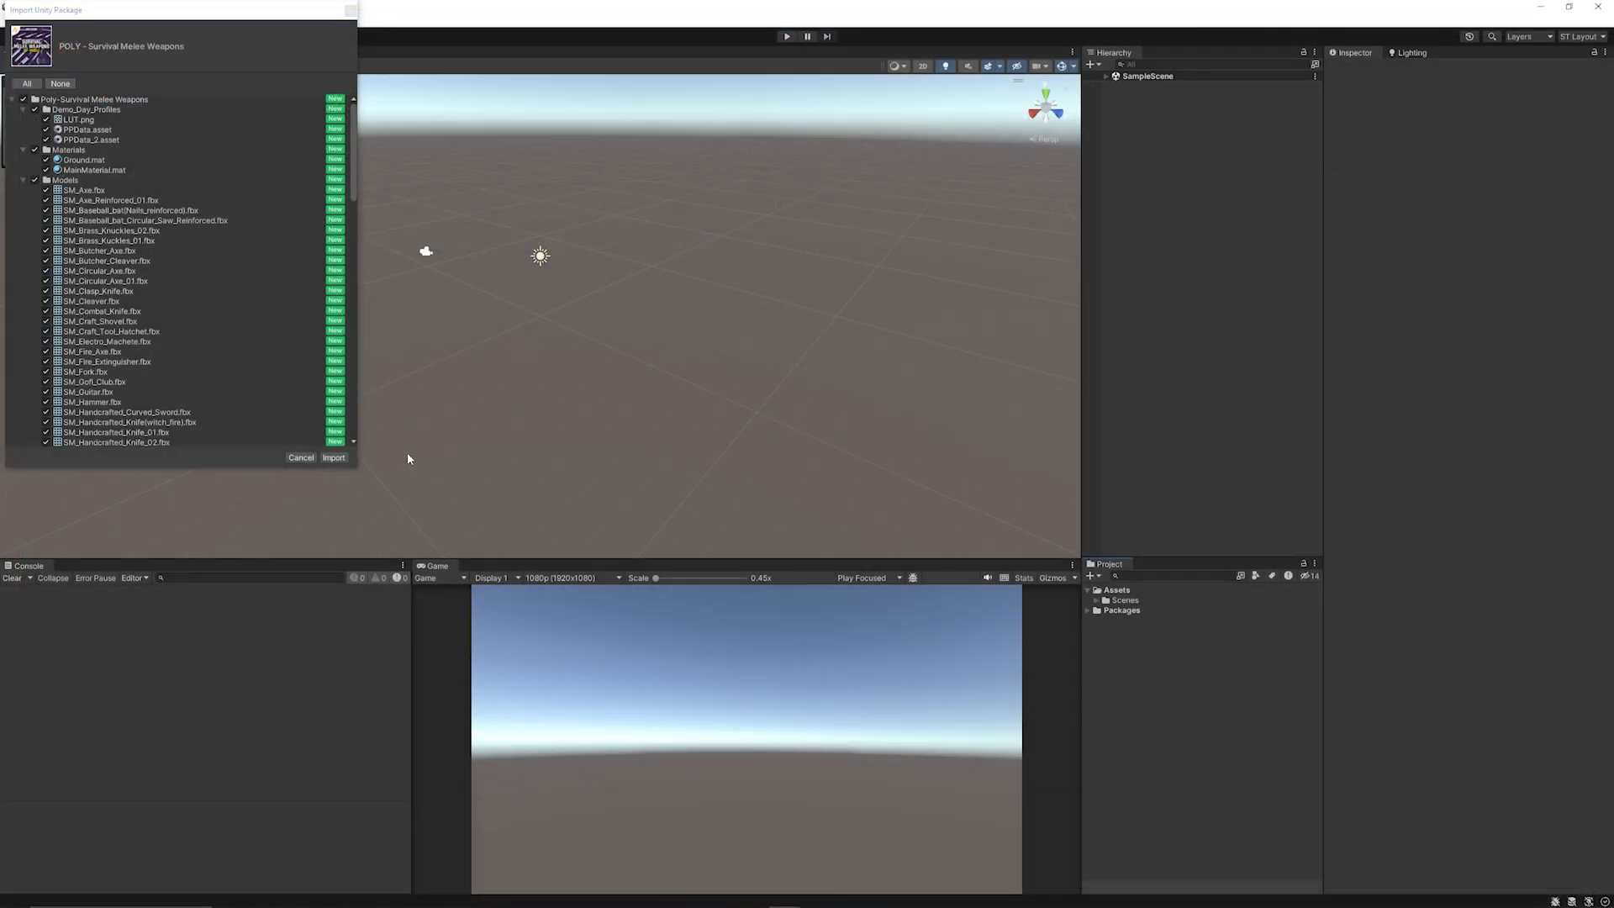
Import all Survival Melee Weapons assets and load the package's Demonstration scene
{"action": "left_click", "coordinate": [333, 458]}
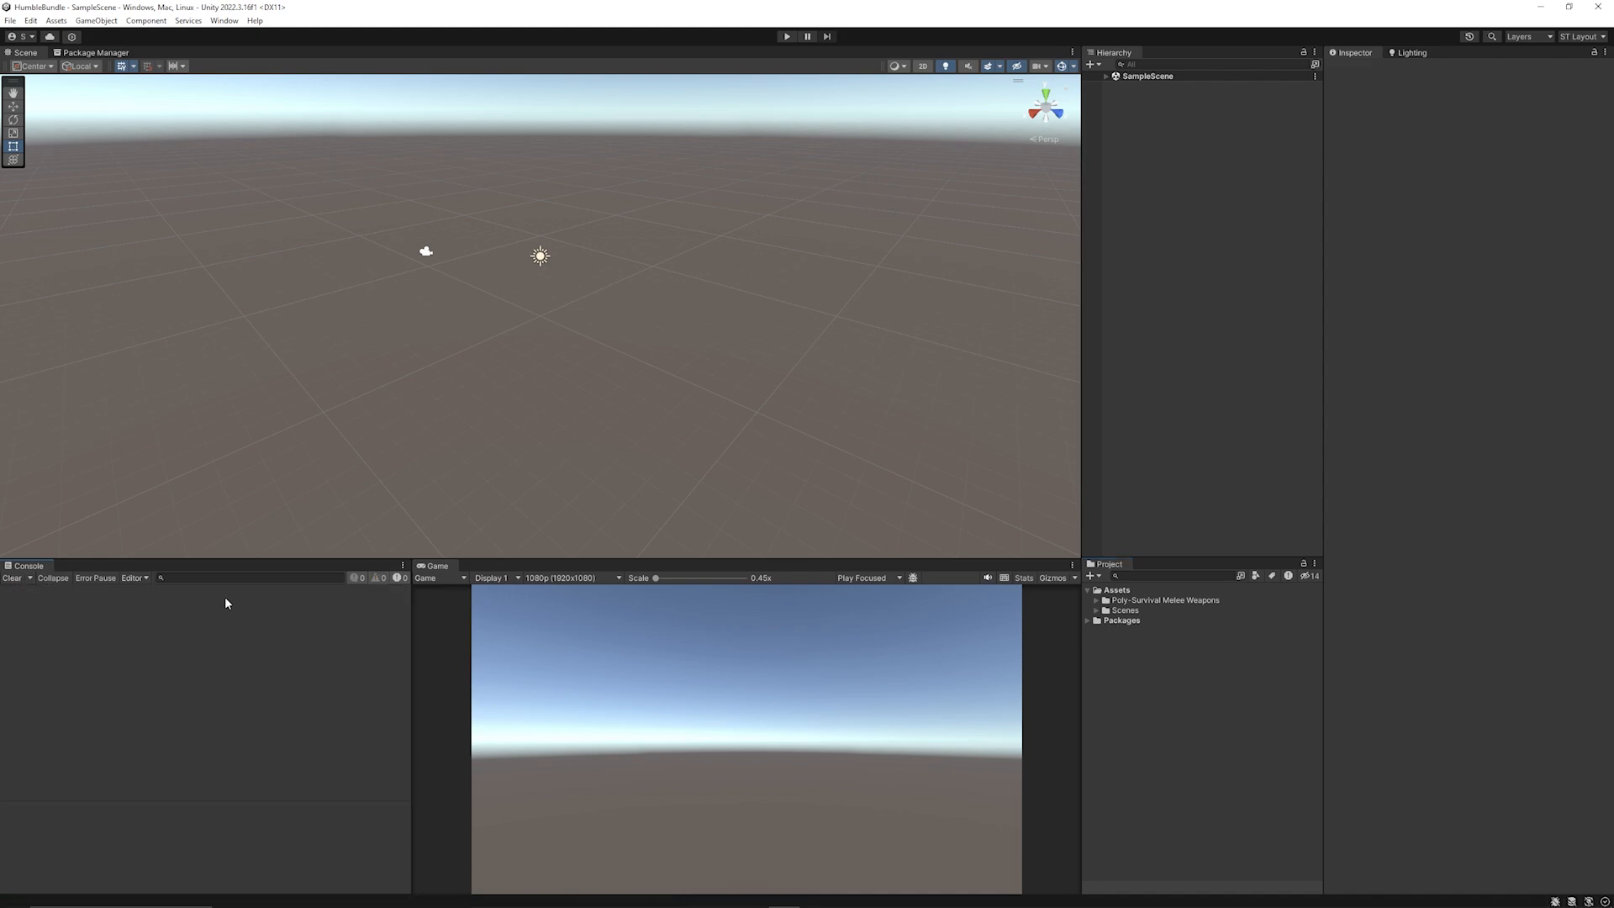
{"action": "left_click", "coordinate": [1096, 600]}
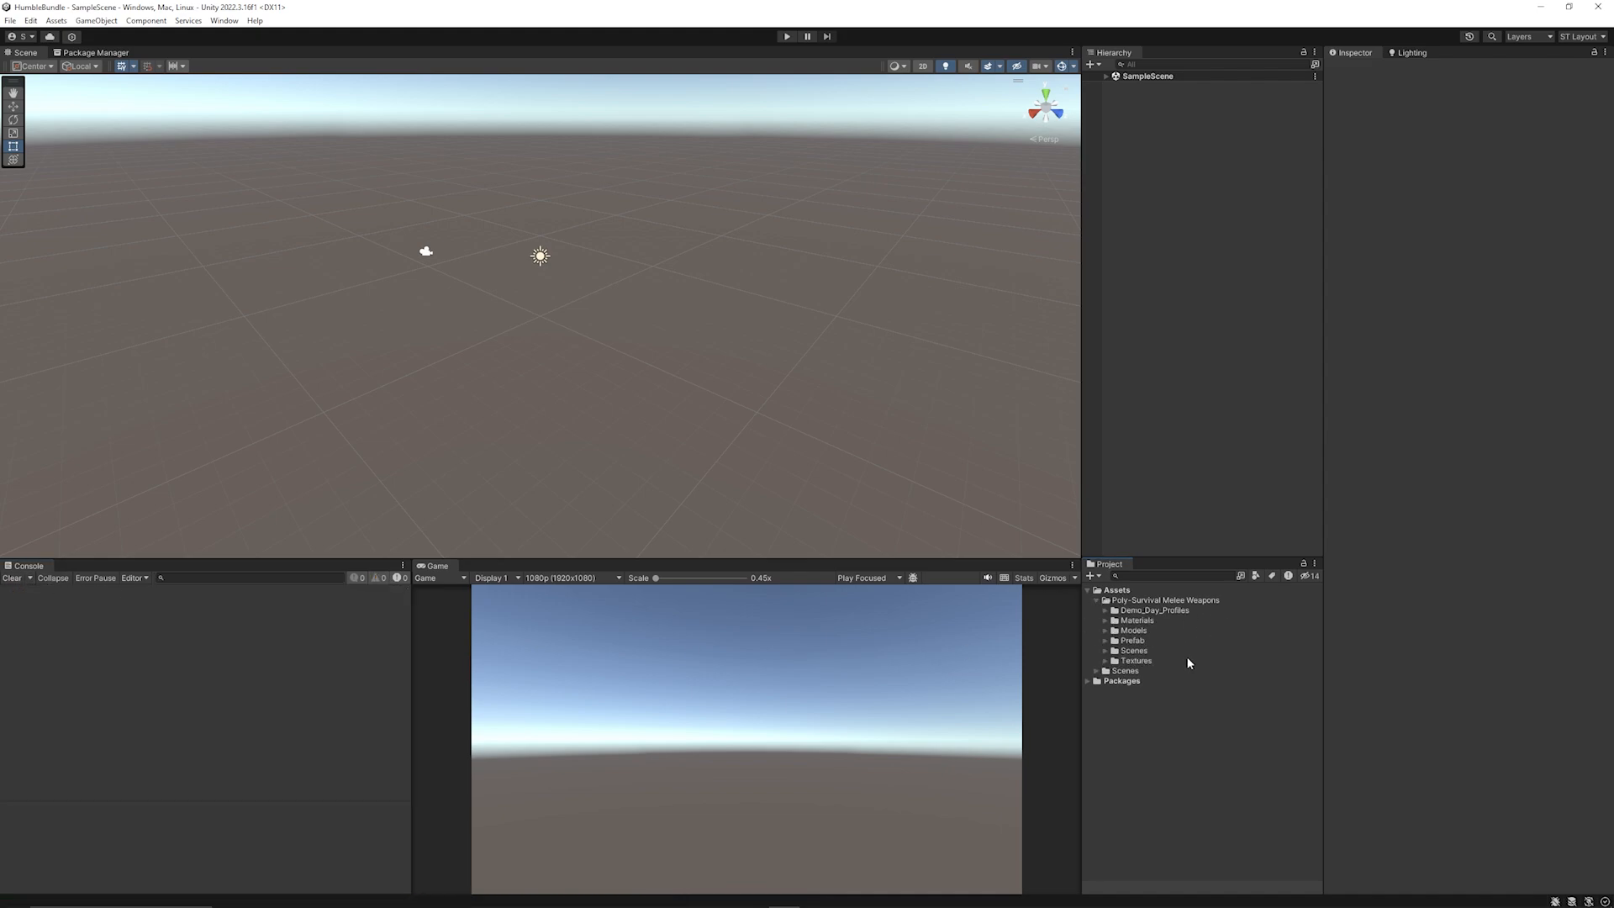
{"action": "left_click", "coordinate": [1105, 650]}
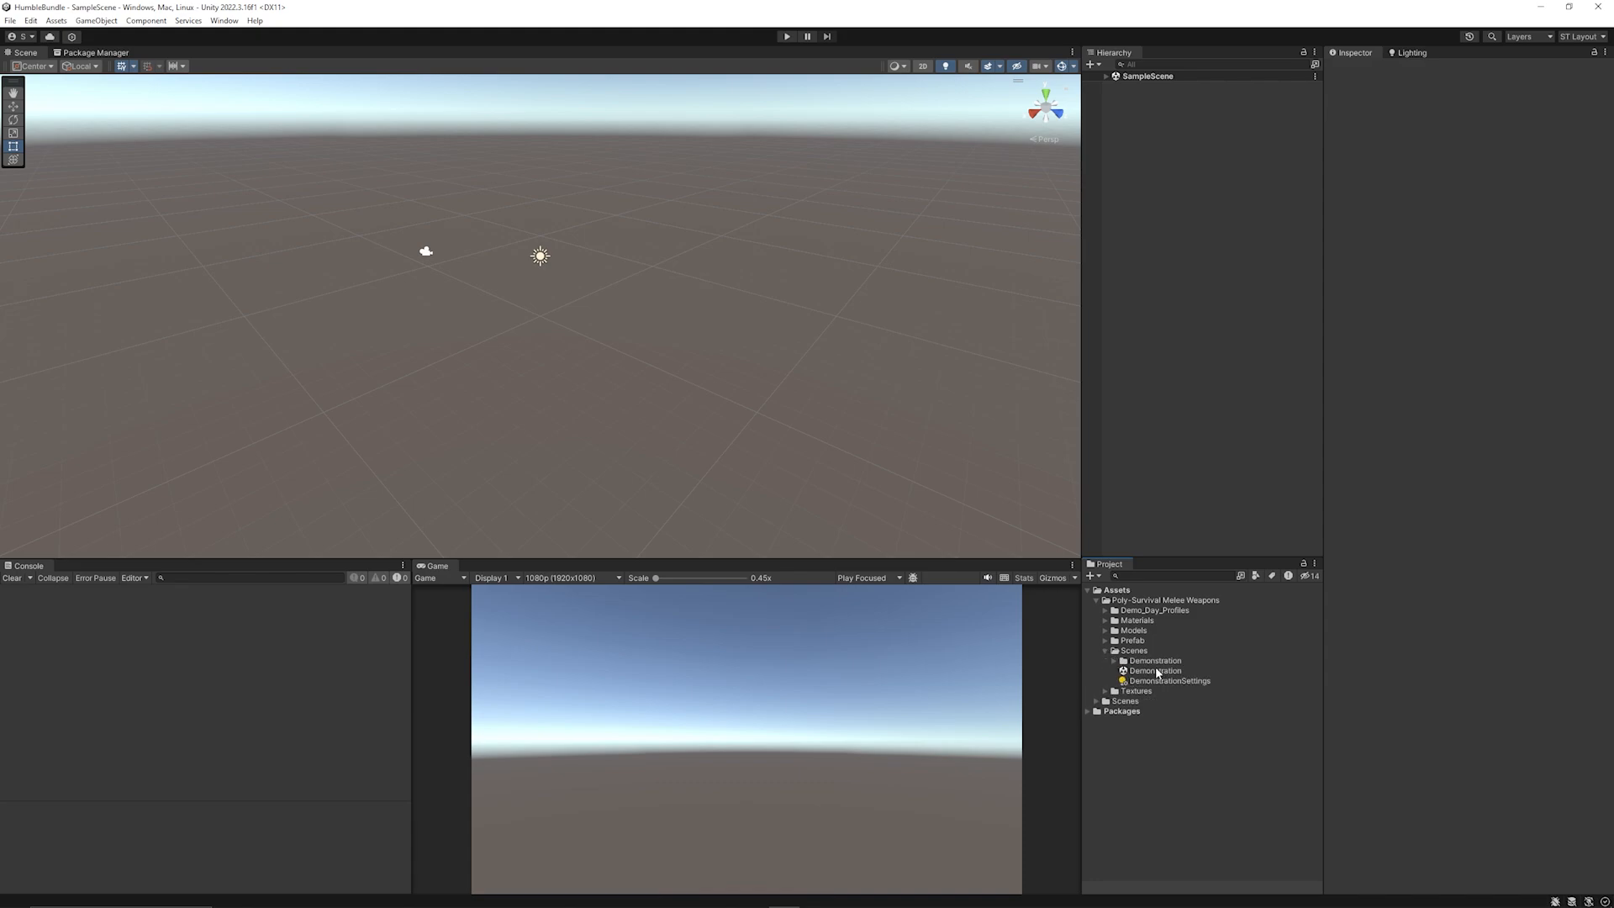
{"action": "double_click", "coordinate": [1153, 670]}
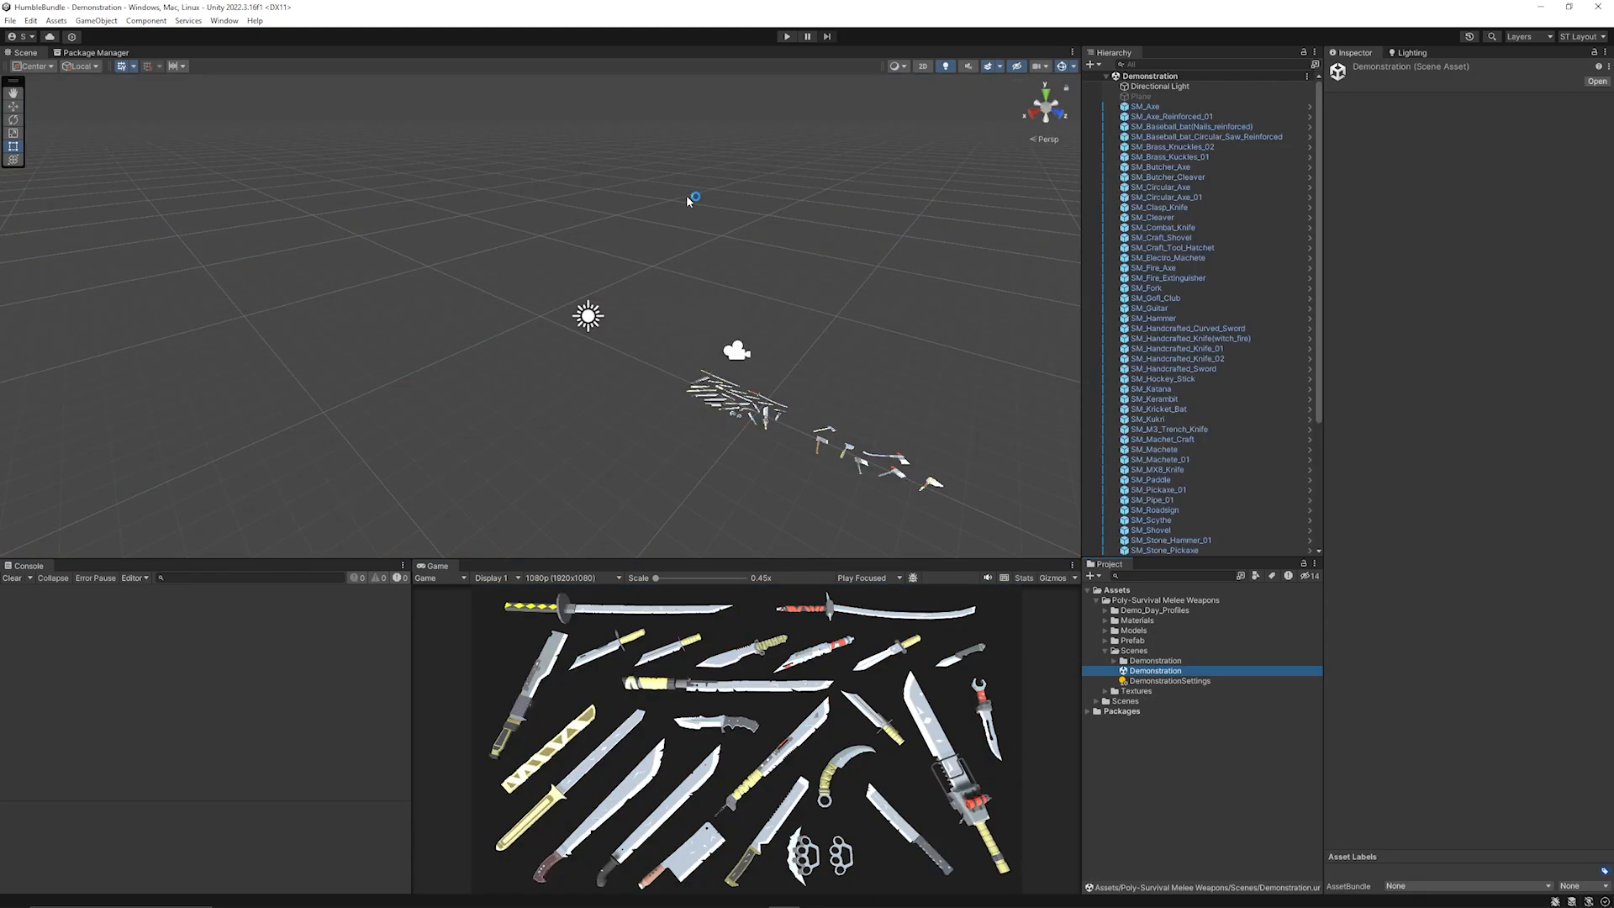
Inspect scene weapons and preview the SM_Axe and SM_Circular_Axe_01 prefabs in the Inspector
{"action": "left_click", "coordinate": [1165, 187]}
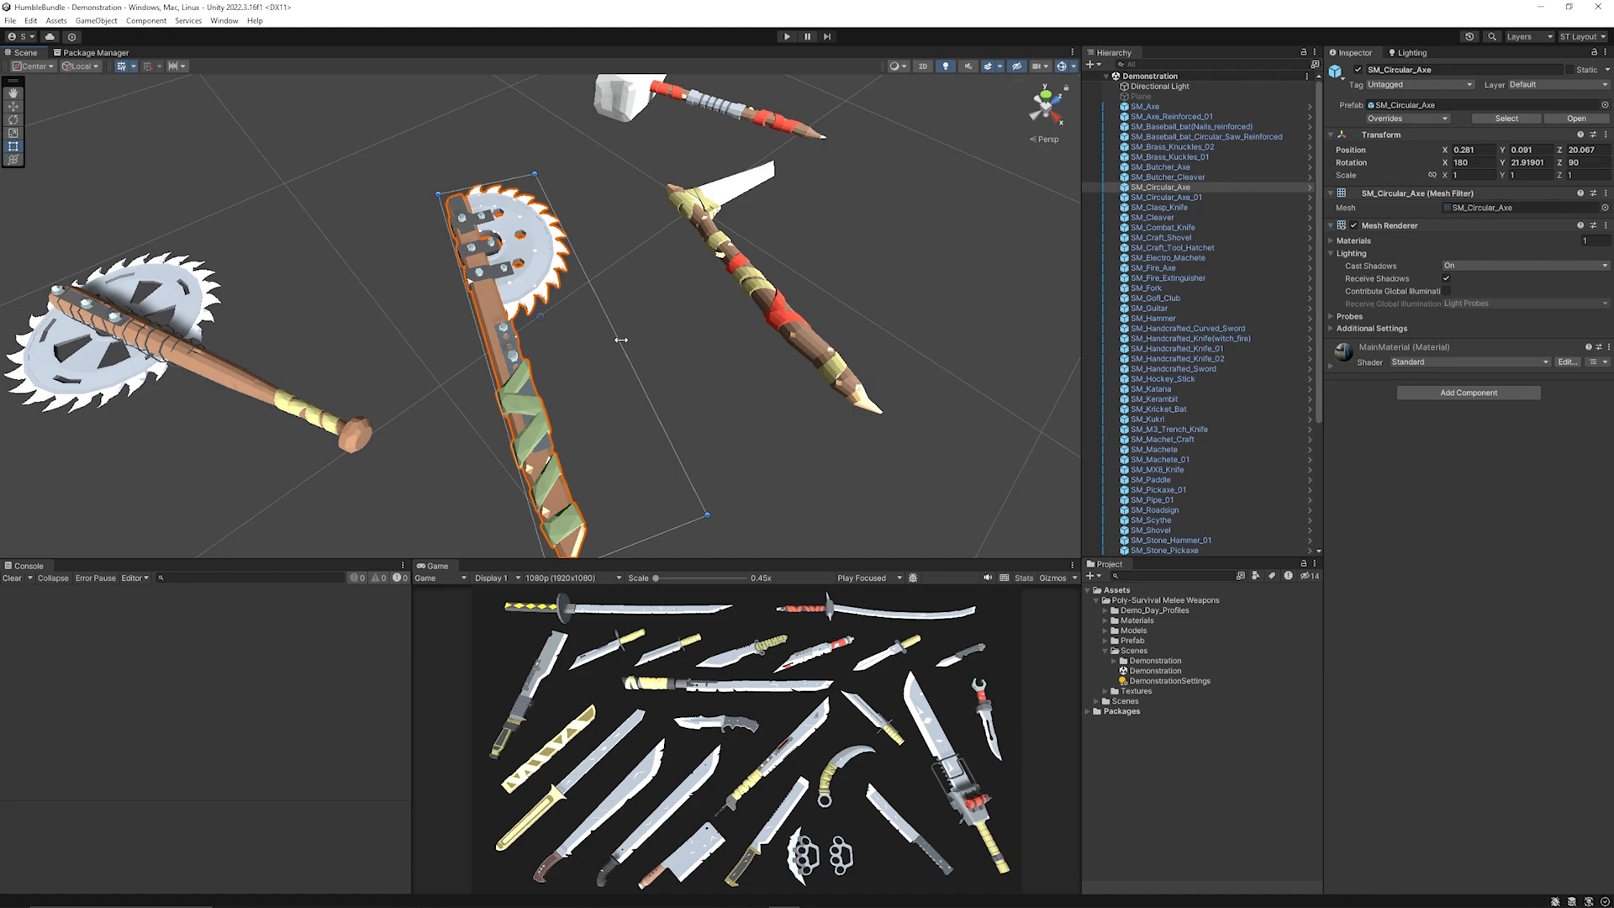
{"action": "left_click", "coordinate": [1105, 641]}
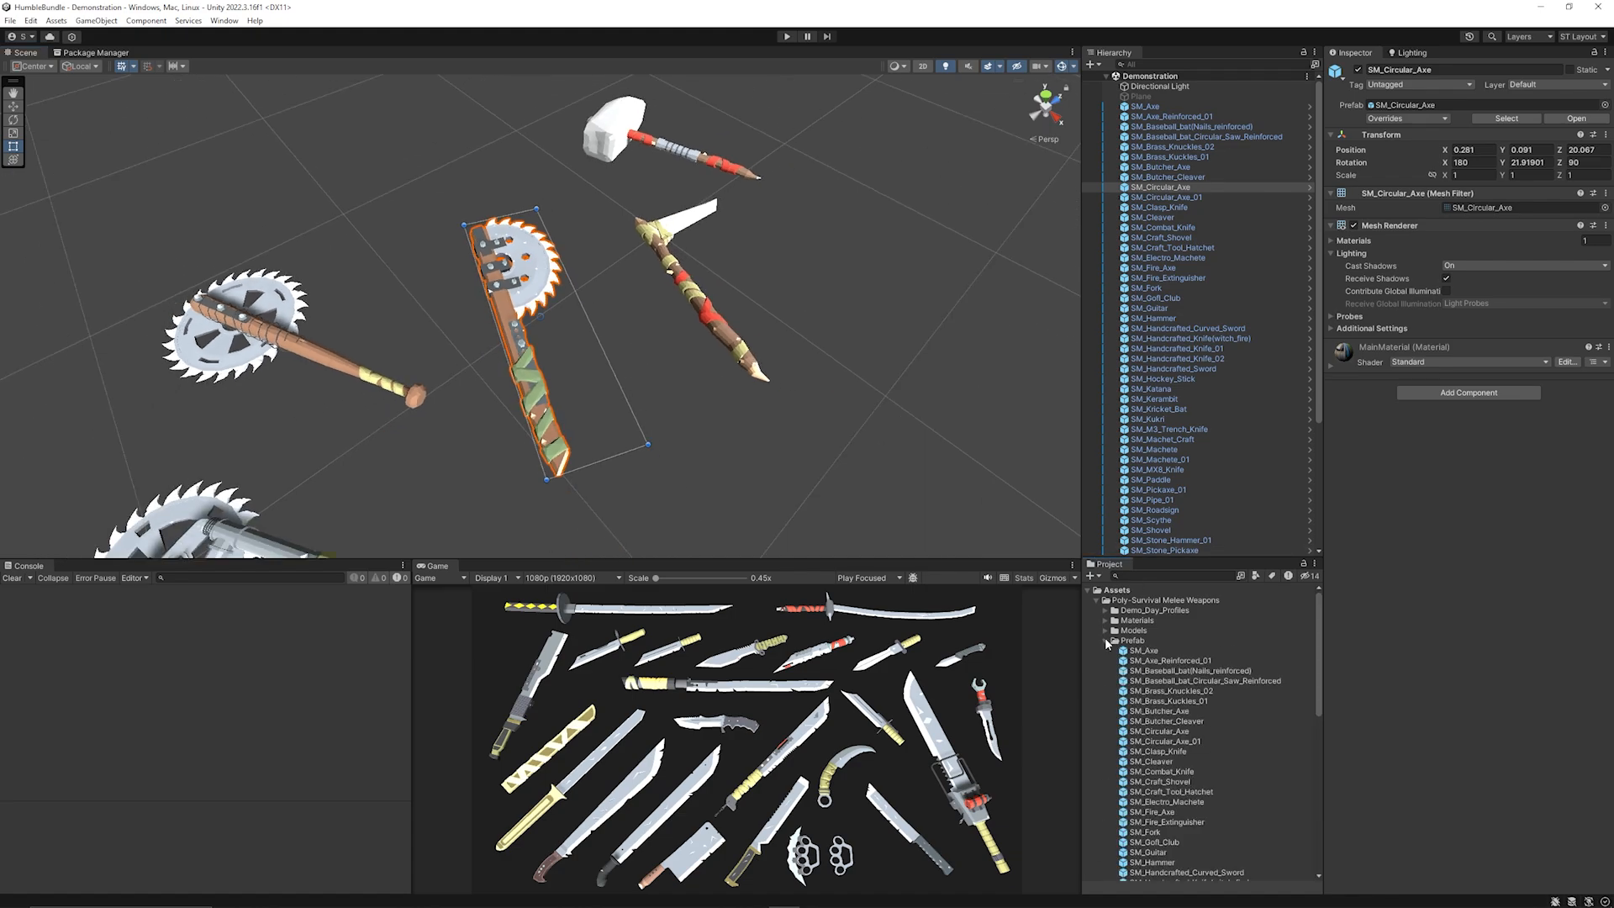
{"action": "left_click", "coordinate": [1143, 651]}
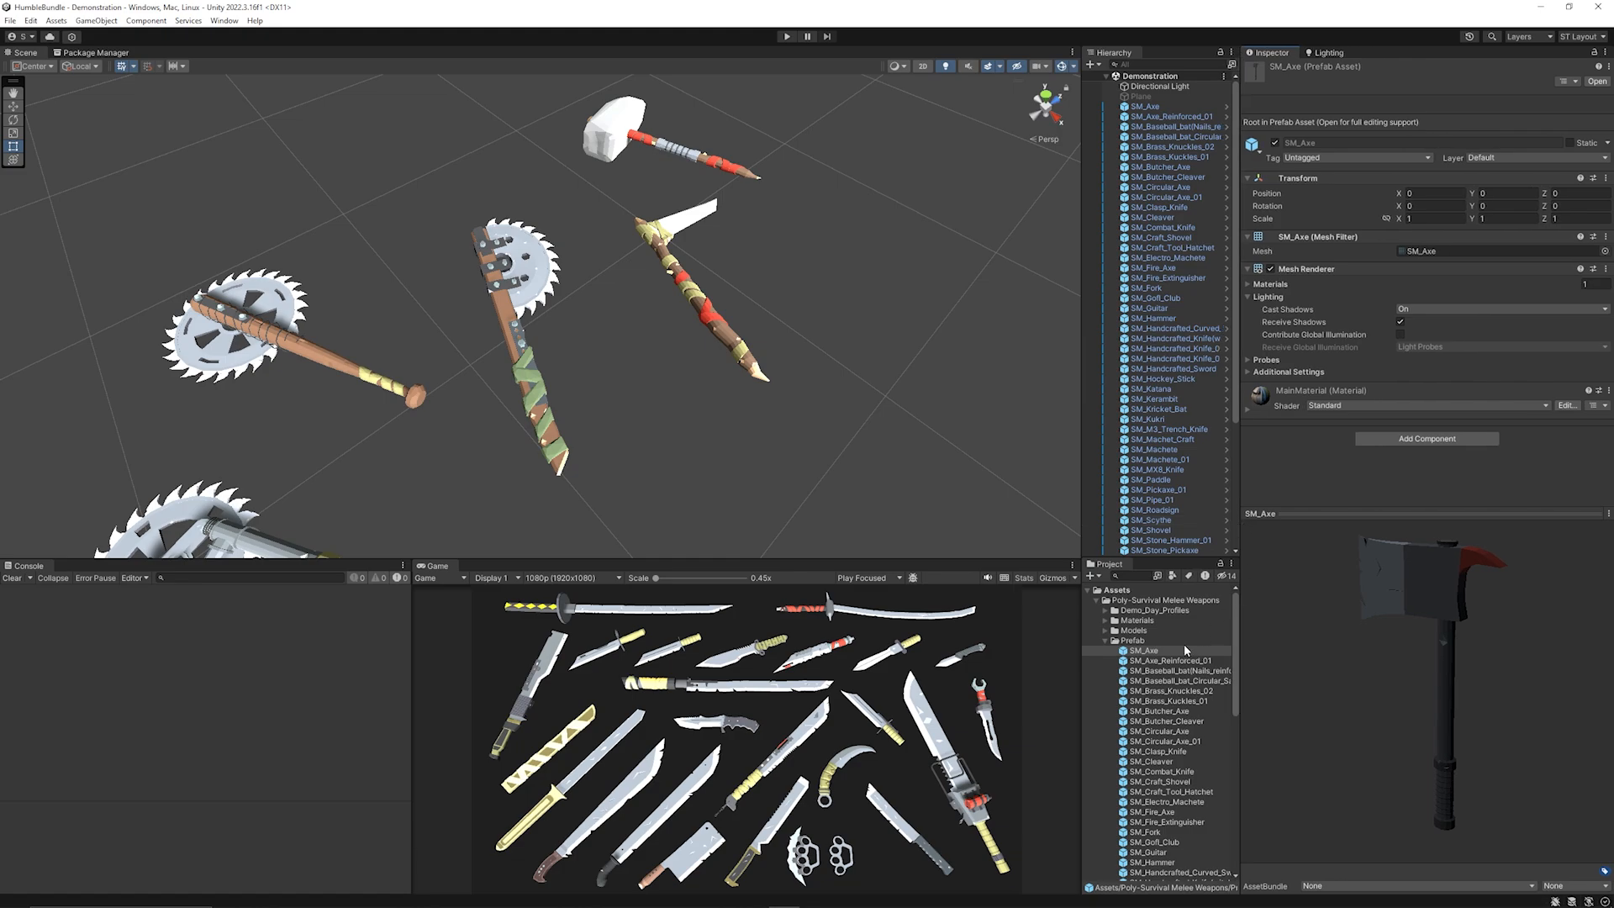
{"action": "left_click", "coordinate": [1165, 742]}
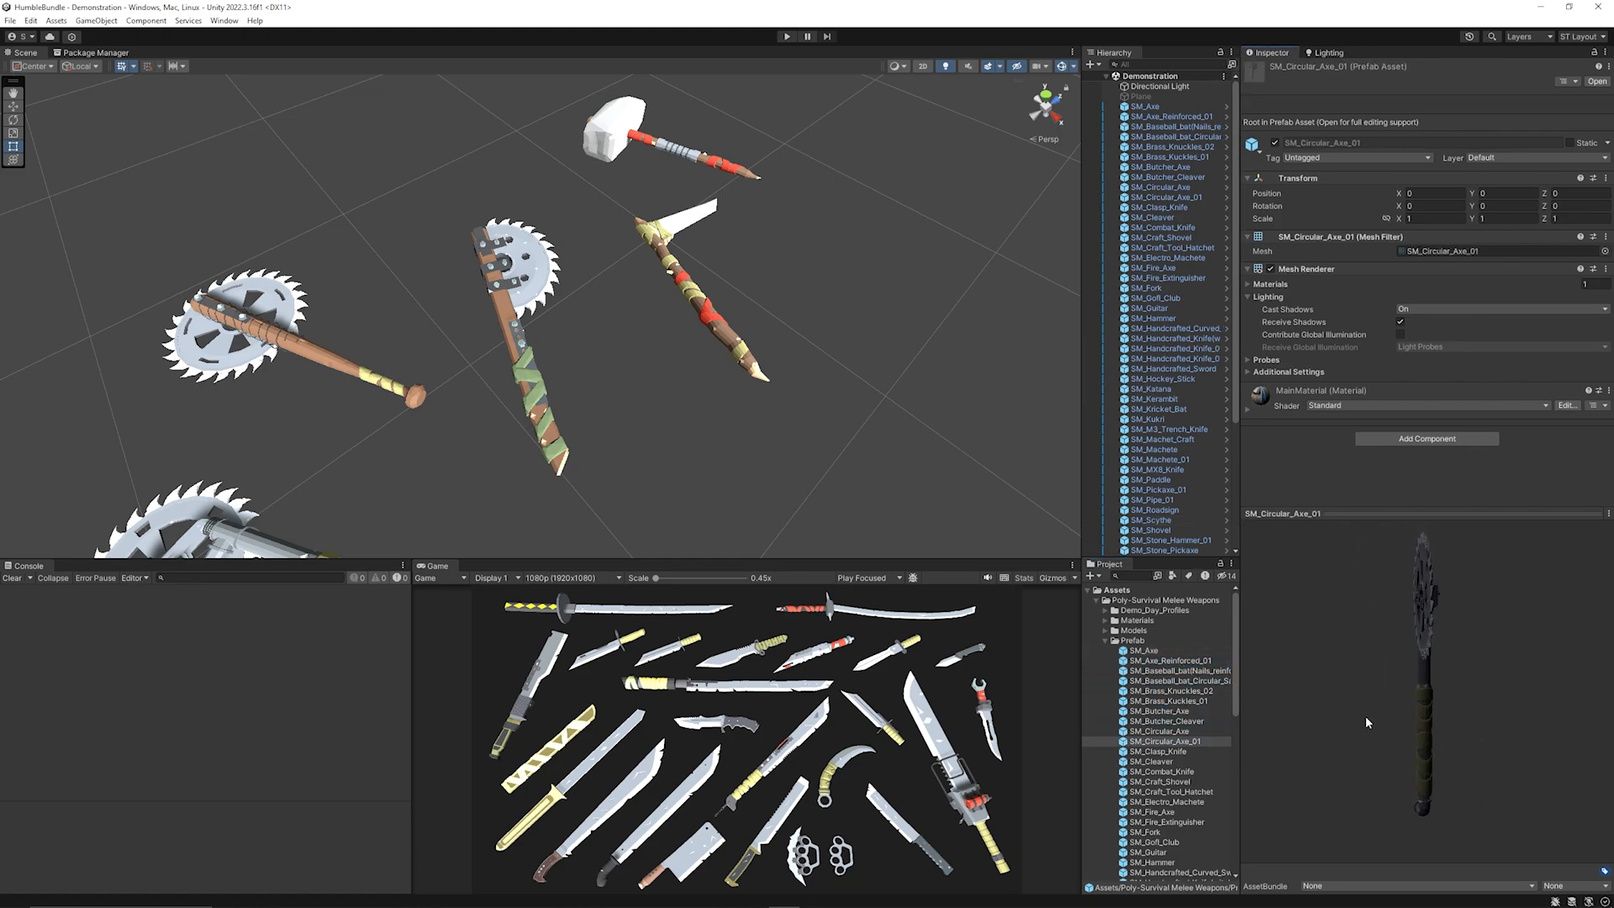
{"action": "left_click", "coordinate": [1164, 771]}
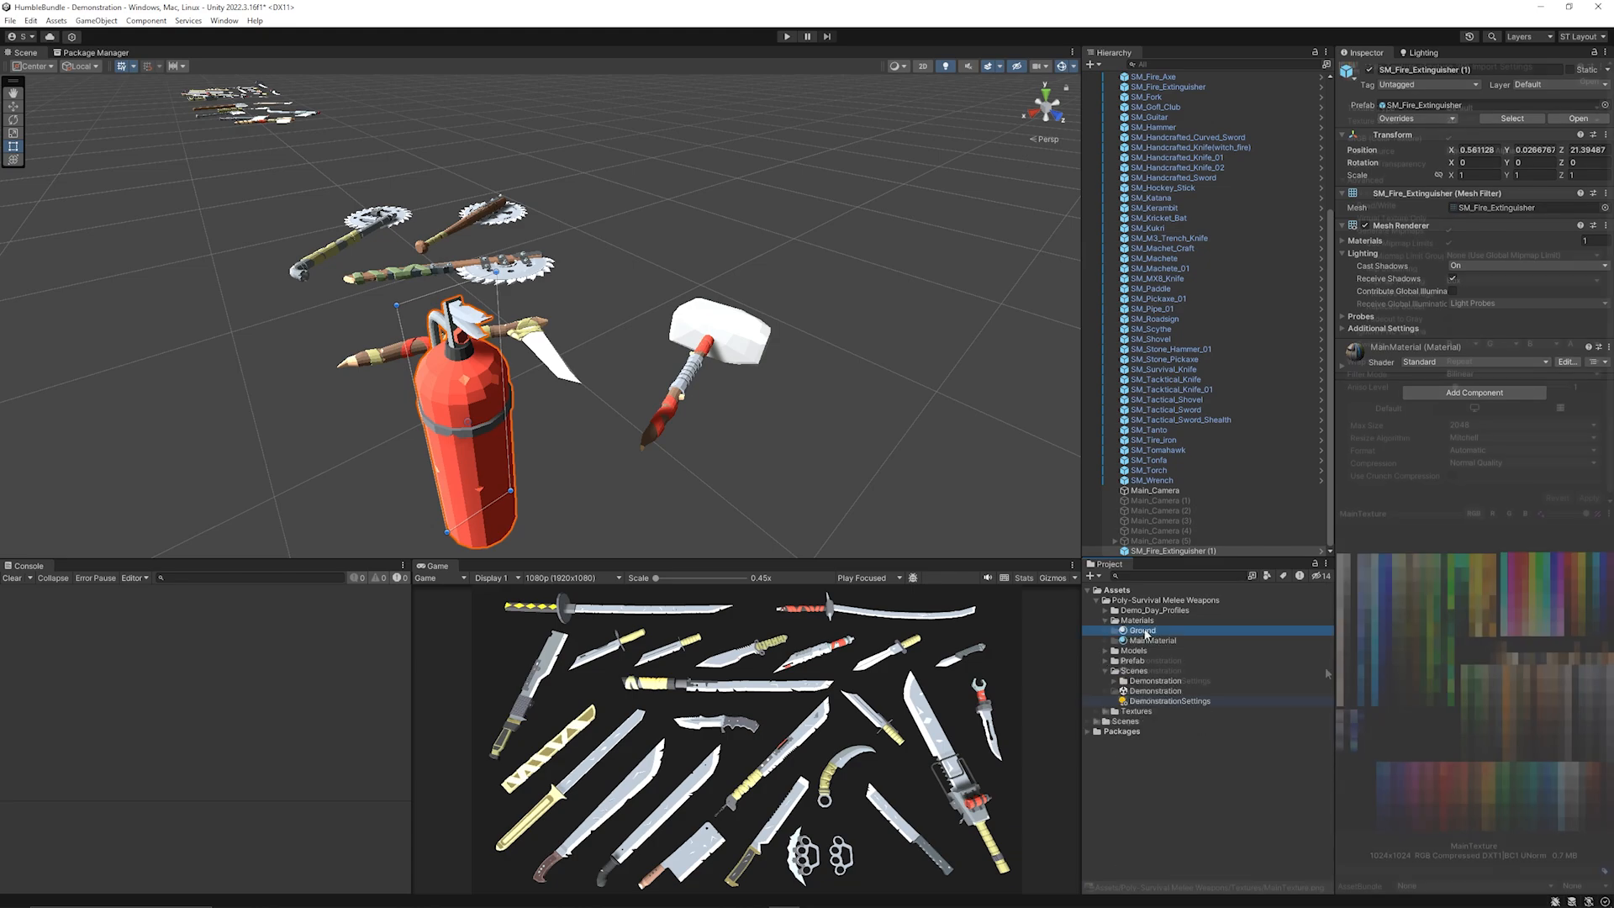
Select the weapons pack's MainTexture, then its Standard-shader MainMaterial, to view them in the Inspector
{"action": "left_click", "coordinate": [1153, 702]}
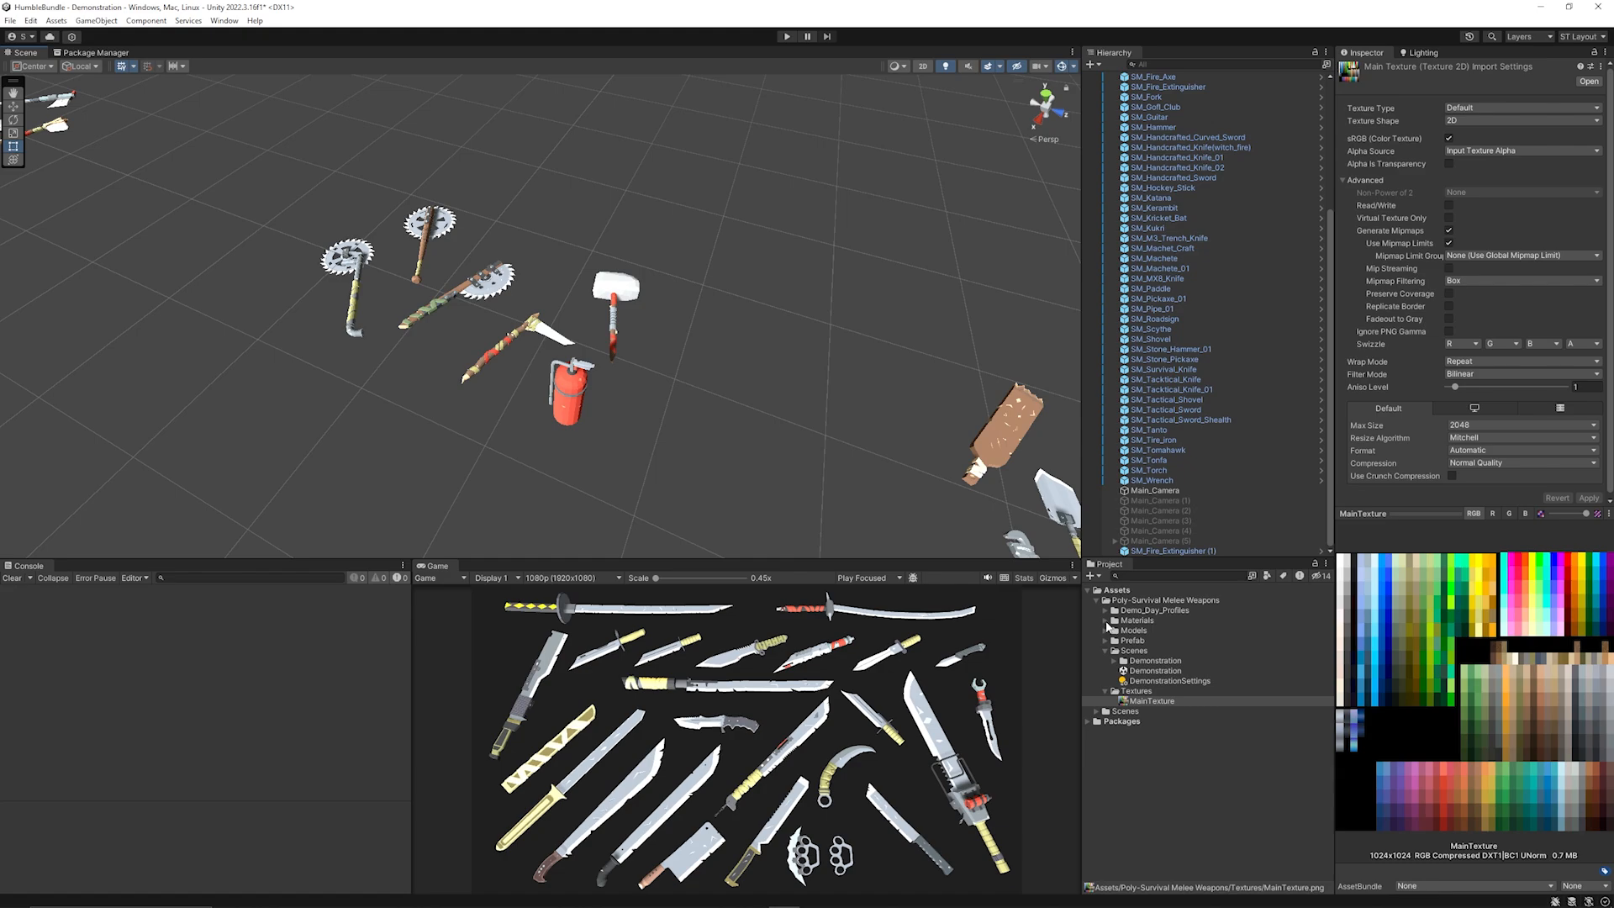
{"action": "left_click", "coordinate": [1152, 639]}
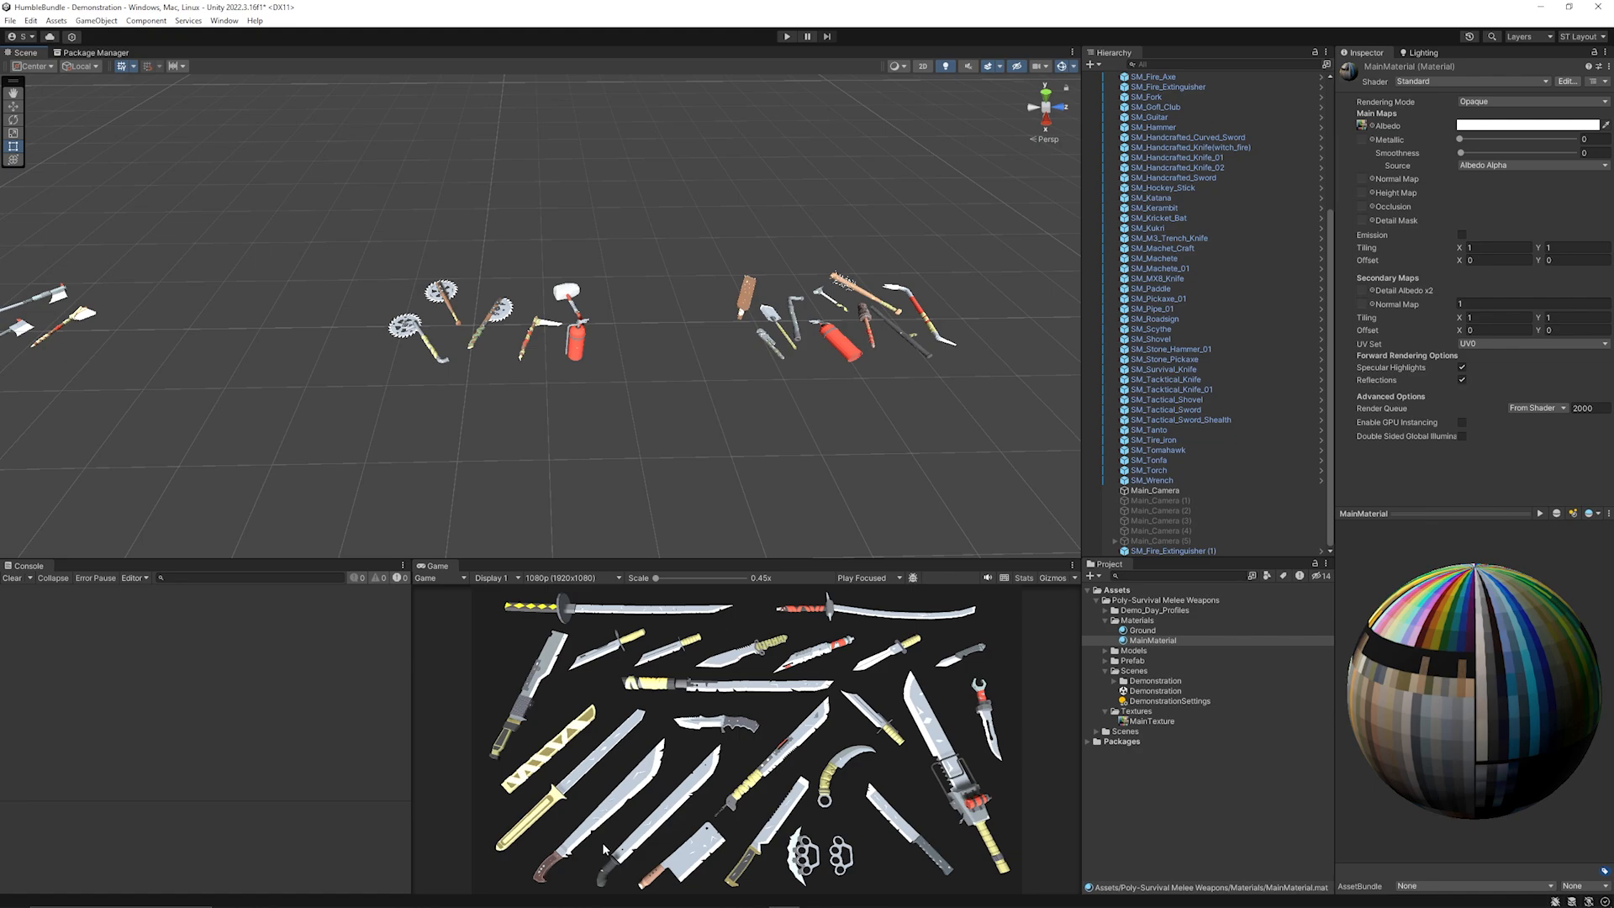
{"action": "mouse_move", "coordinate": [746, 708]}
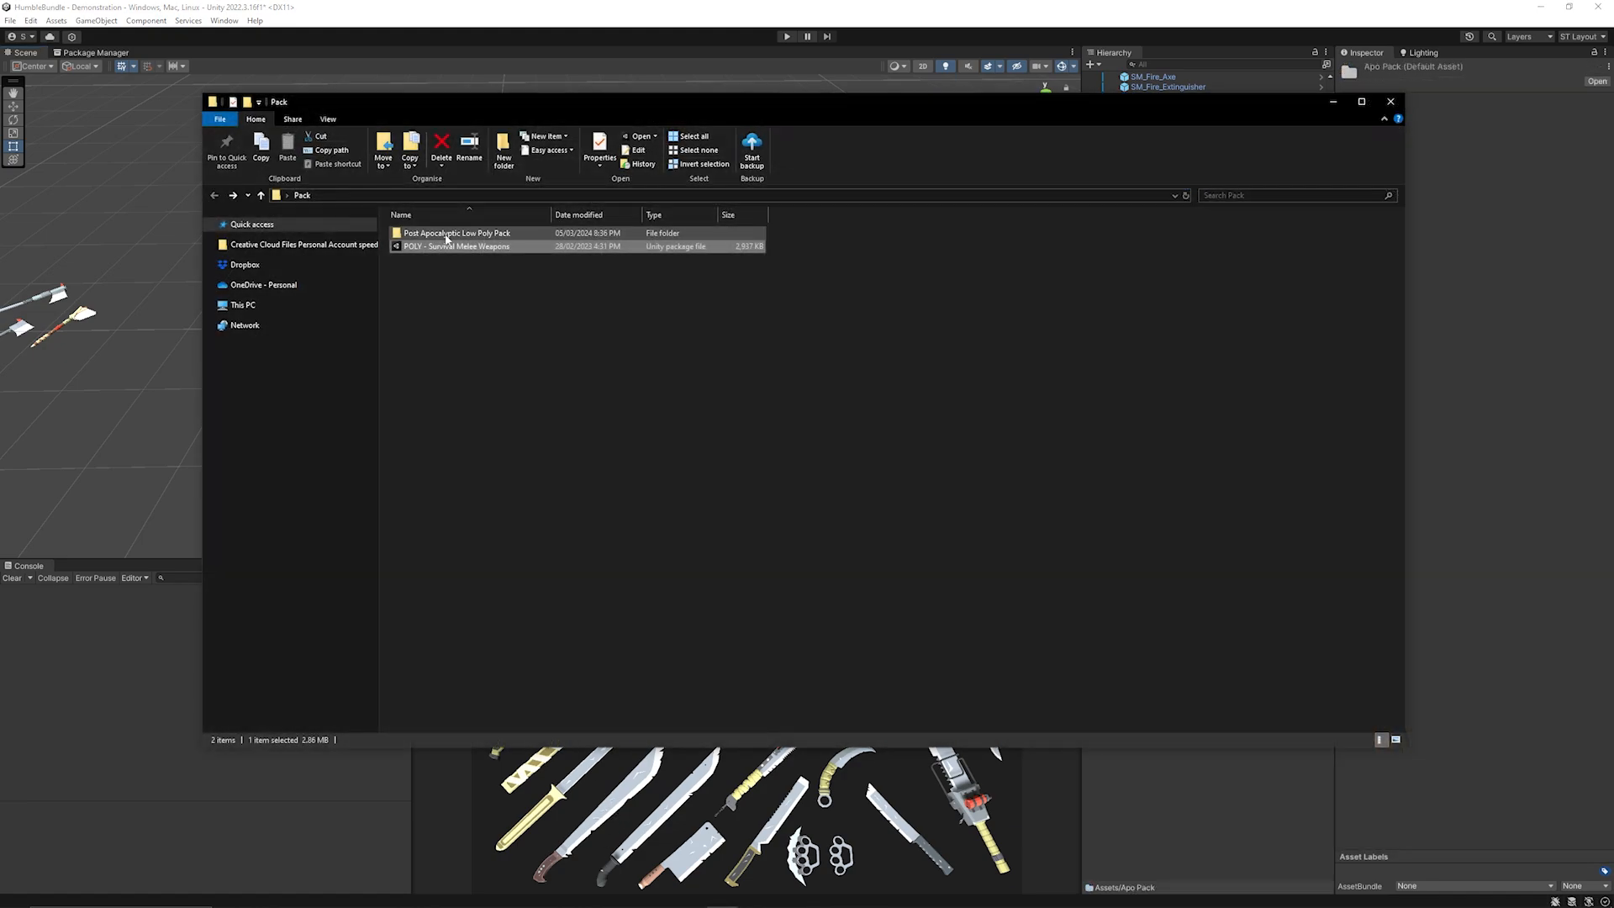
{"action": "mouse_move", "coordinate": [455, 233]}
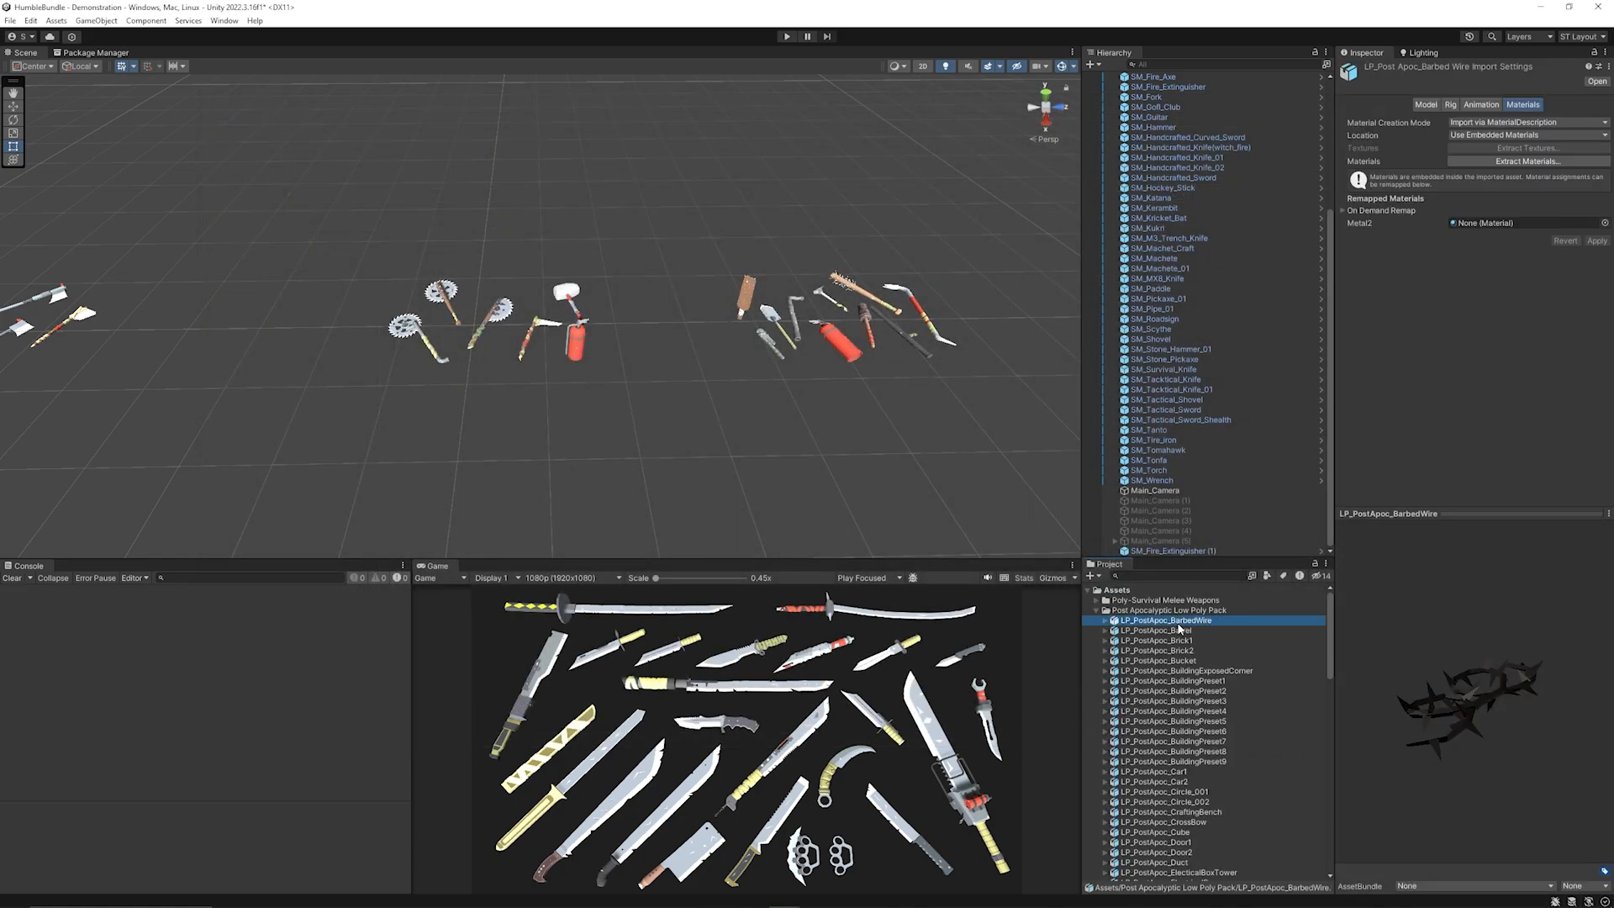
Preview LP_PostApoc models such as Brick1 and place props like the crafting bench, cars and truck in the scene
{"action": "left_click", "coordinate": [1163, 639]}
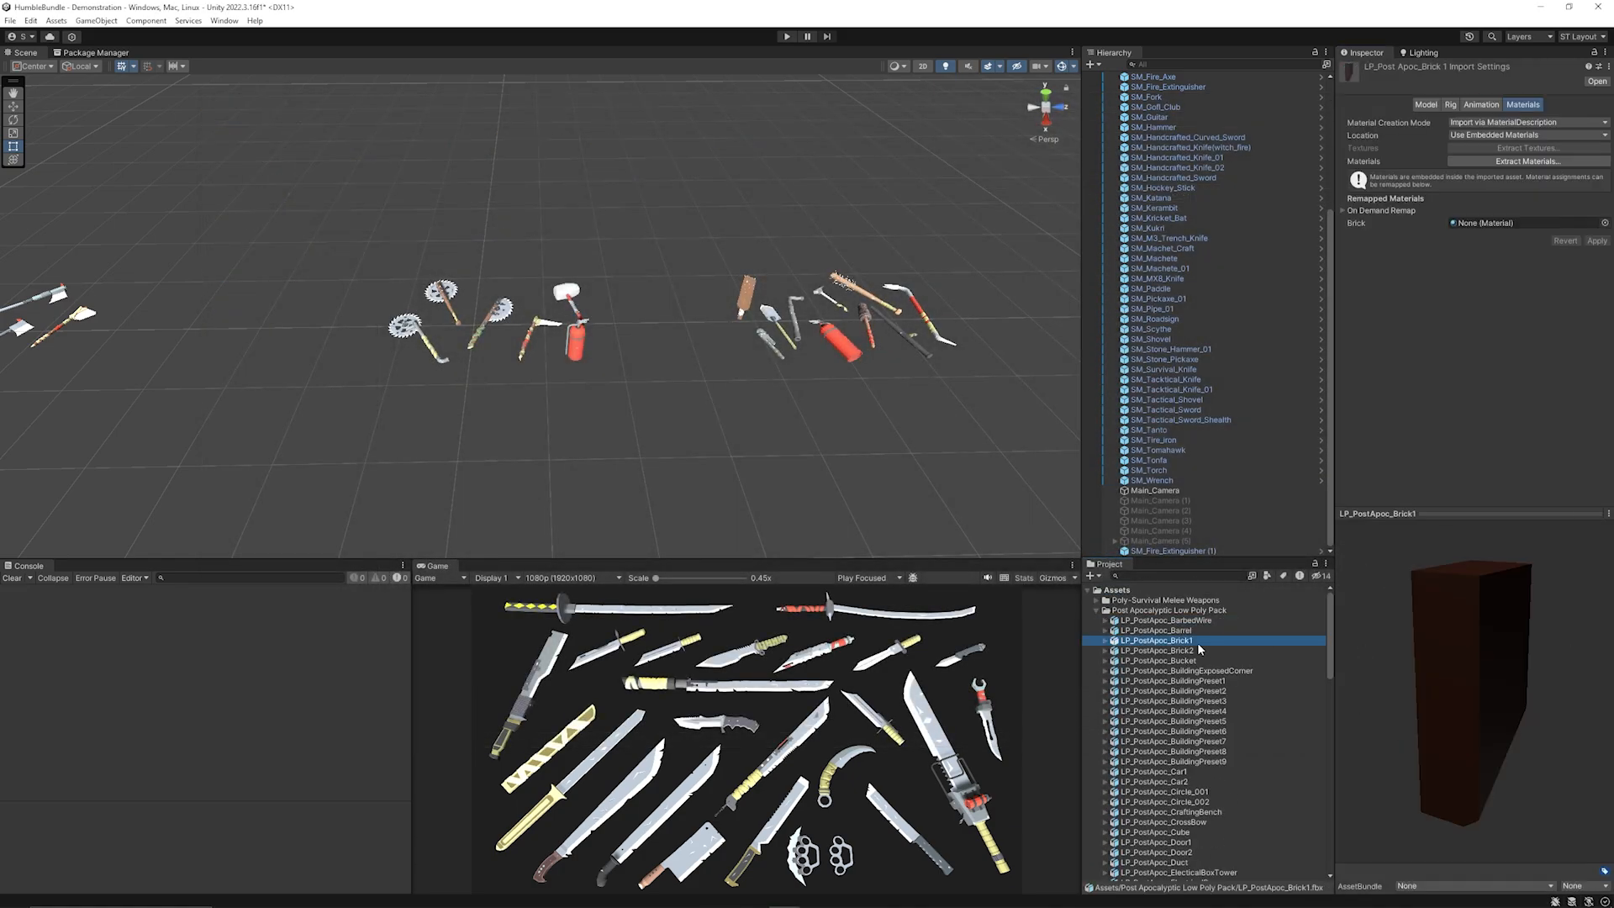
{"action": "left_click", "coordinate": [1165, 801]}
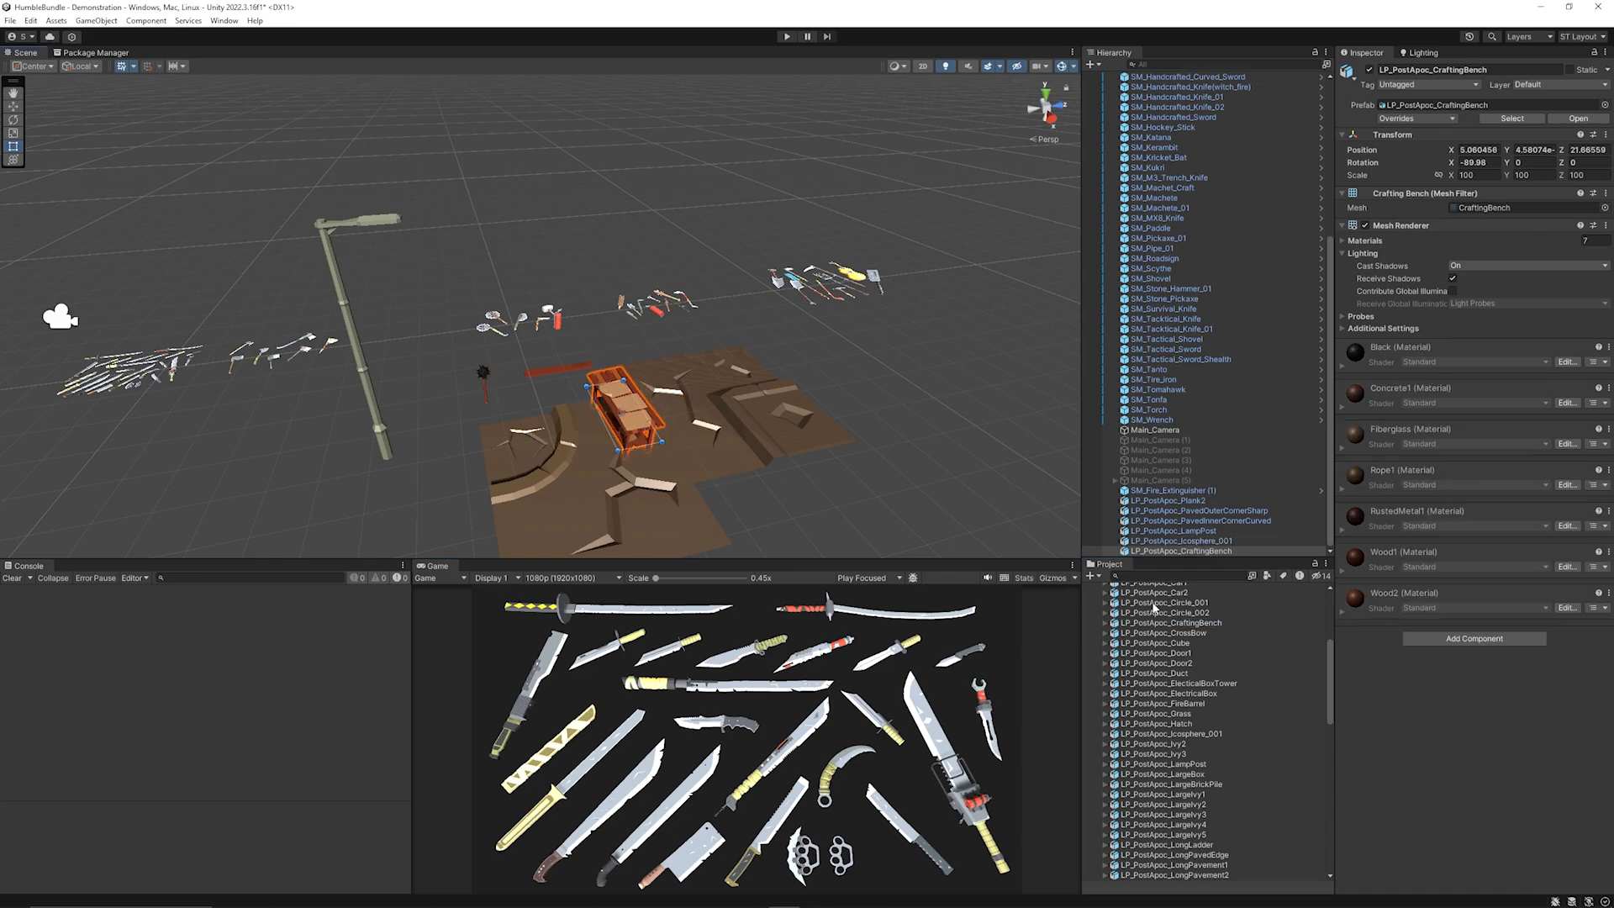
{"action": "left_click", "coordinate": [1169, 613]}
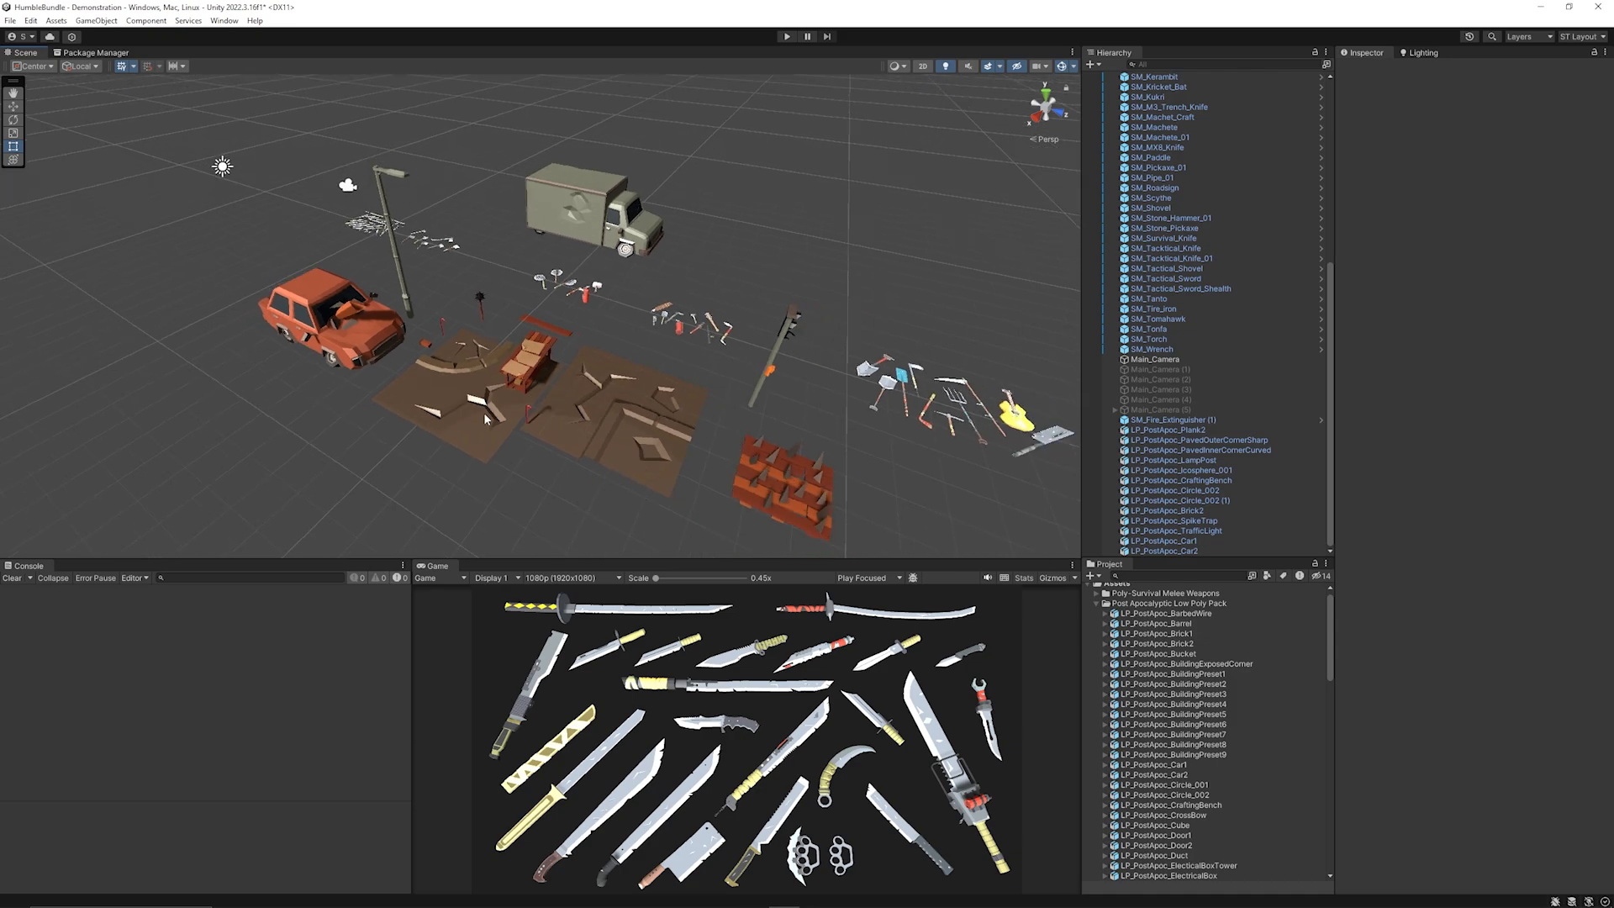
{"action": "mouse_move", "coordinate": [234, 362]}
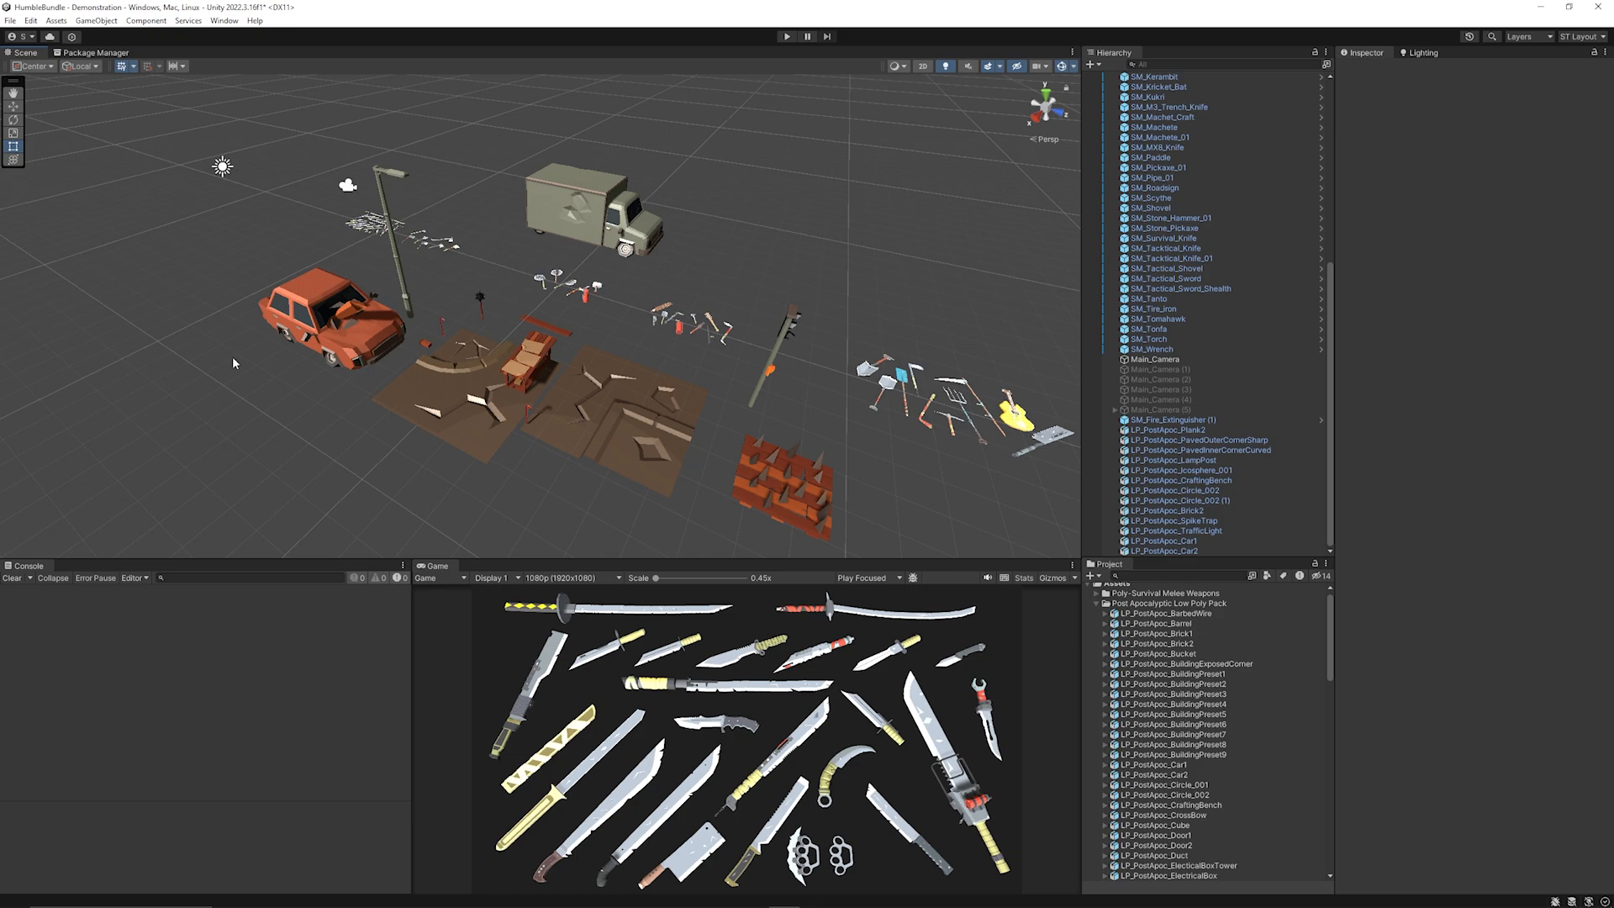
{"action": "mouse_move", "coordinate": [398, 473]}
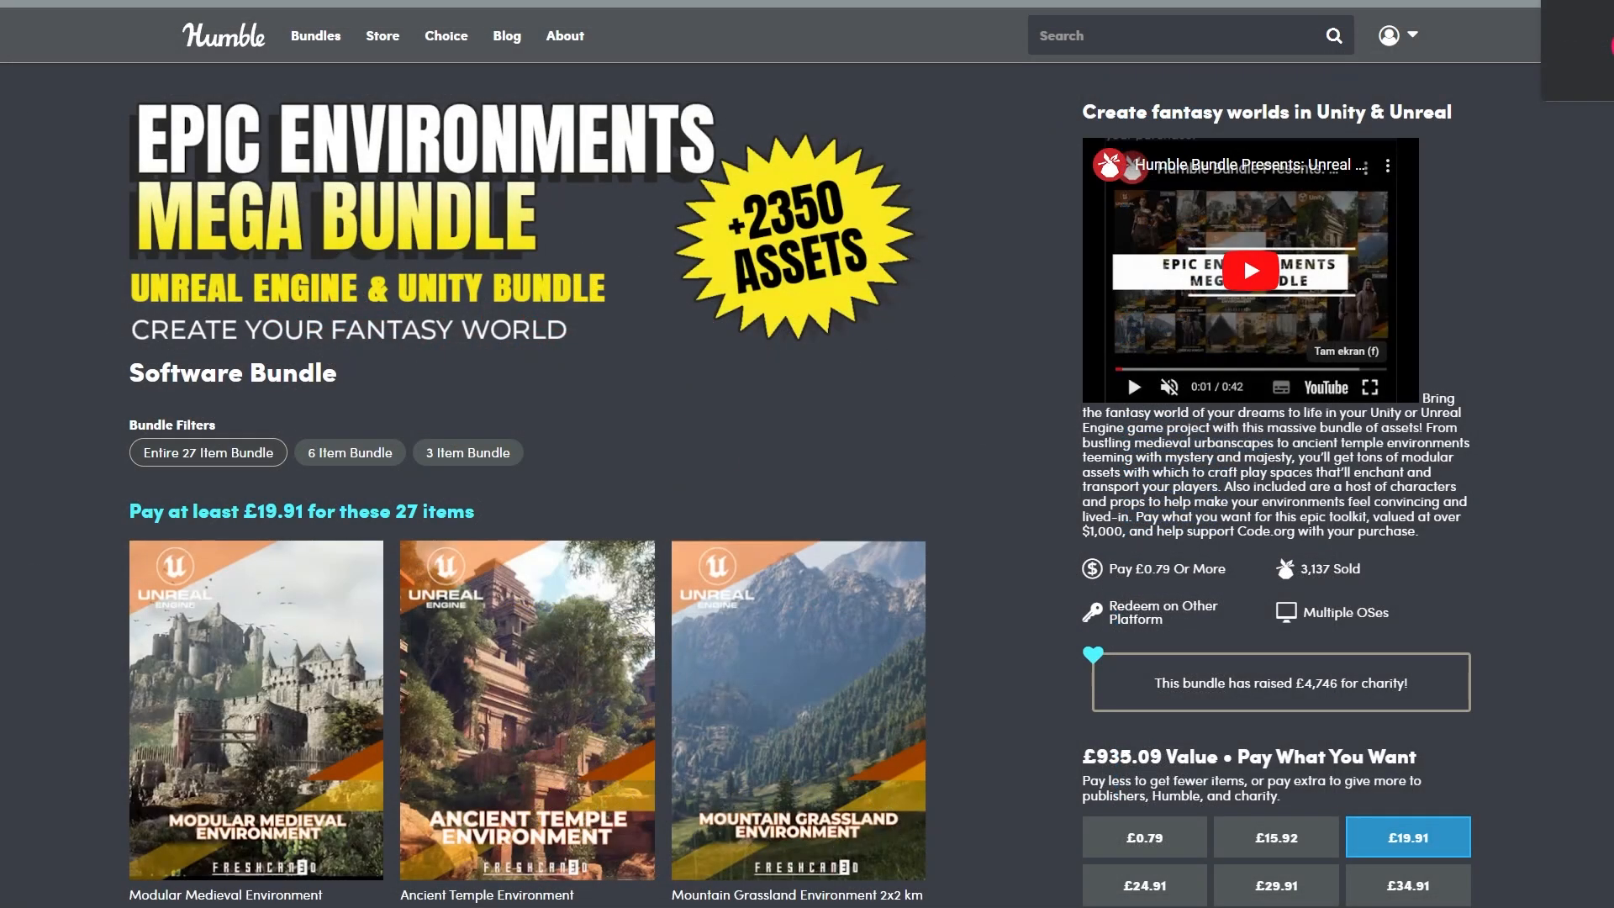
Scroll through the Epic Environments Mega Bundle's 27-item £19.91 tier down to the Software Bundles listing
{"action": "scroll", "scroll_direction": "down", "scroll_amount": 3}
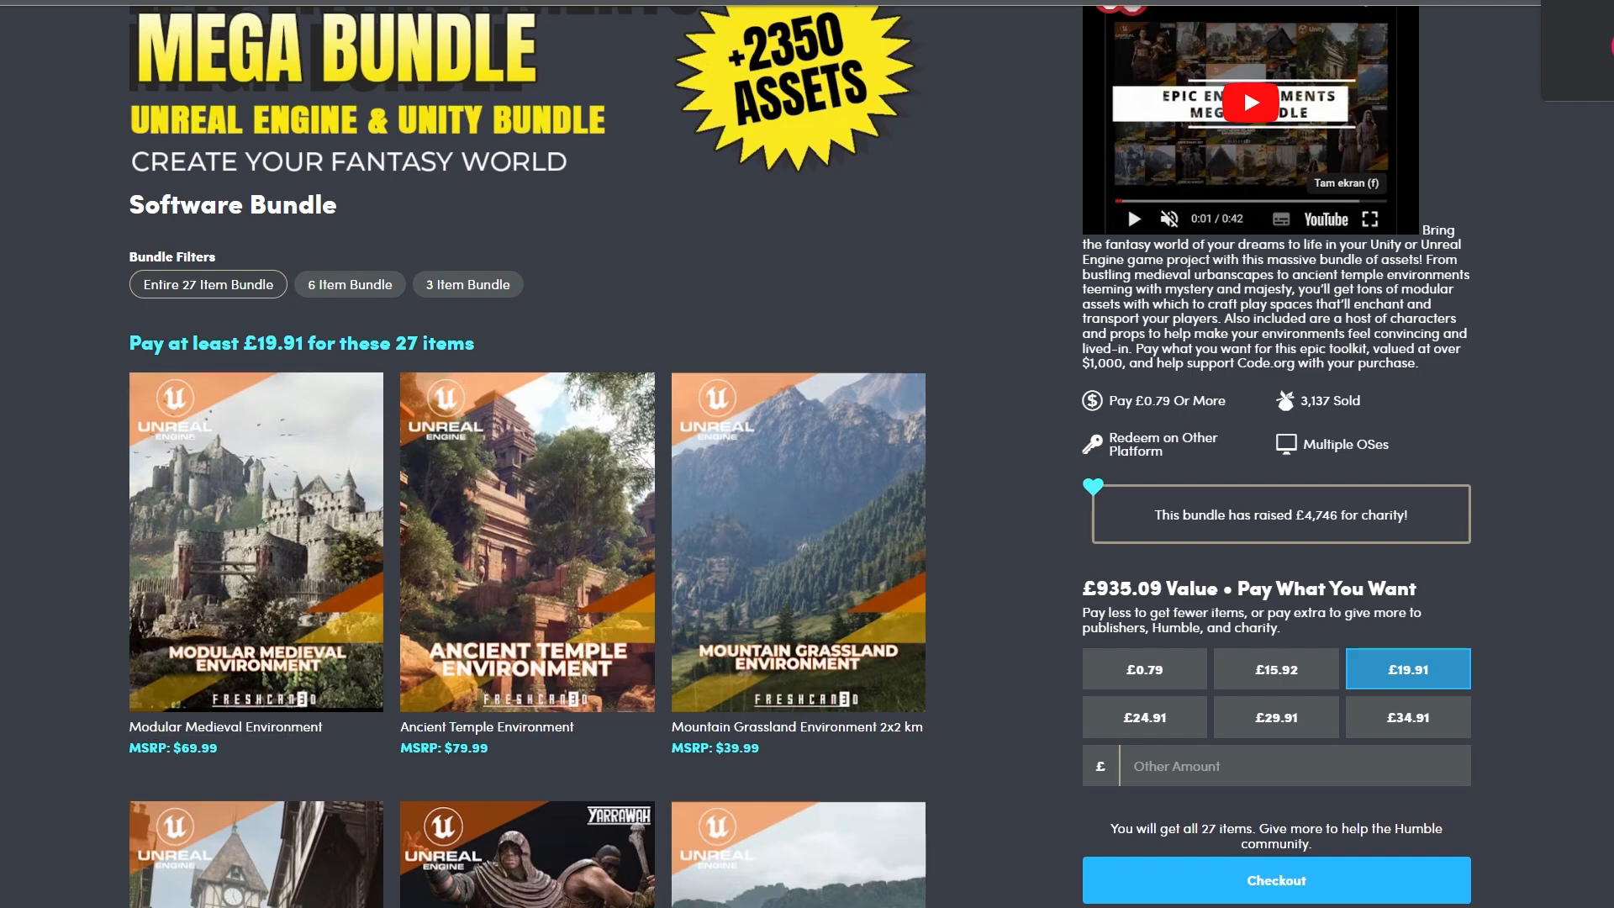
{"action": "scroll", "scroll_direction": "down", "scroll_amount": 3}
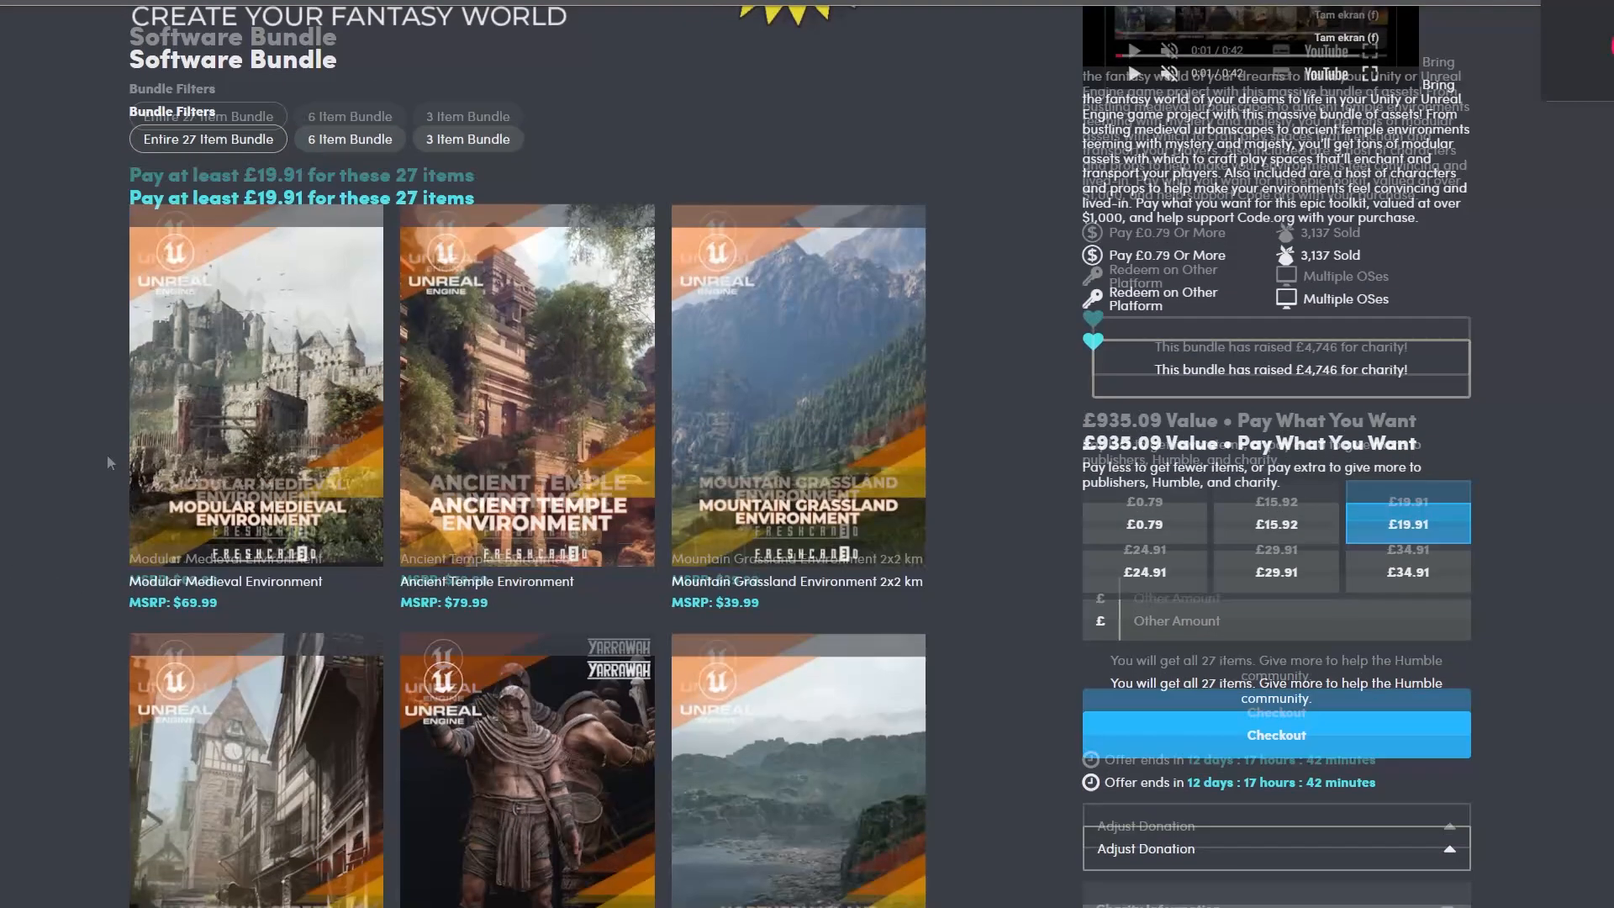
{"action": "scroll", "scroll_direction": "down", "scroll_amount": 3}
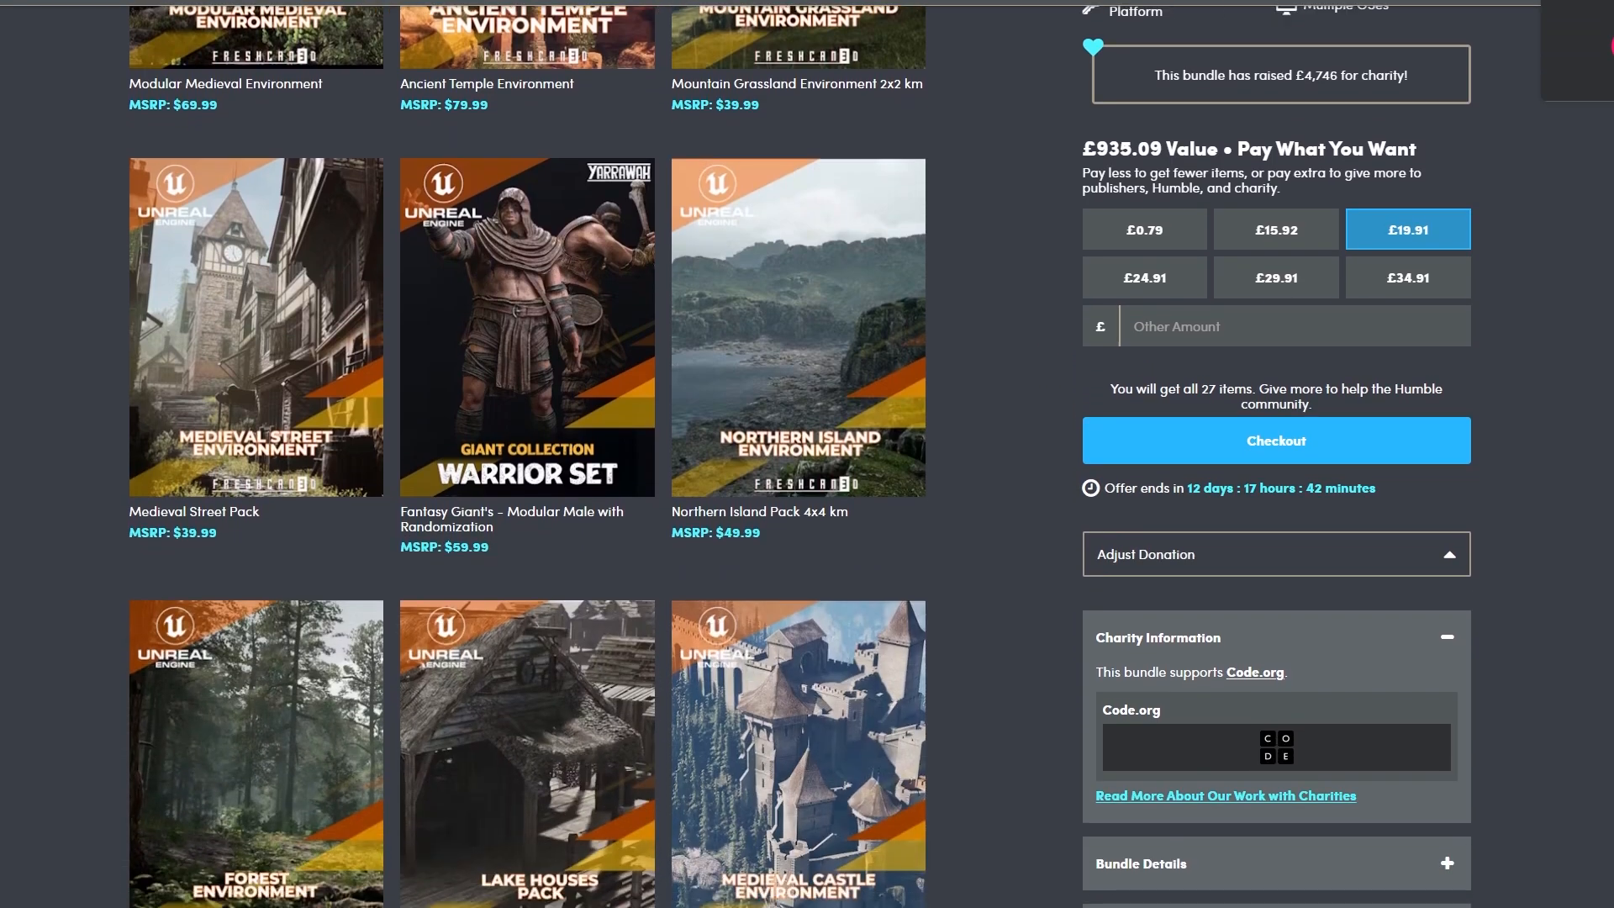
{"action": "scroll", "scroll_direction": "down", "scroll_amount": 3}
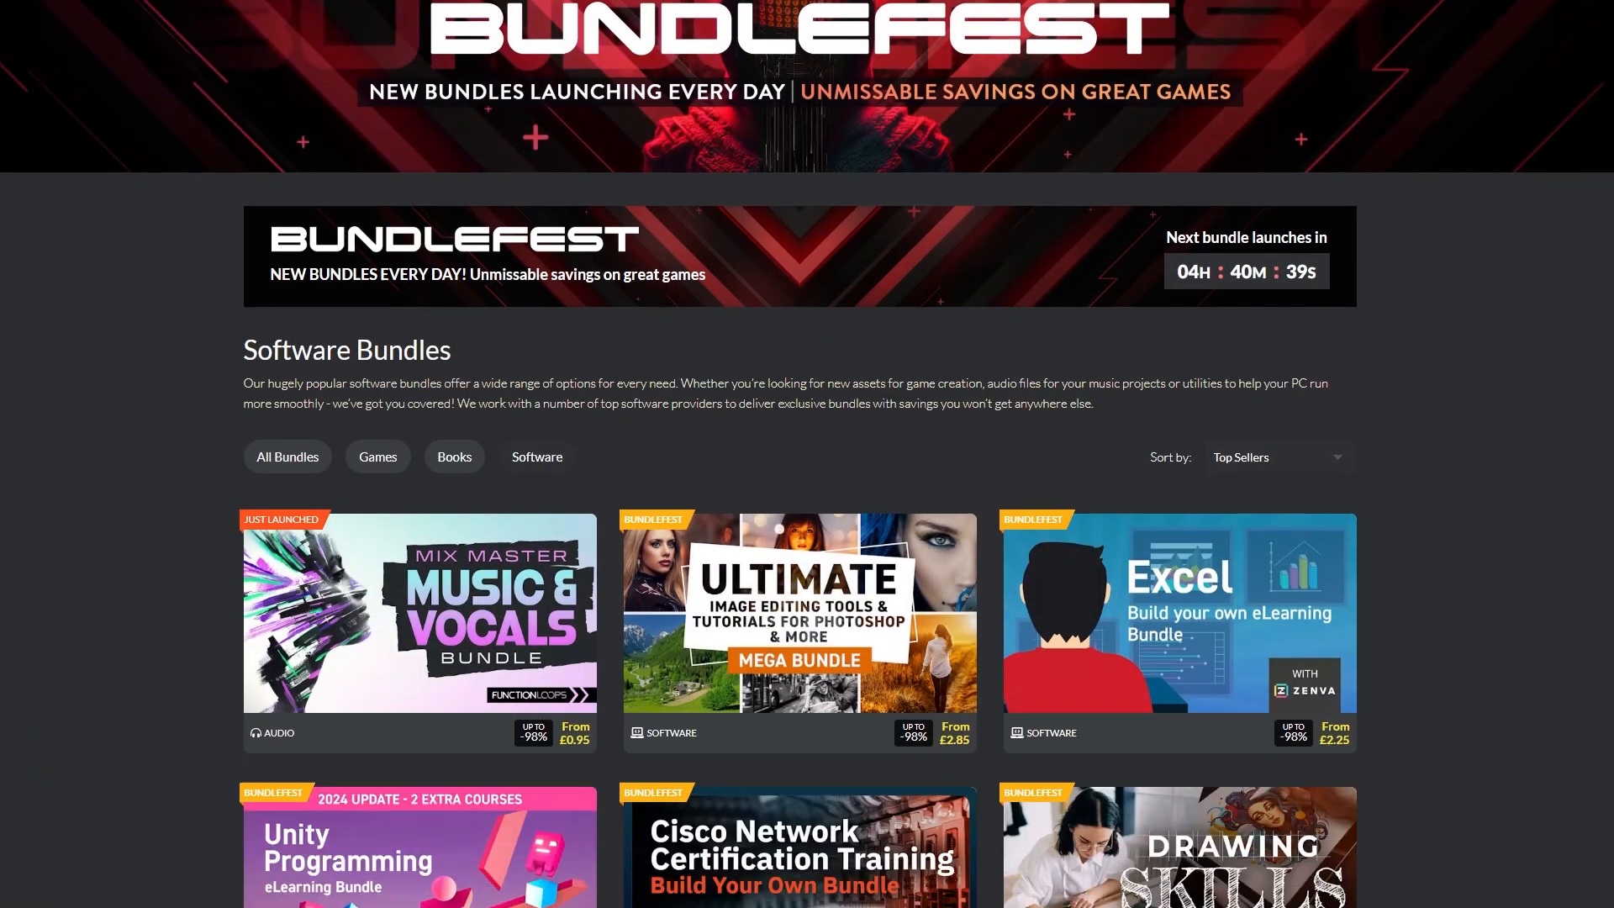
Scroll through Fanatical's Software Bundles cards past the Godot, Unreal and Python bundles to the 225-asset promo
{"action": "scroll", "scroll_direction": "down", "scroll_amount": 3}
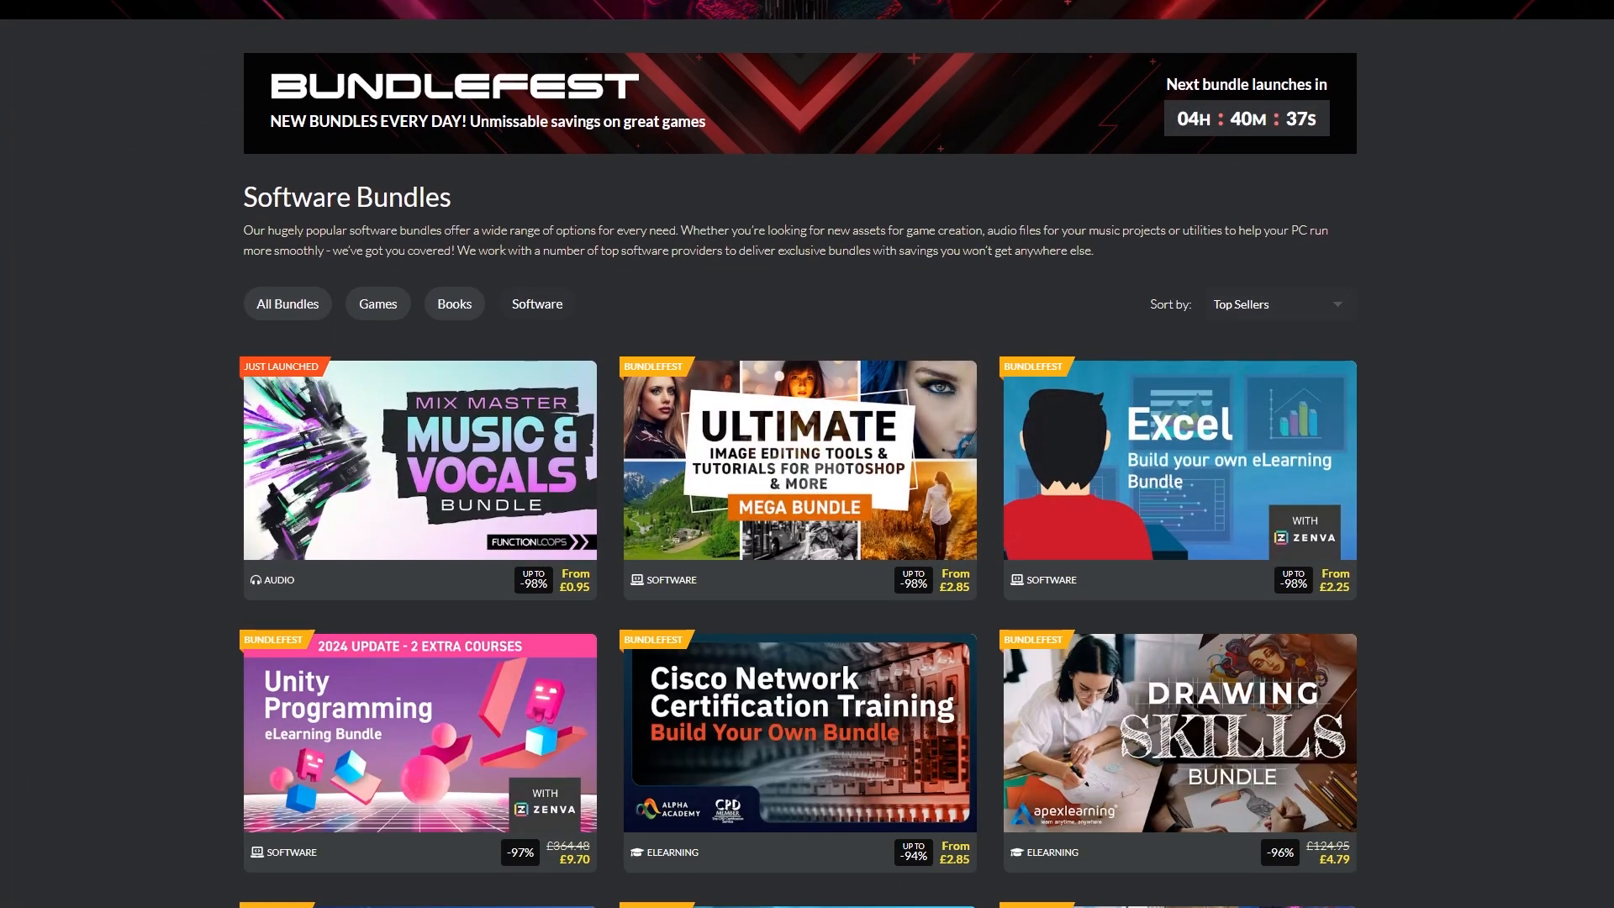
{"action": "scroll", "scroll_direction": "down", "scroll_amount": 3}
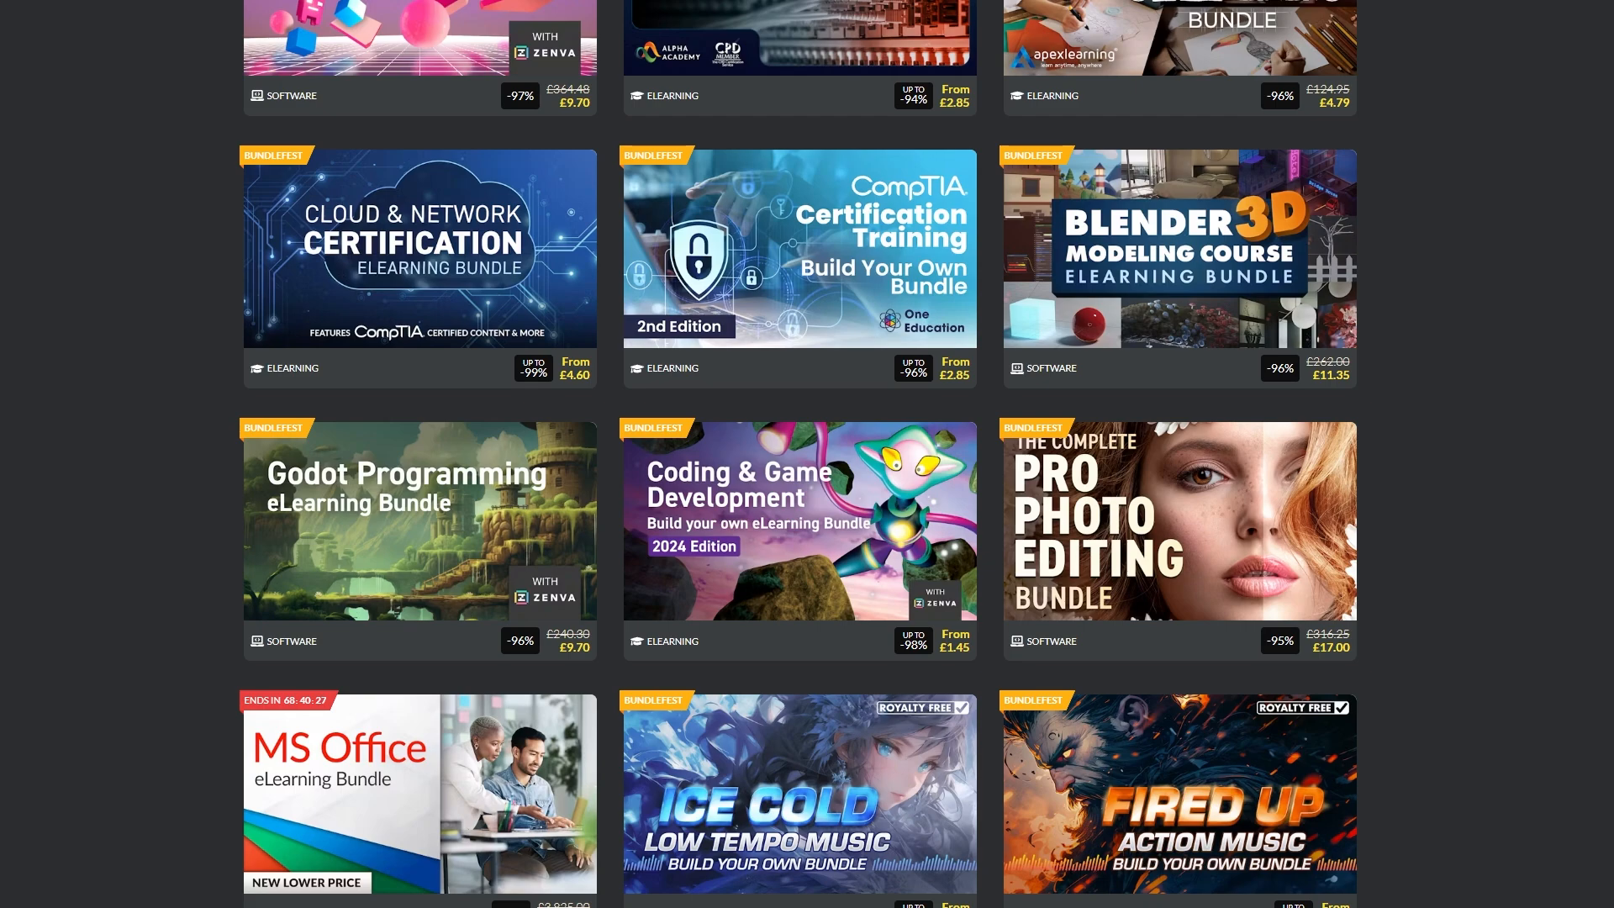
{"action": "scroll", "scroll_direction": "down", "scroll_amount": 3}
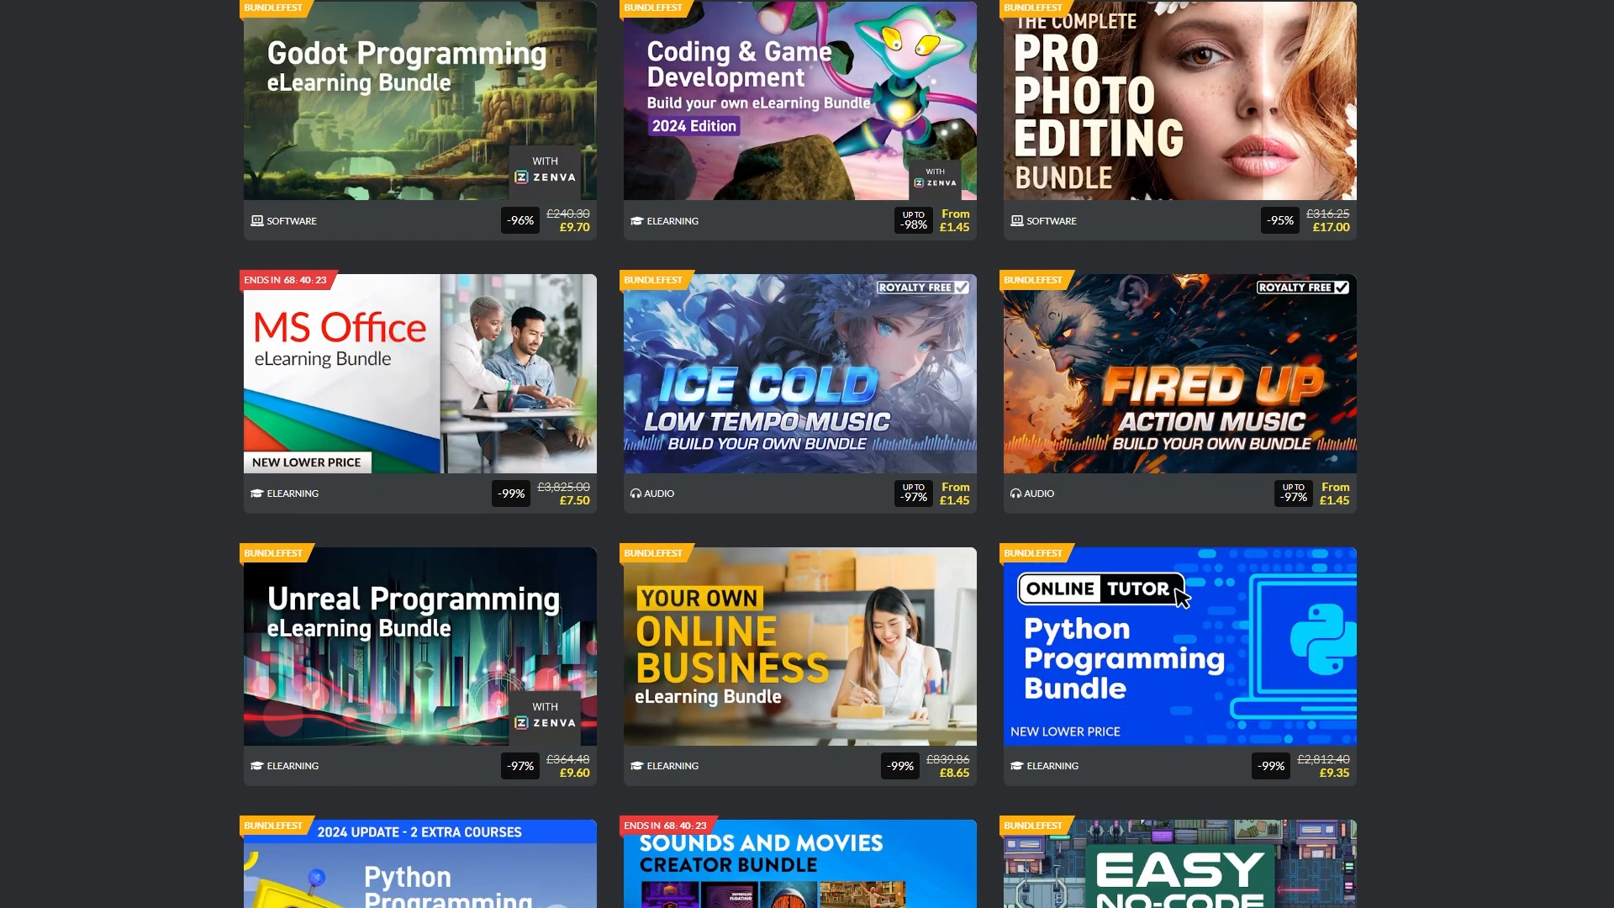
{"action": "scroll", "scroll_direction": "down", "scroll_amount": 3}
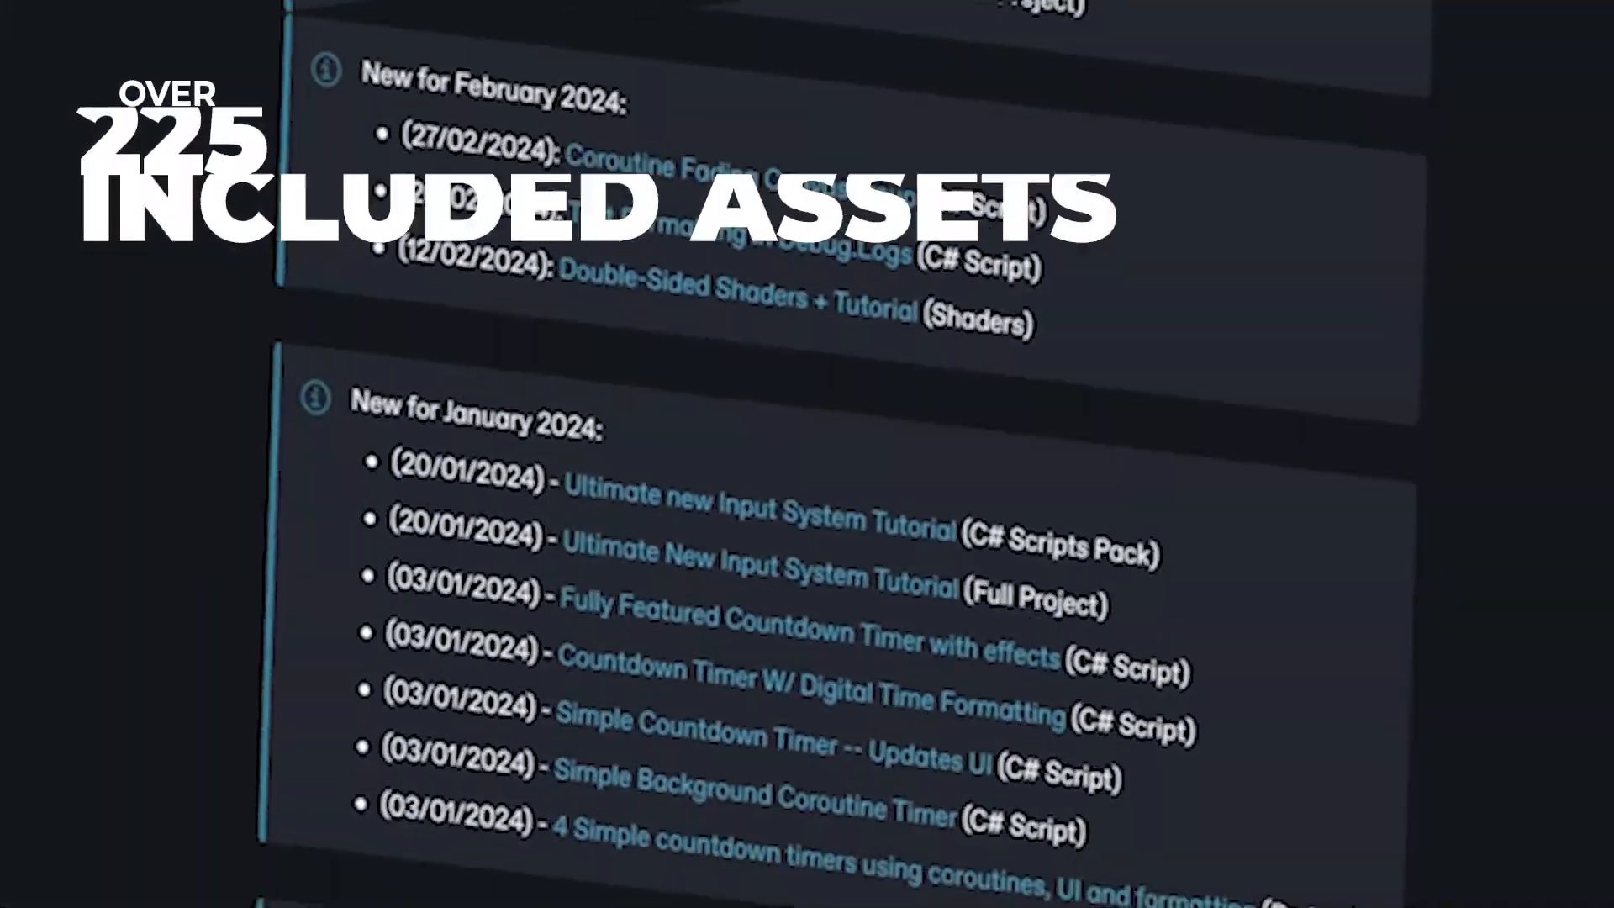
Scroll the Patreon page to the dated 2023 changelog of added FPS controller projects, music and sound packs
{"action": "scroll", "scroll_direction": "down", "scroll_amount": 3}
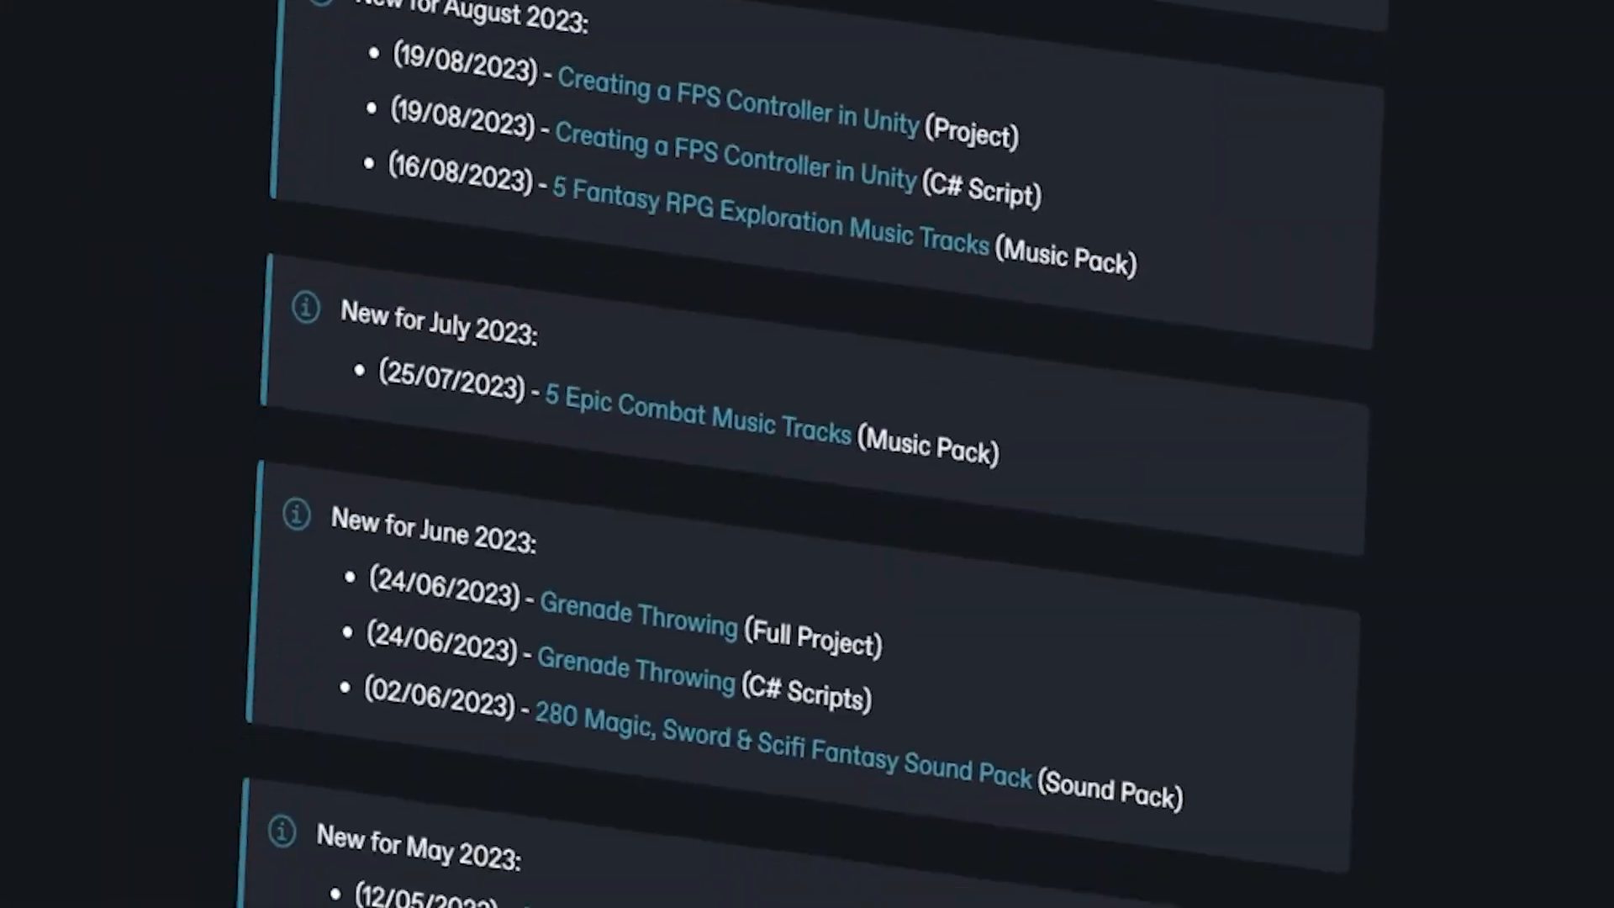